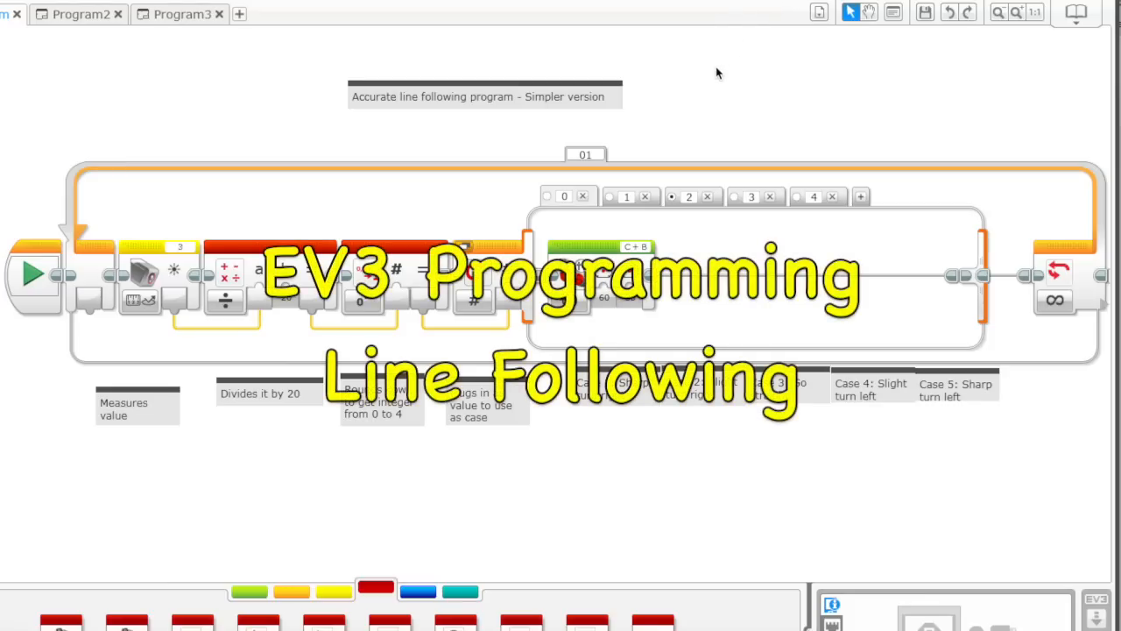
# Inspect the light sensor block, its divide-by-20 math and the rounding-down comment.
pyautogui.click(484, 96)
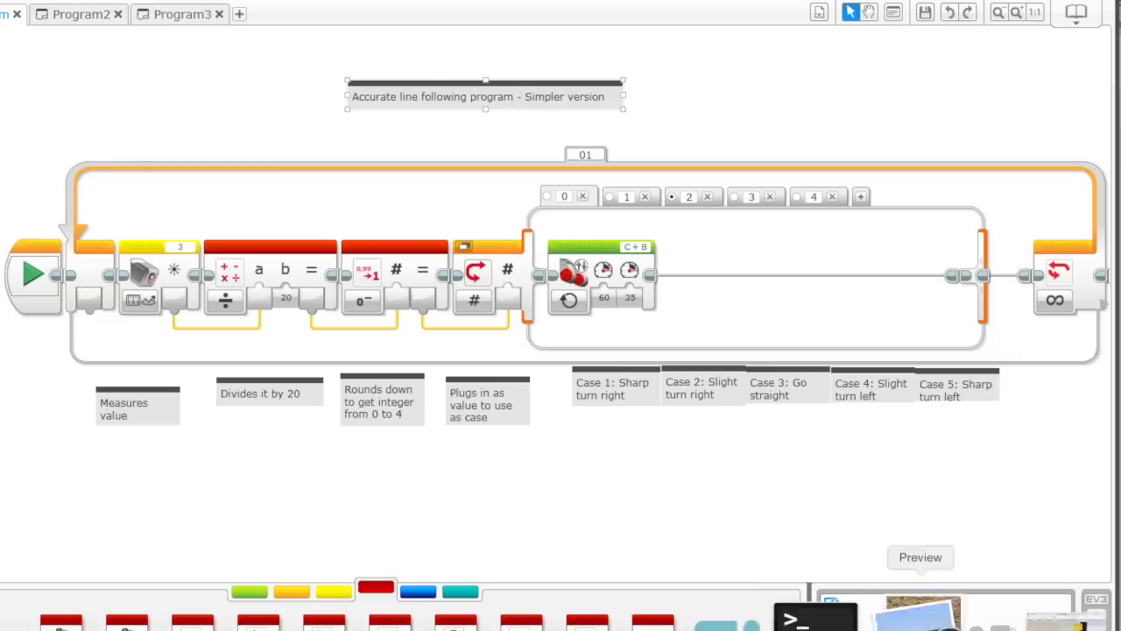
pyautogui.click(920, 557)
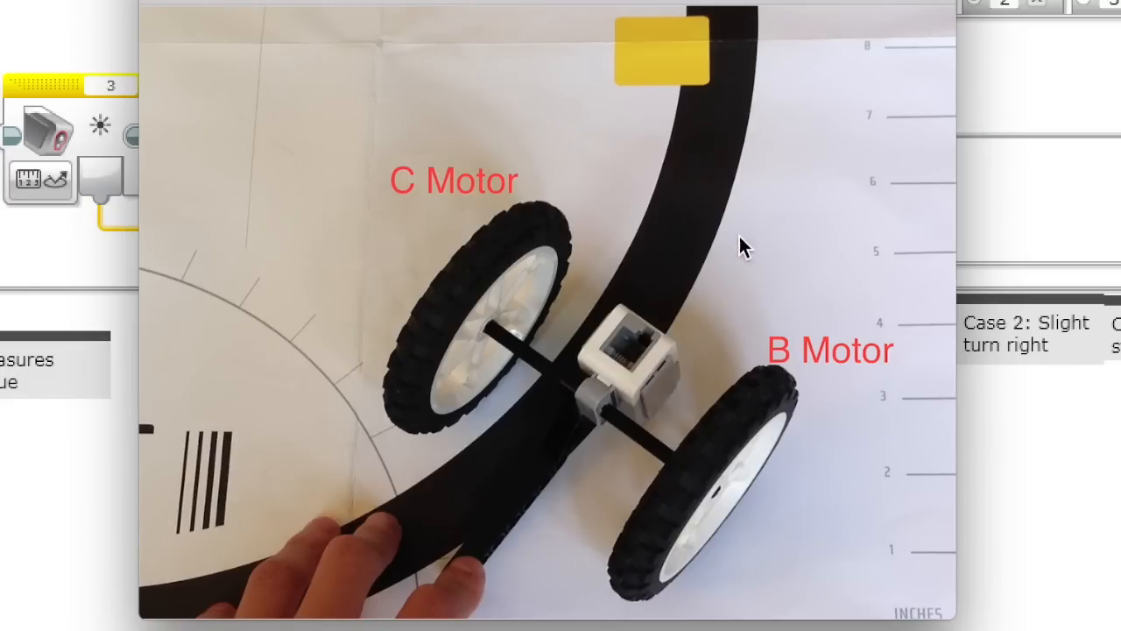
pyautogui.moveTo(802, 217)
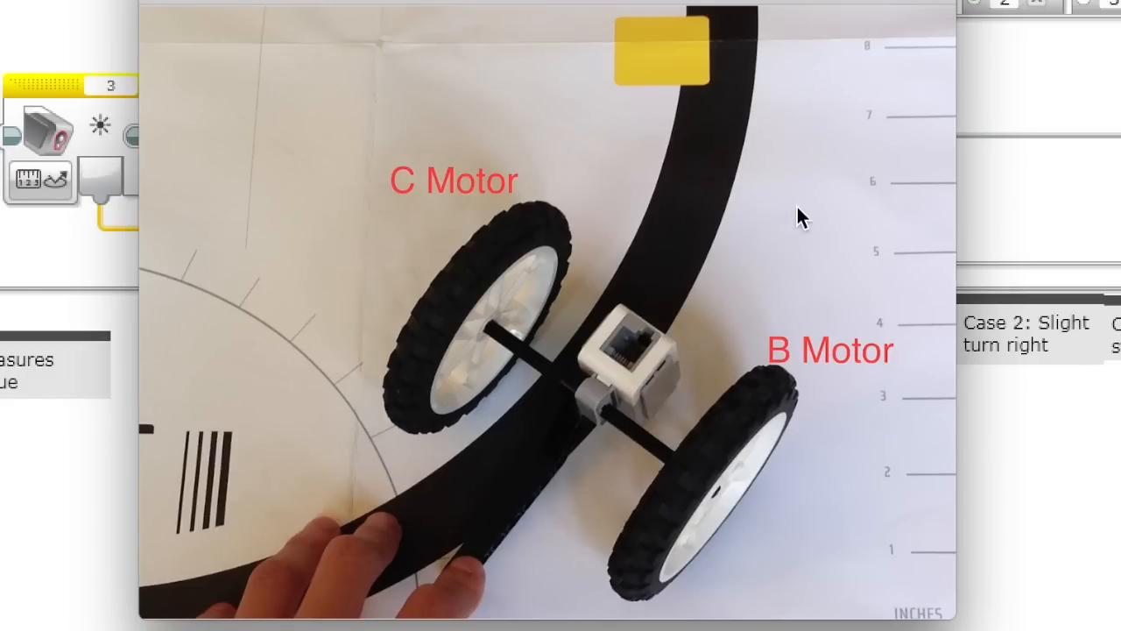
pyautogui.moveTo(736, 207)
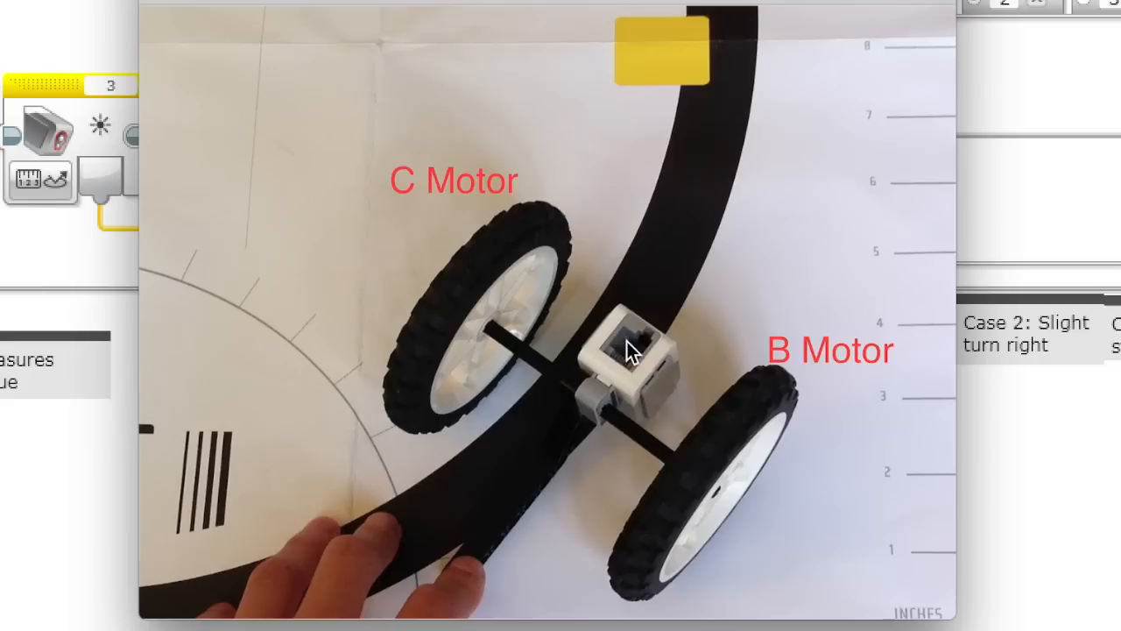
pyautogui.moveTo(682, 385)
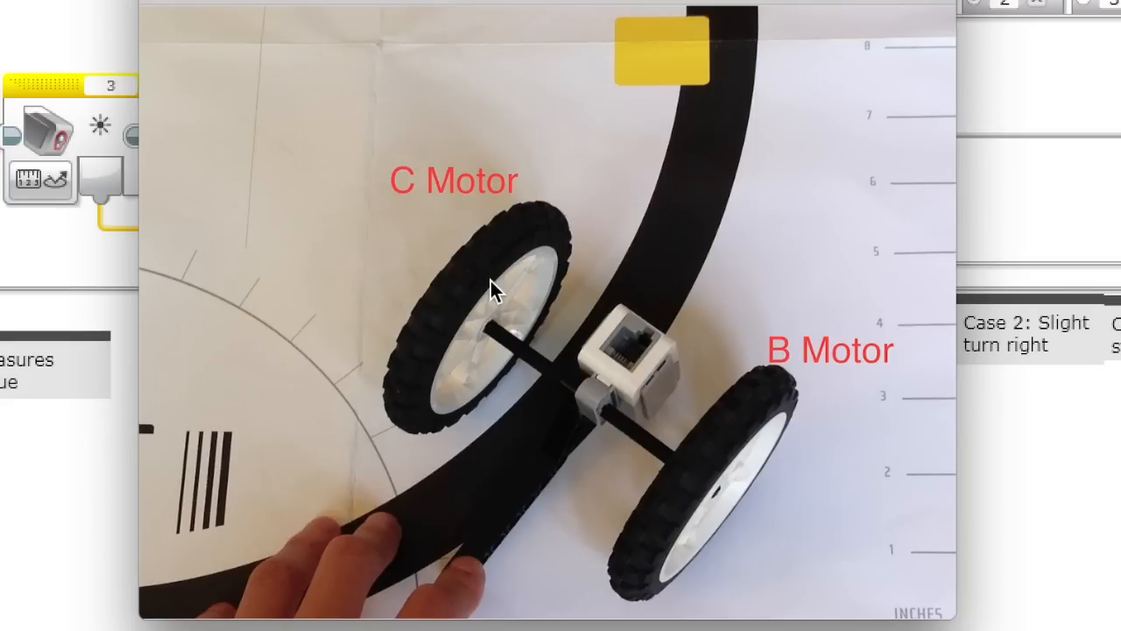
pyautogui.moveTo(757, 426)
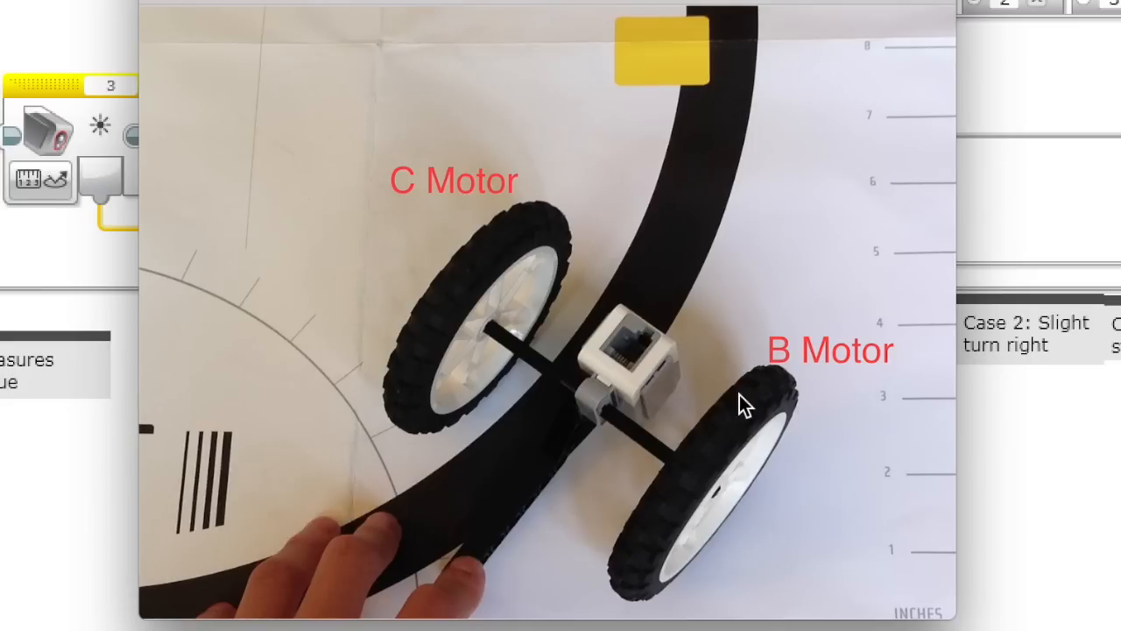
pyautogui.moveTo(484, 308)
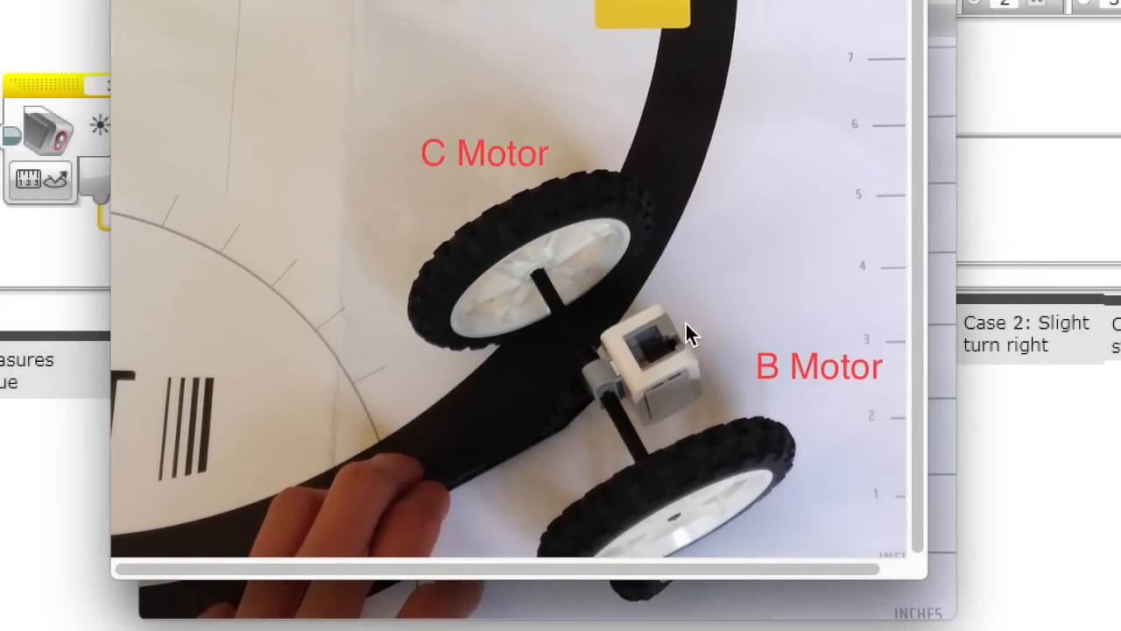
pyautogui.moveTo(670, 382)
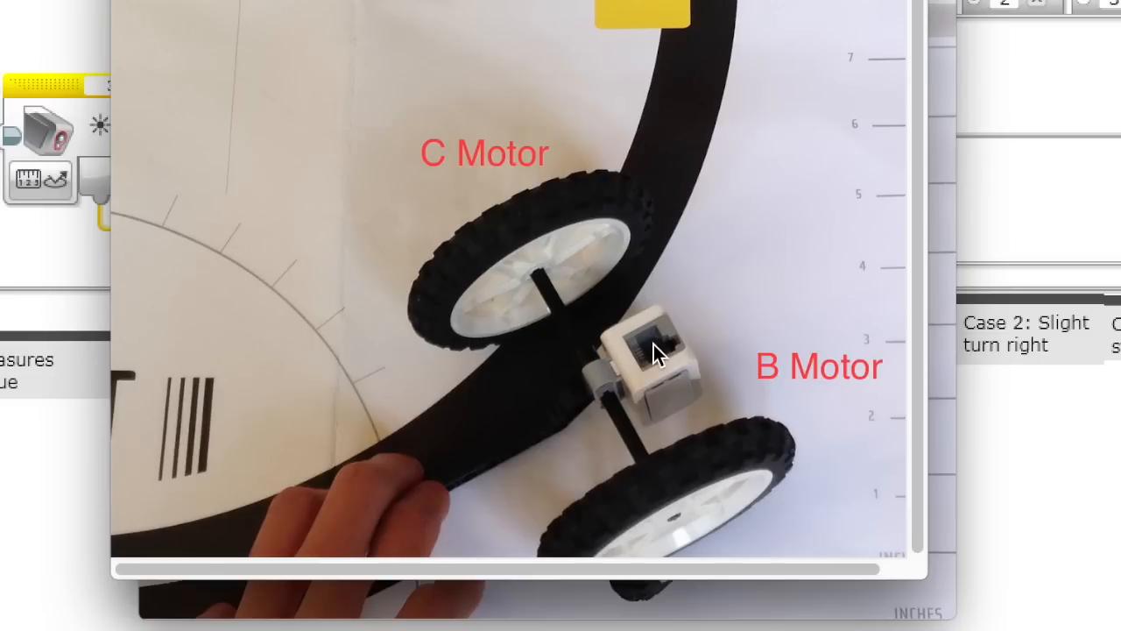
pyautogui.moveTo(722, 426)
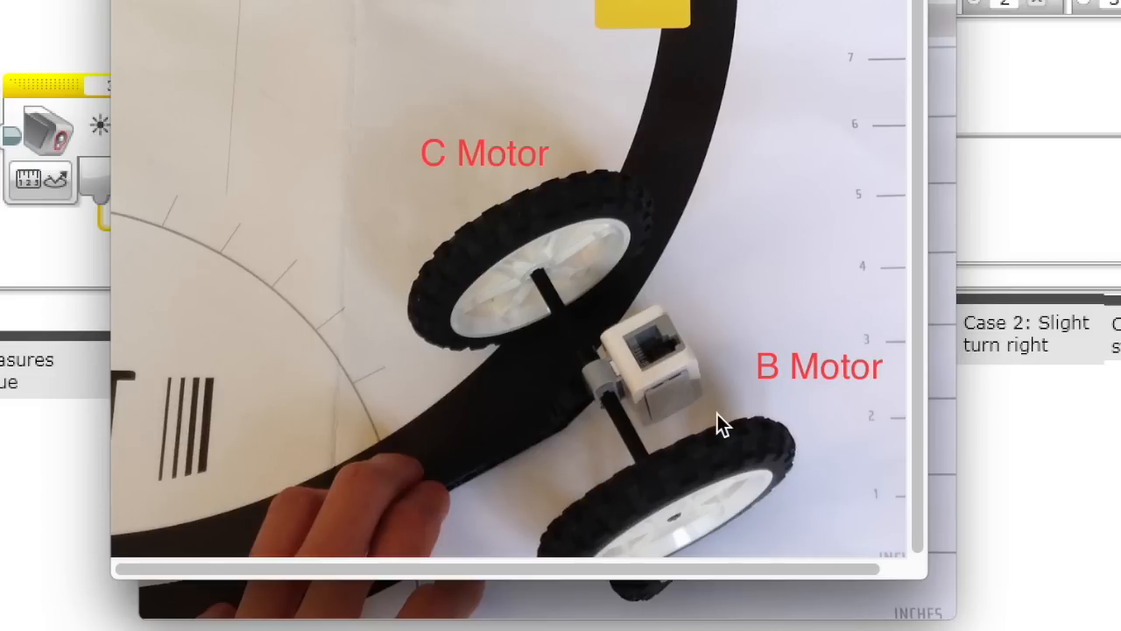
pyautogui.moveTo(734, 454)
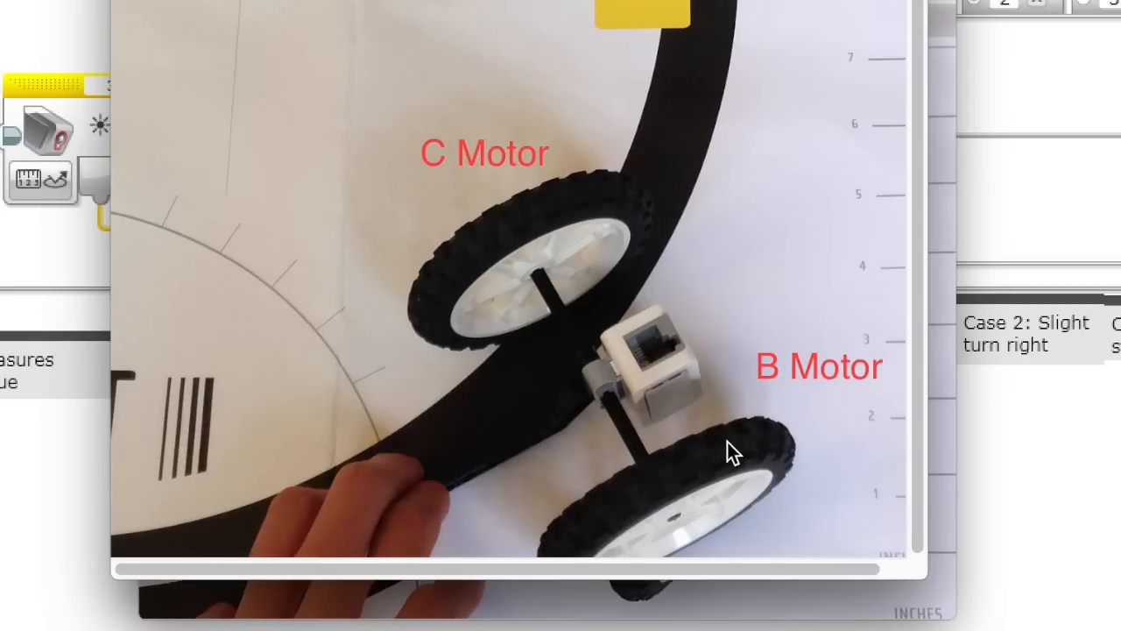
pyautogui.moveTo(798, 406)
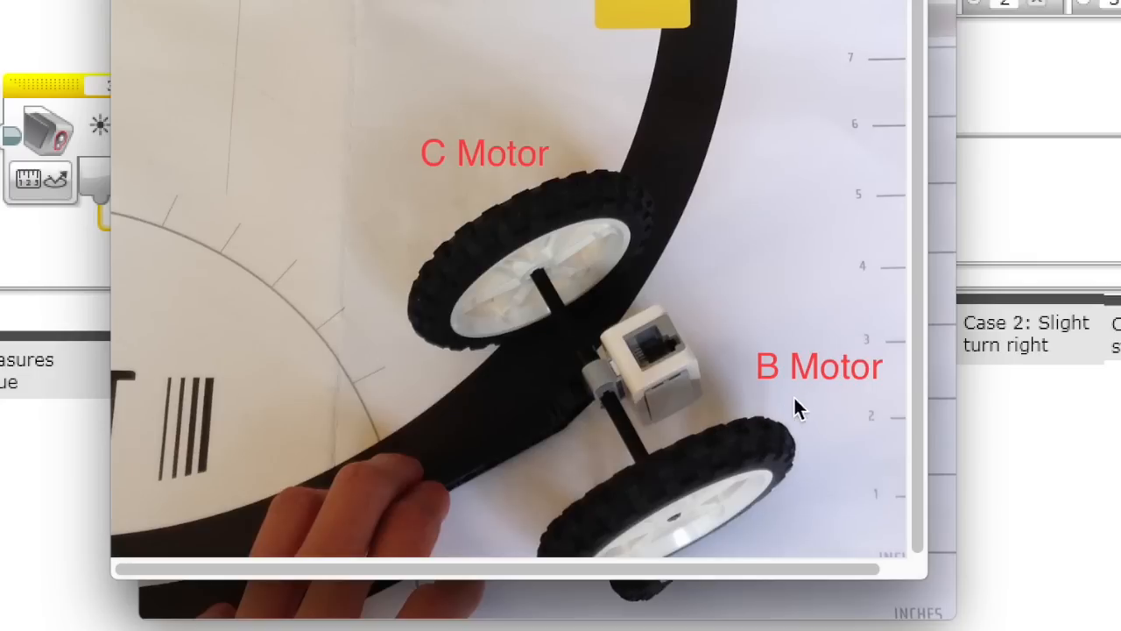
pyautogui.moveTo(781, 217)
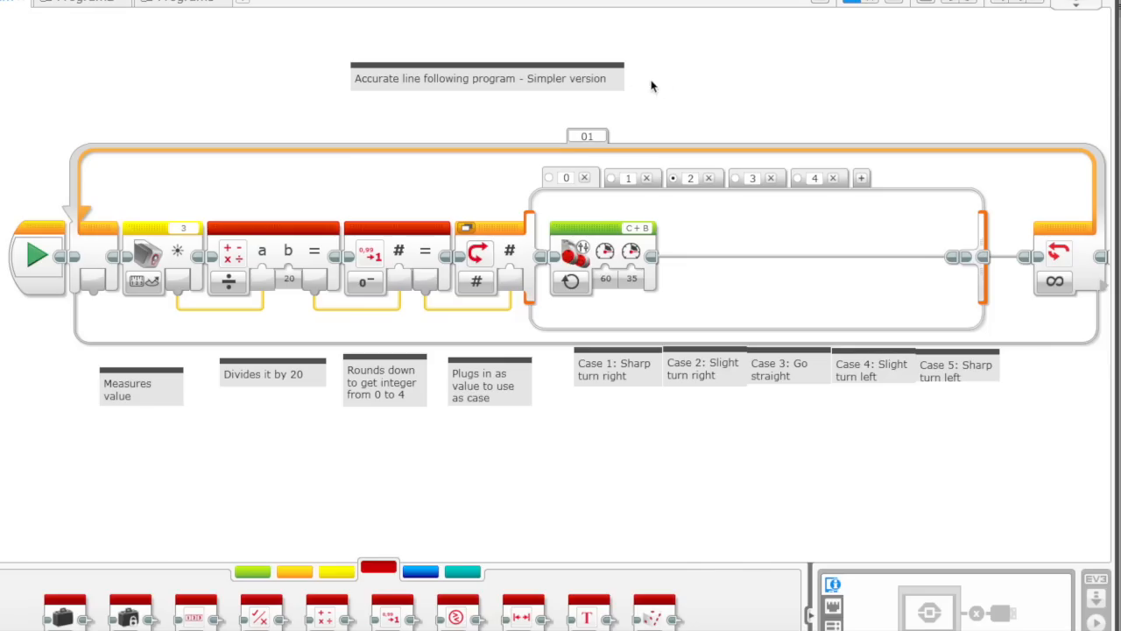
pyautogui.moveTo(673, 99)
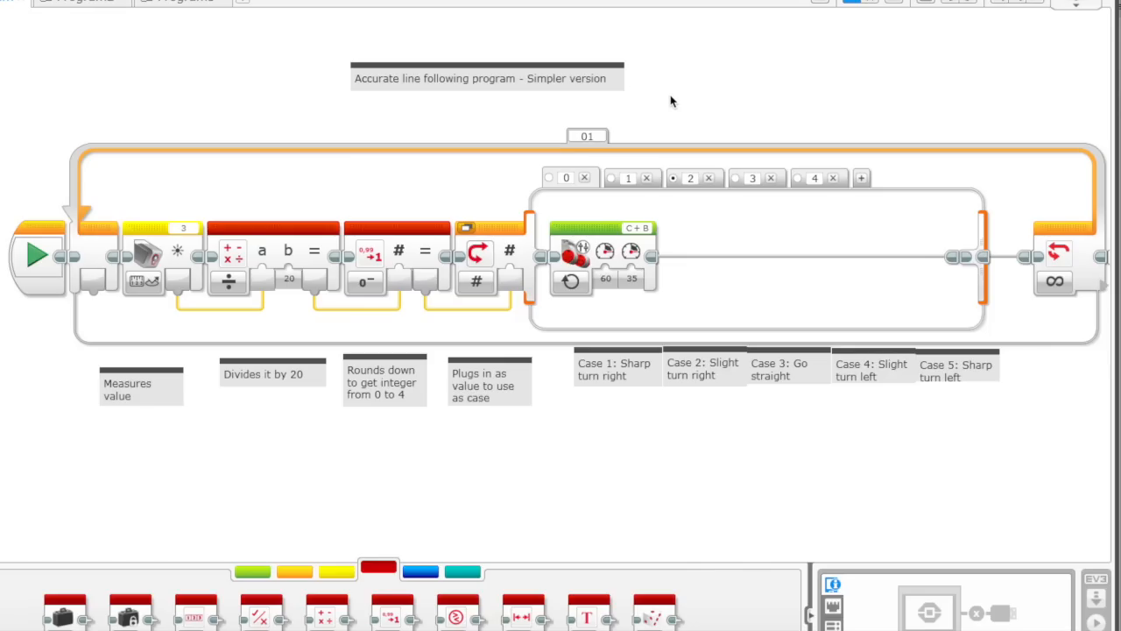
pyautogui.moveTo(1118, 291)
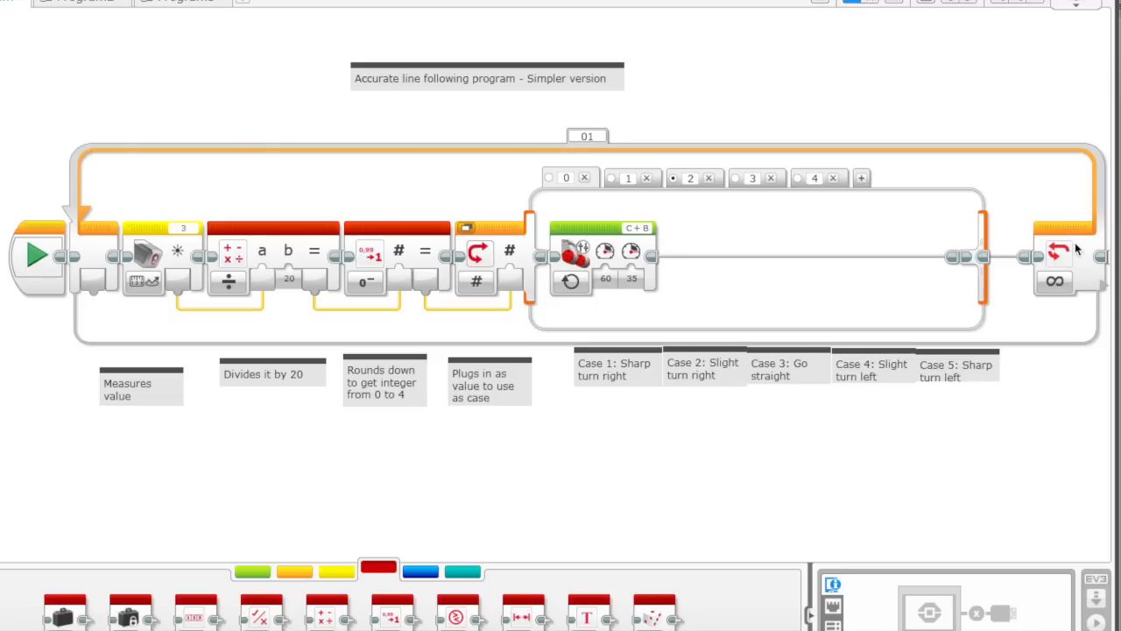
pyautogui.moveTo(1075, 298)
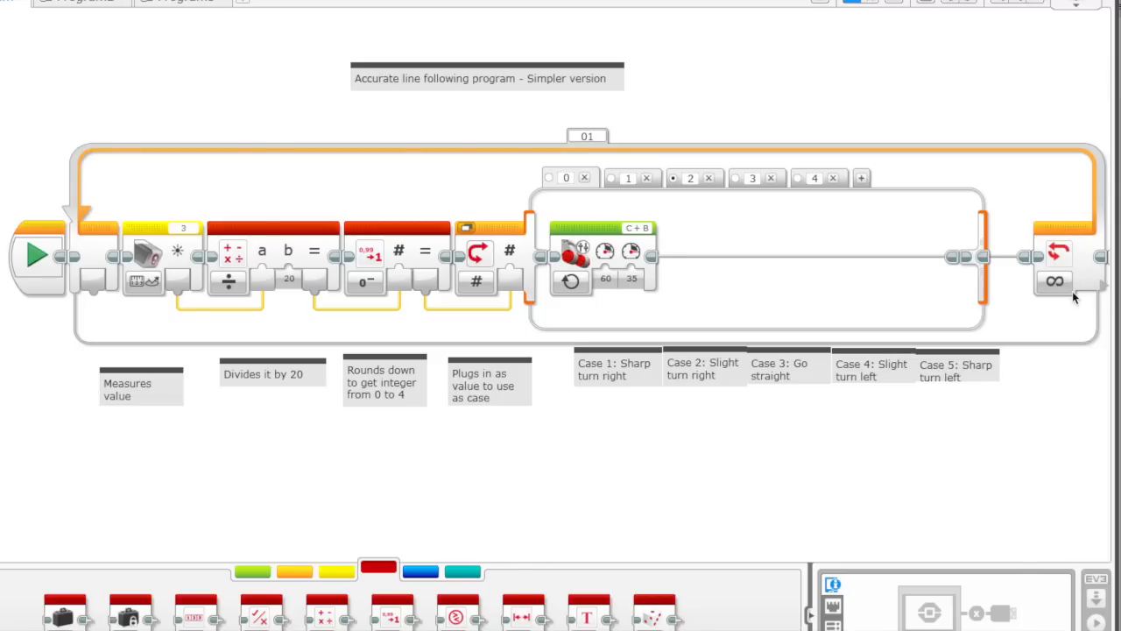
pyautogui.moveTo(1055, 282)
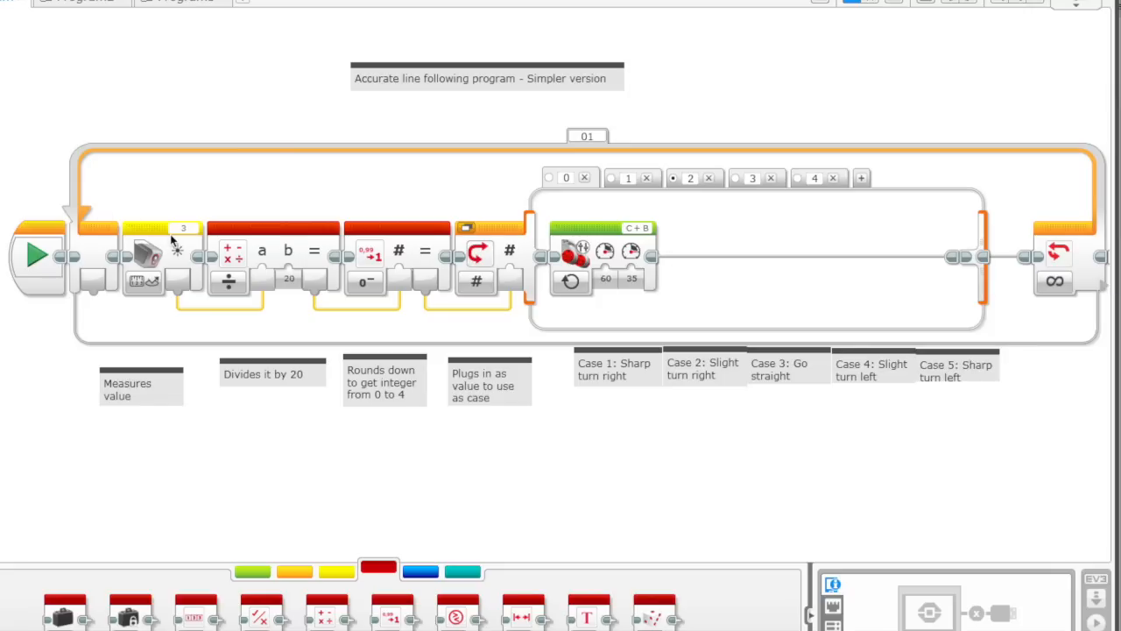
pyautogui.moveTo(161, 229)
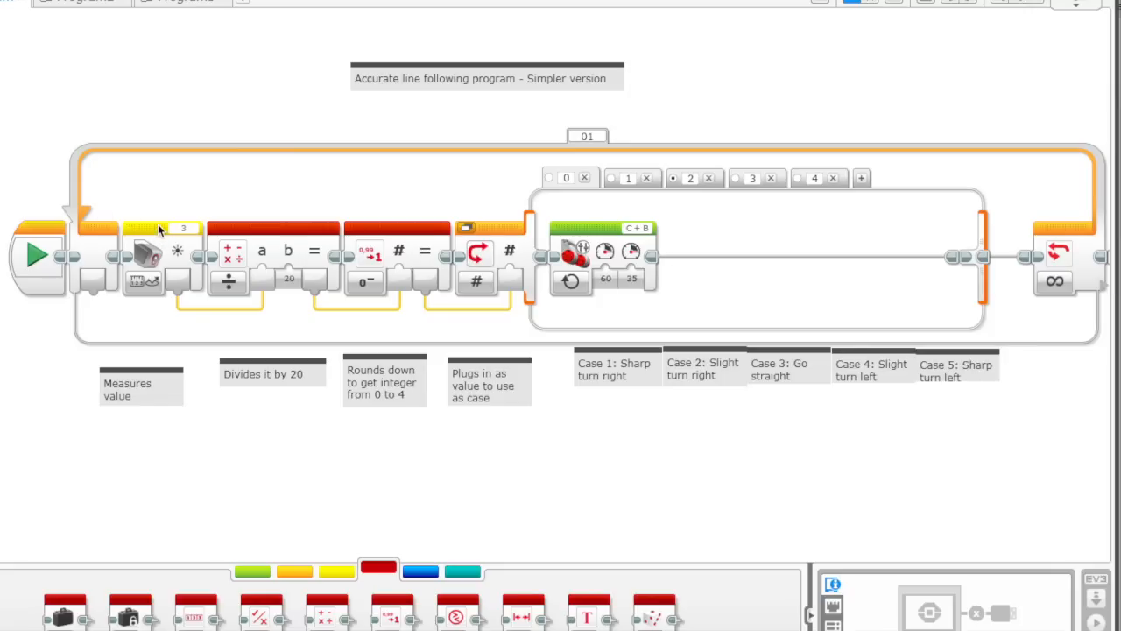
pyautogui.click(148, 254)
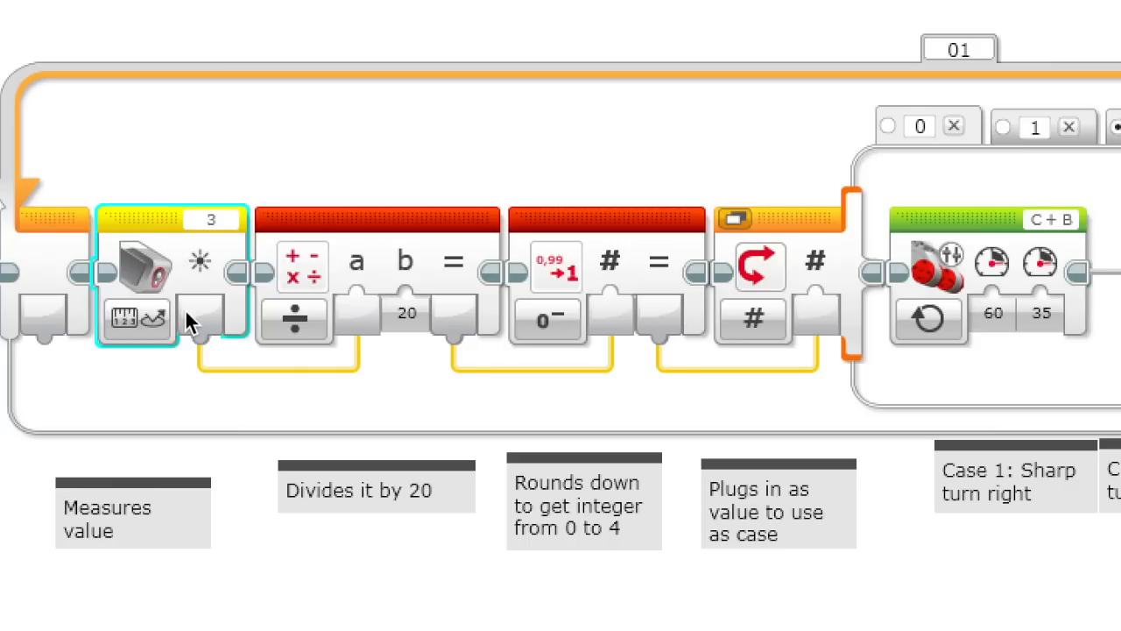
pyautogui.moveTo(136, 319)
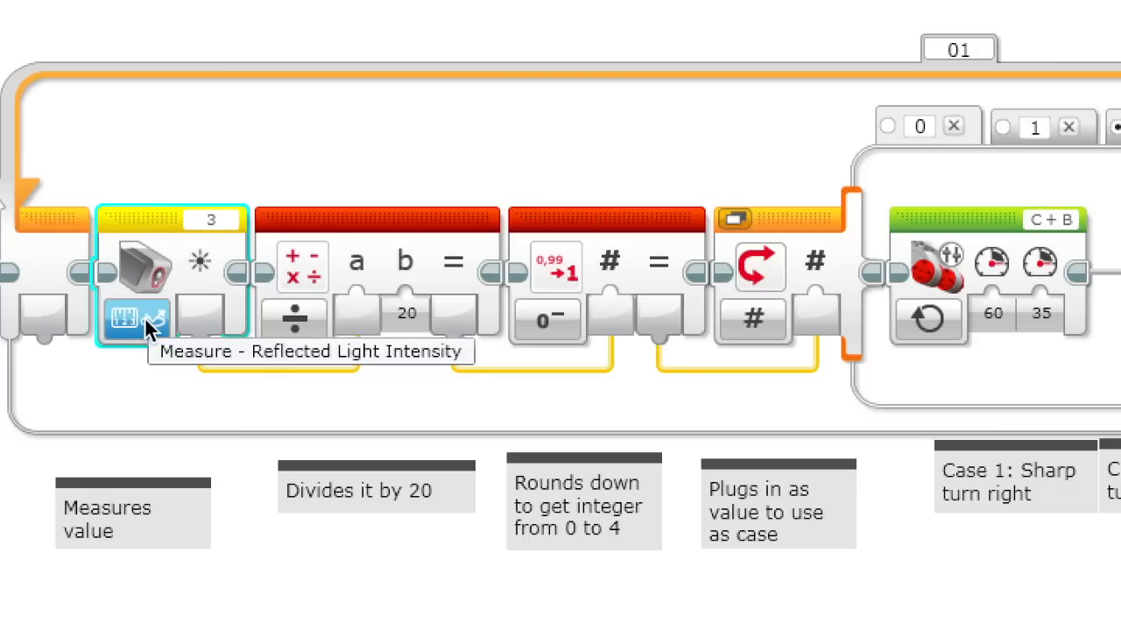
pyautogui.moveTo(254, 357)
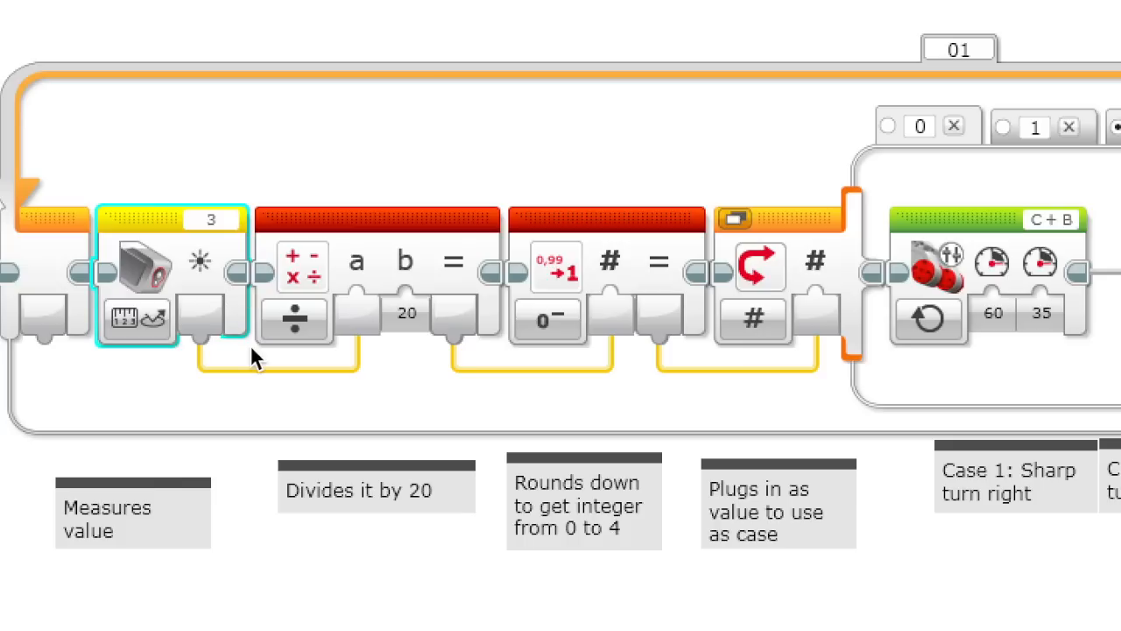
pyautogui.moveTo(214, 324)
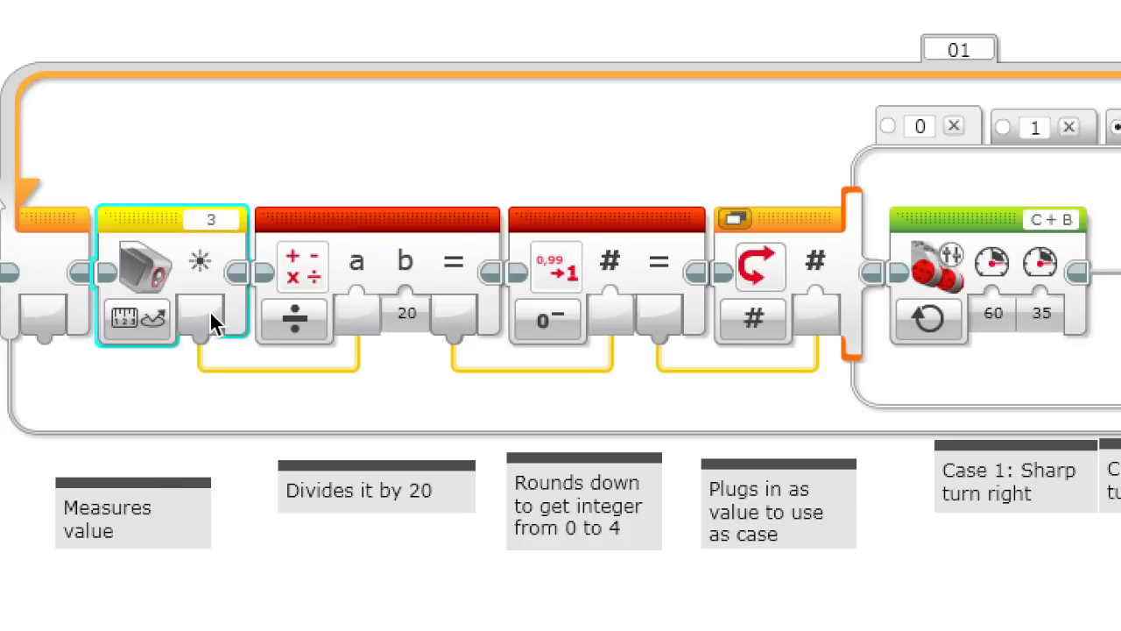
pyautogui.moveTo(209, 329)
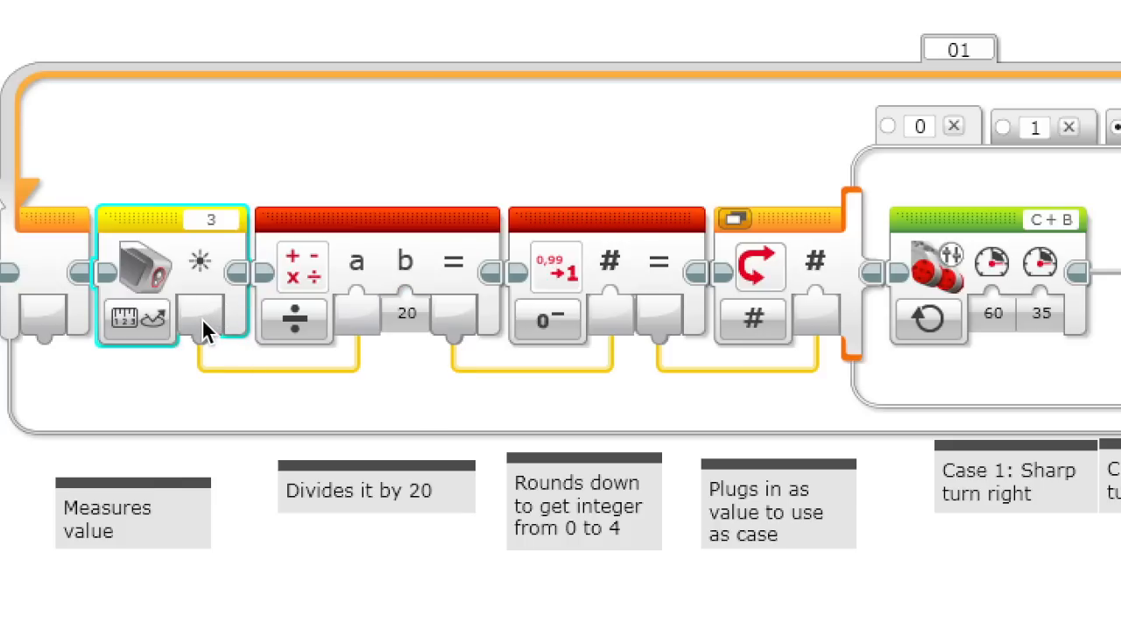
pyautogui.moveTo(84, 394)
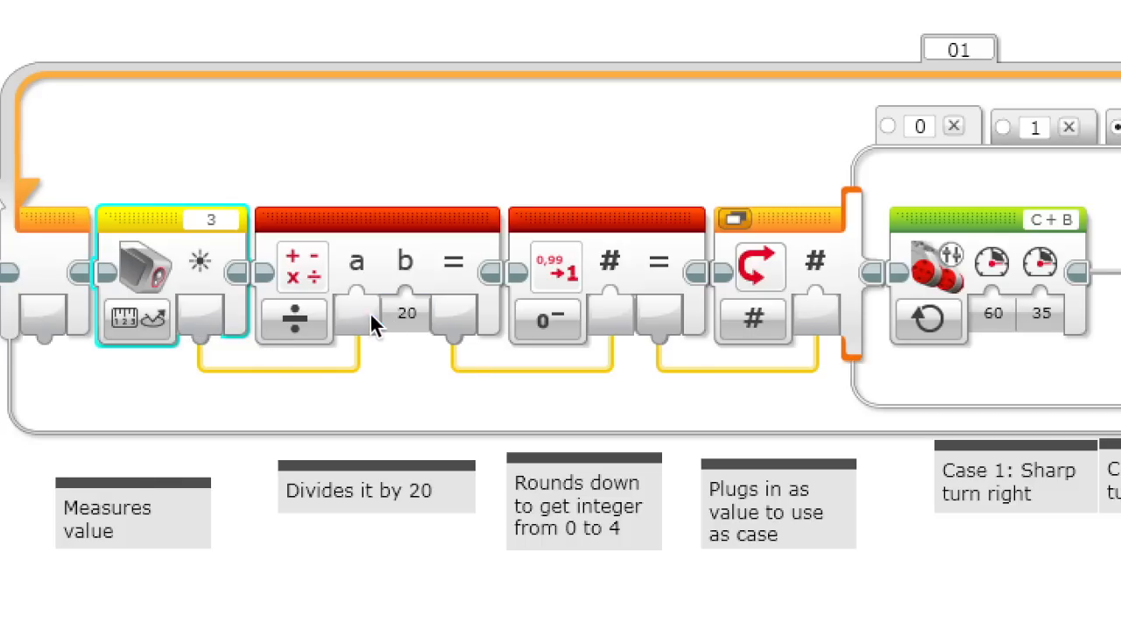
pyautogui.click(406, 313)
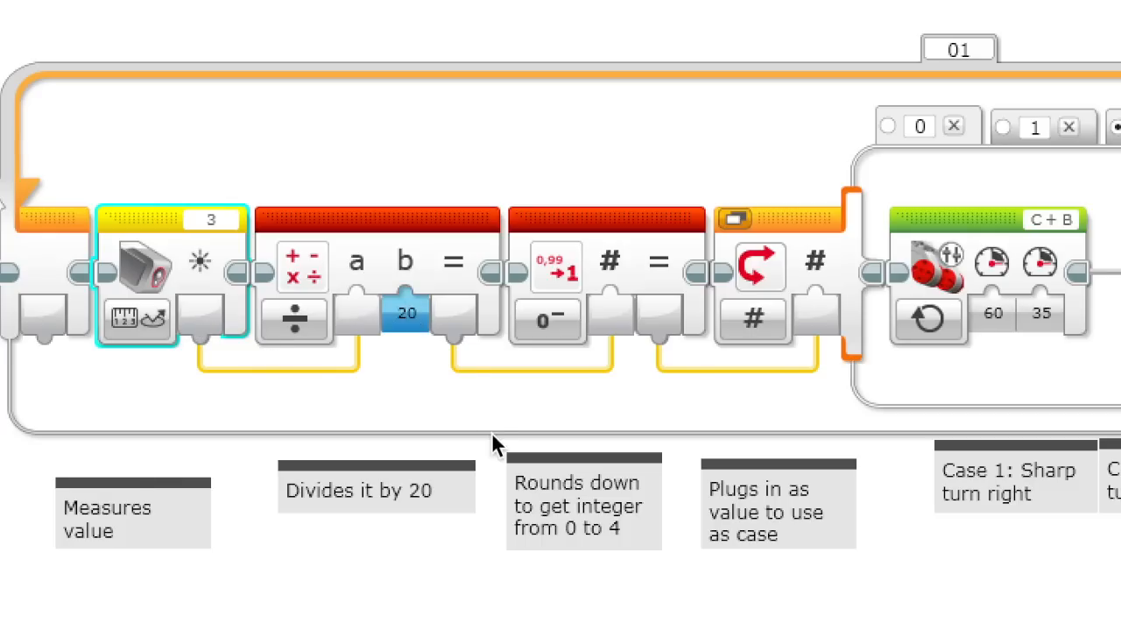
pyautogui.click(578, 505)
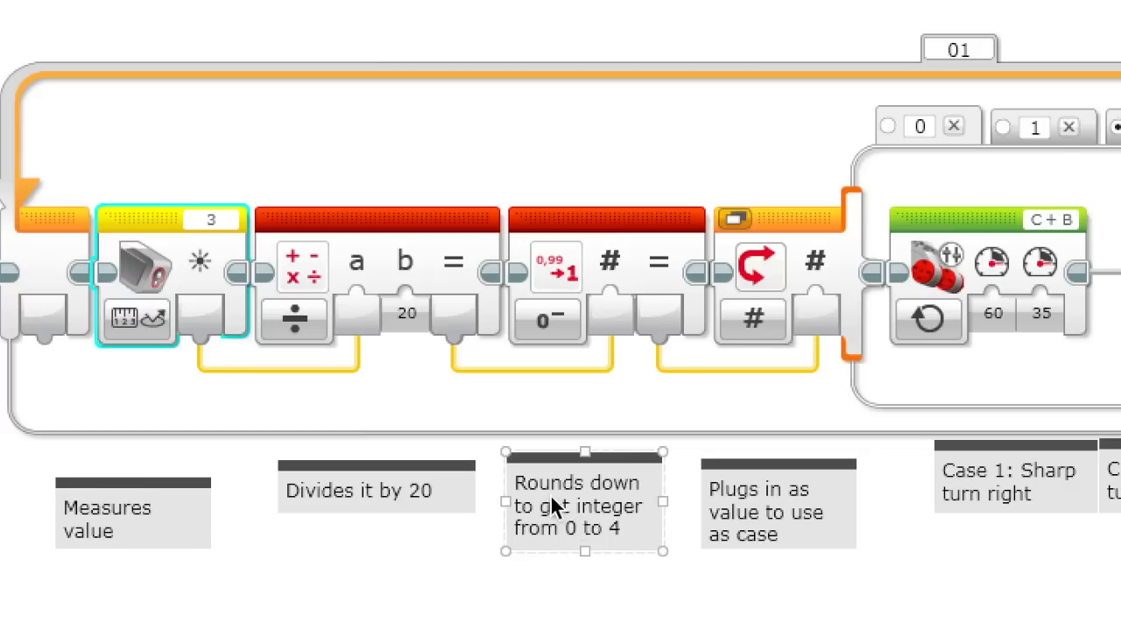
pyautogui.moveTo(628, 506)
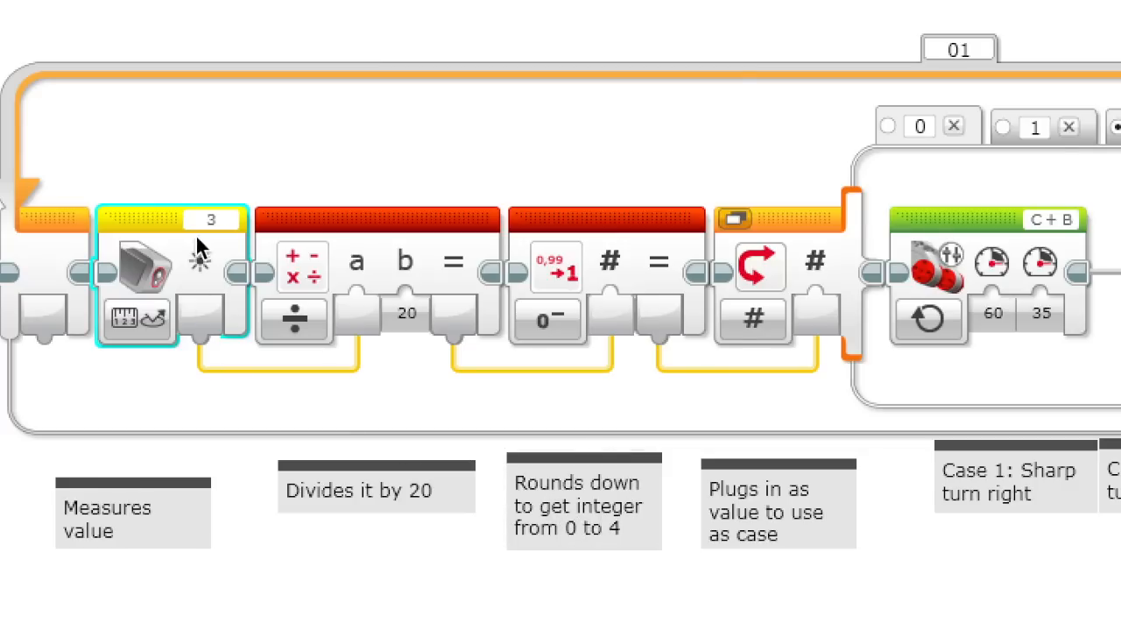
pyautogui.moveTo(162, 231)
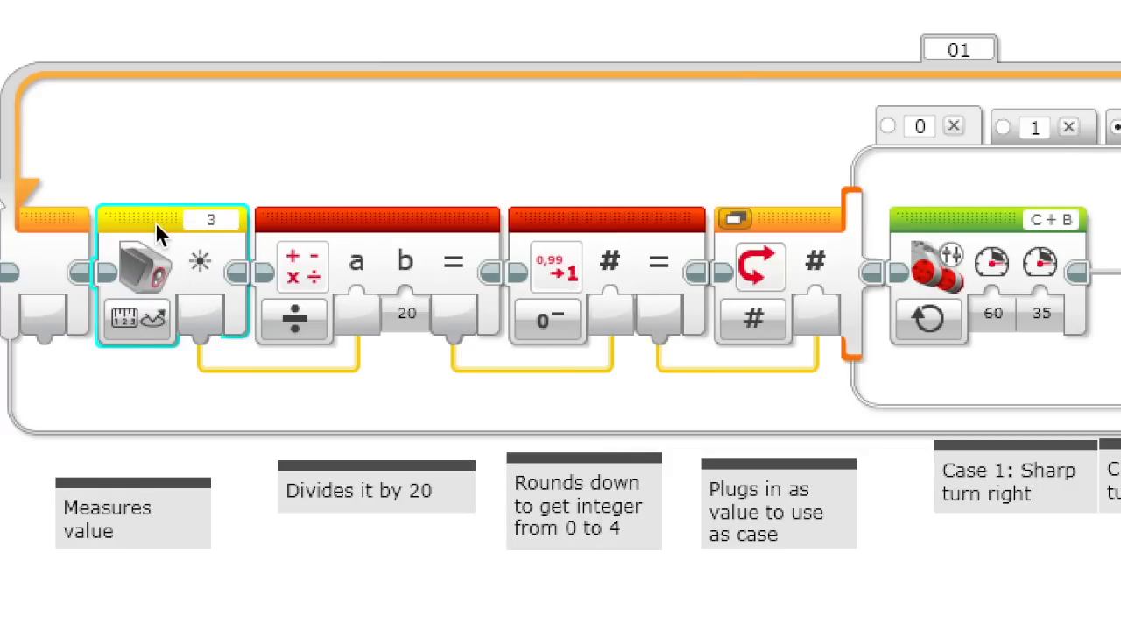
pyautogui.moveTo(245, 175)
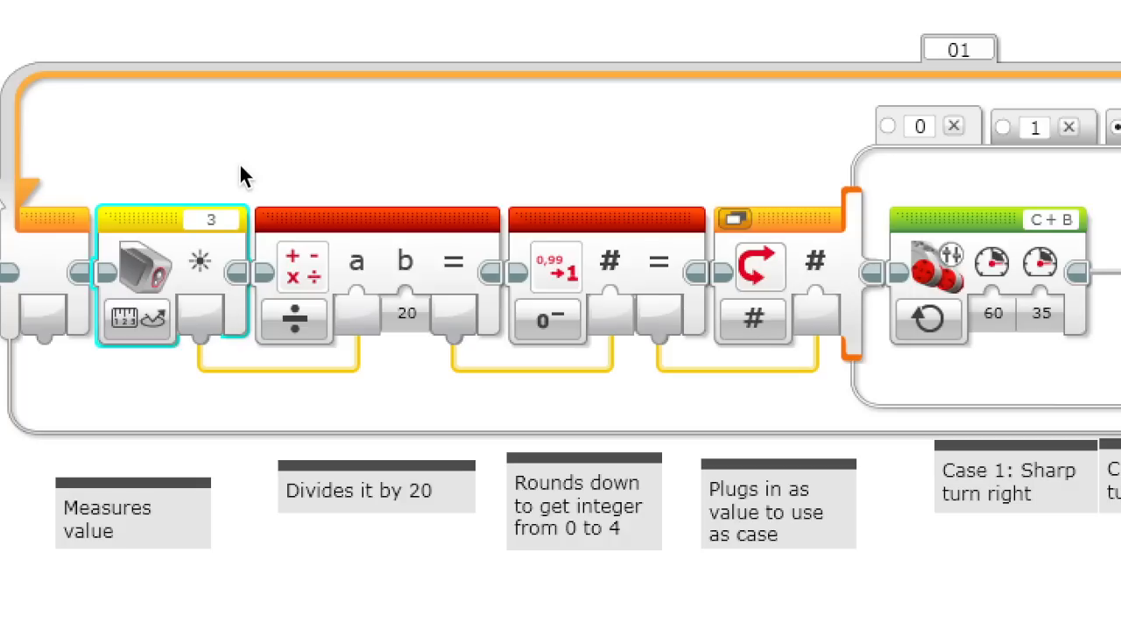
pyautogui.moveTo(539, 238)
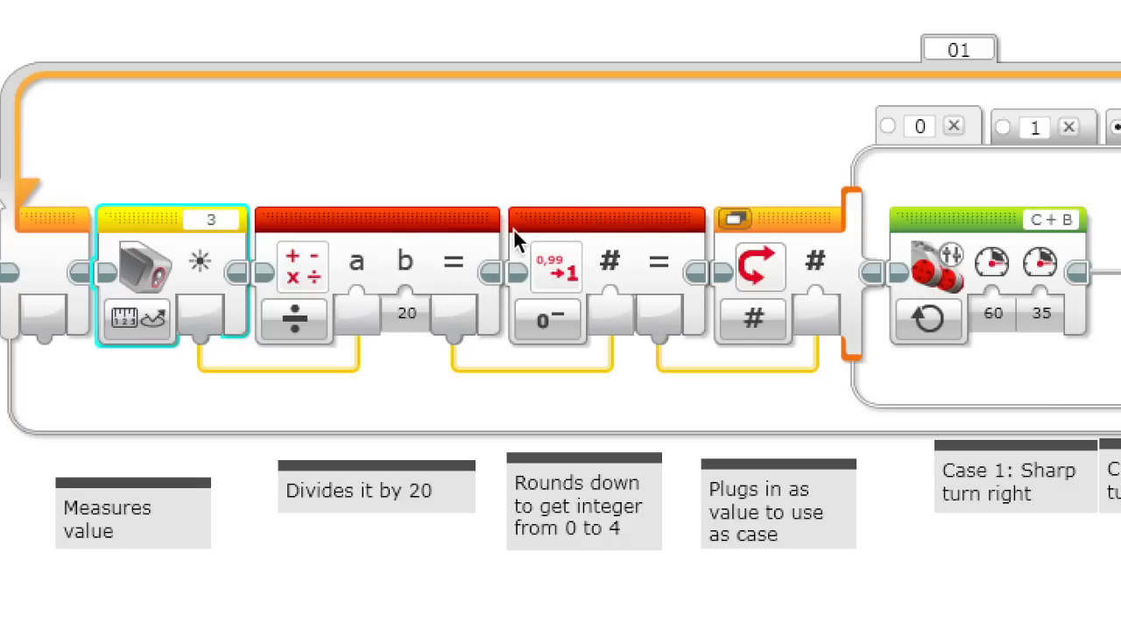
pyautogui.moveTo(534, 425)
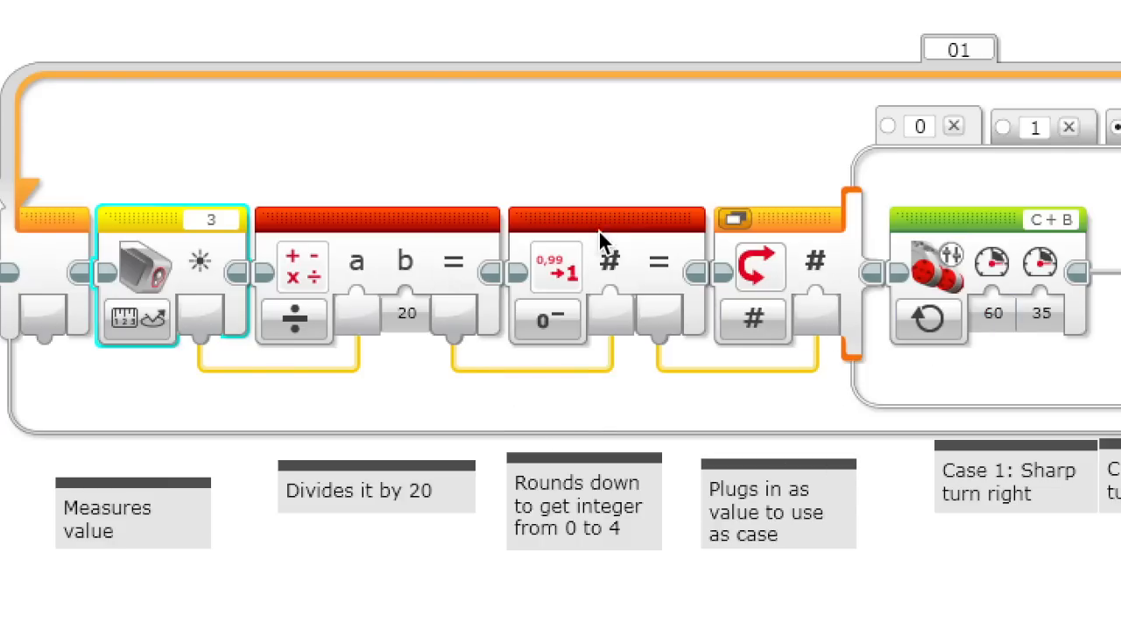
pyautogui.moveTo(634, 403)
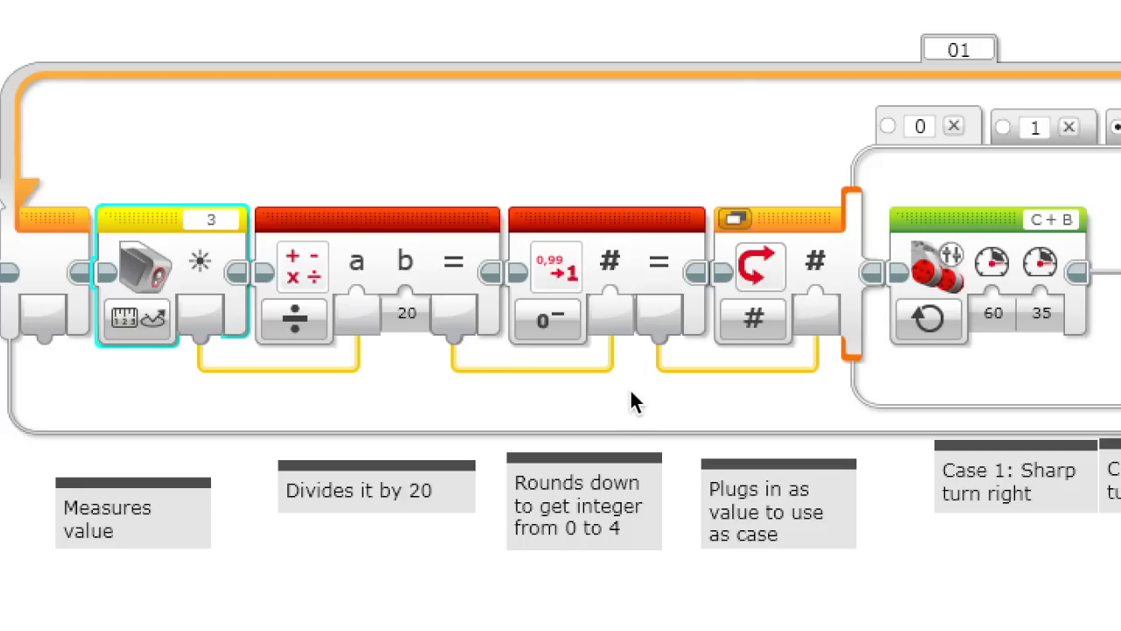
# Step through the blocks that display the light reading on the brick screen.
pyautogui.click(585, 504)
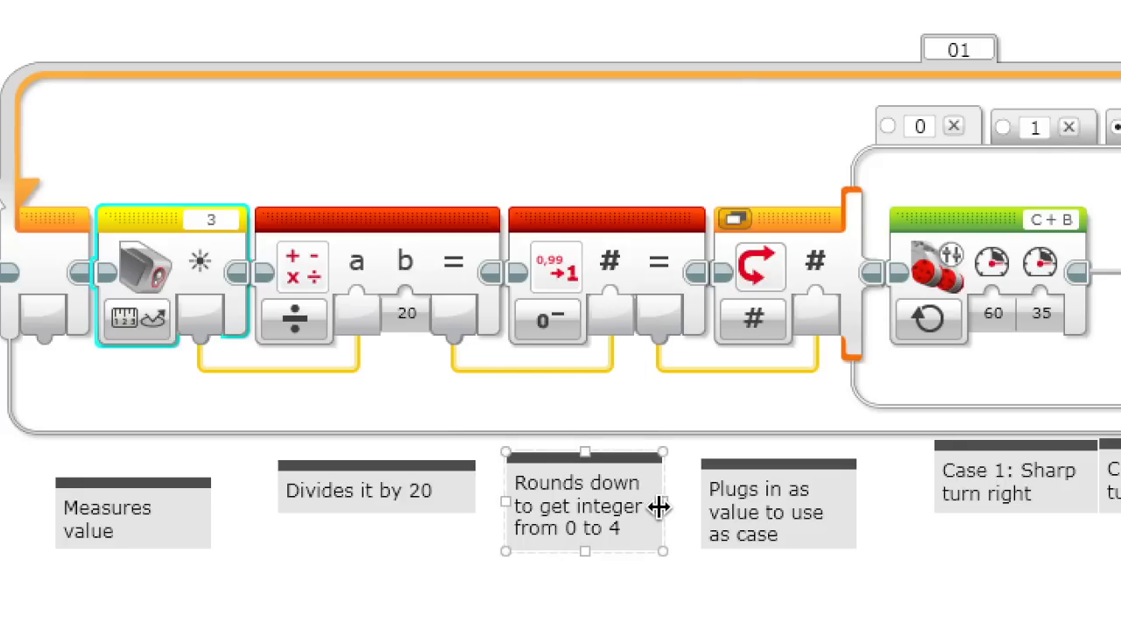
pyautogui.moveTo(638, 522)
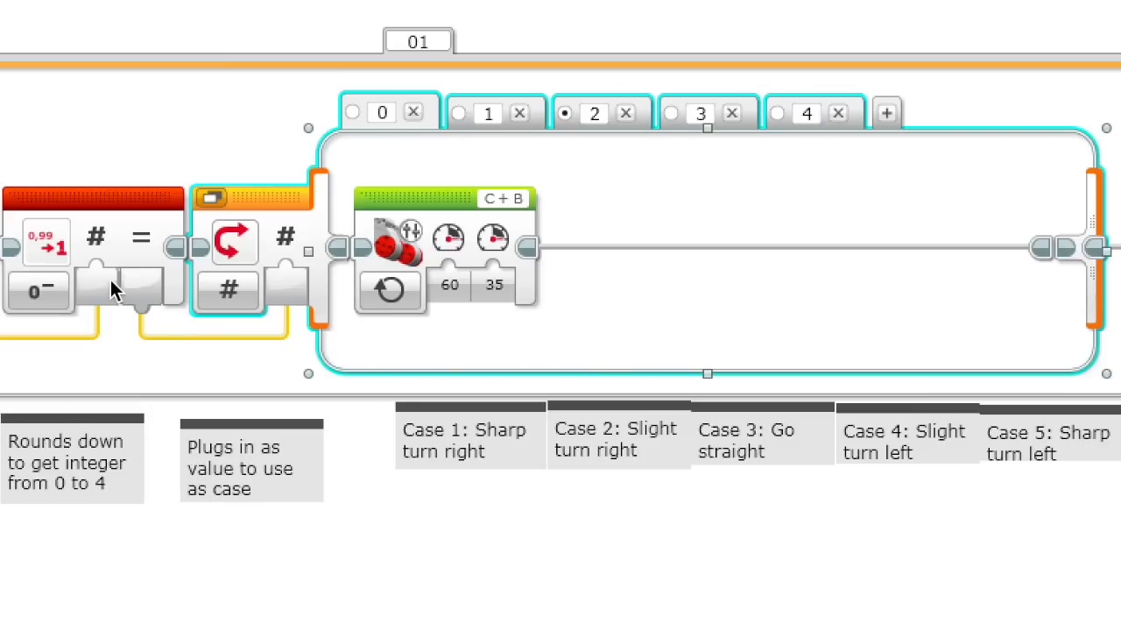
pyautogui.moveTo(421, 482)
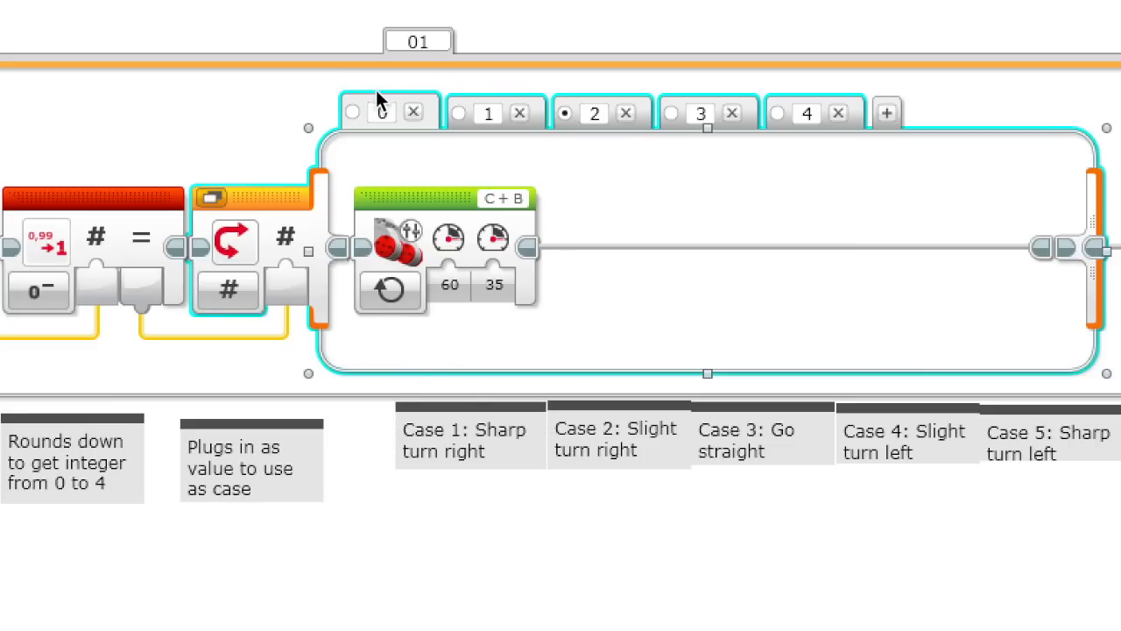
pyautogui.moveTo(442, 172)
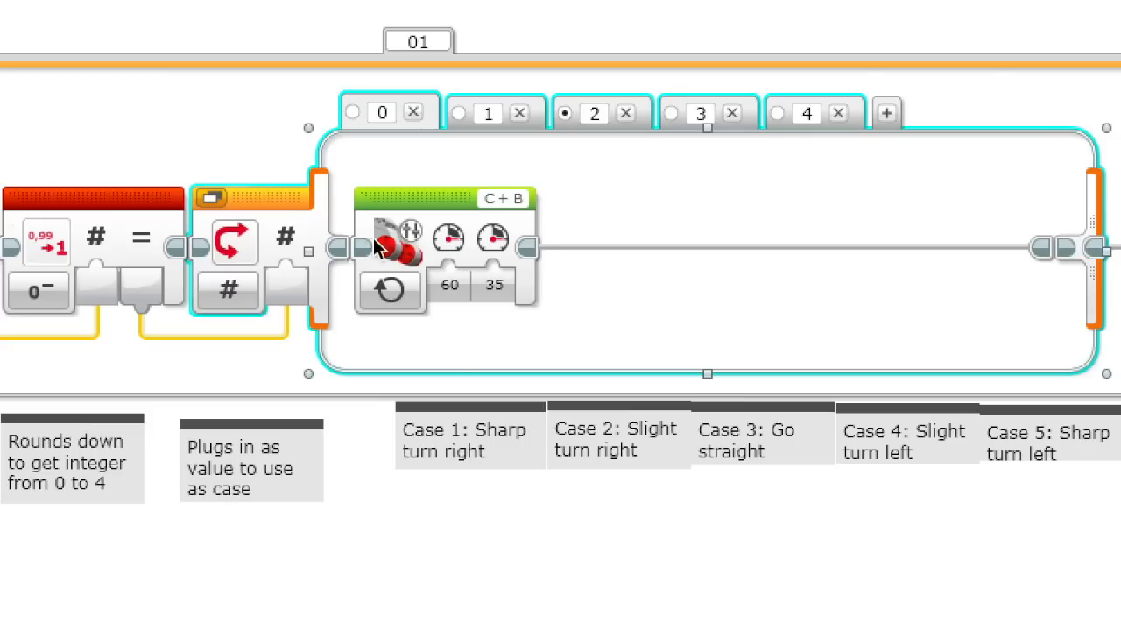
pyautogui.moveTo(466, 214)
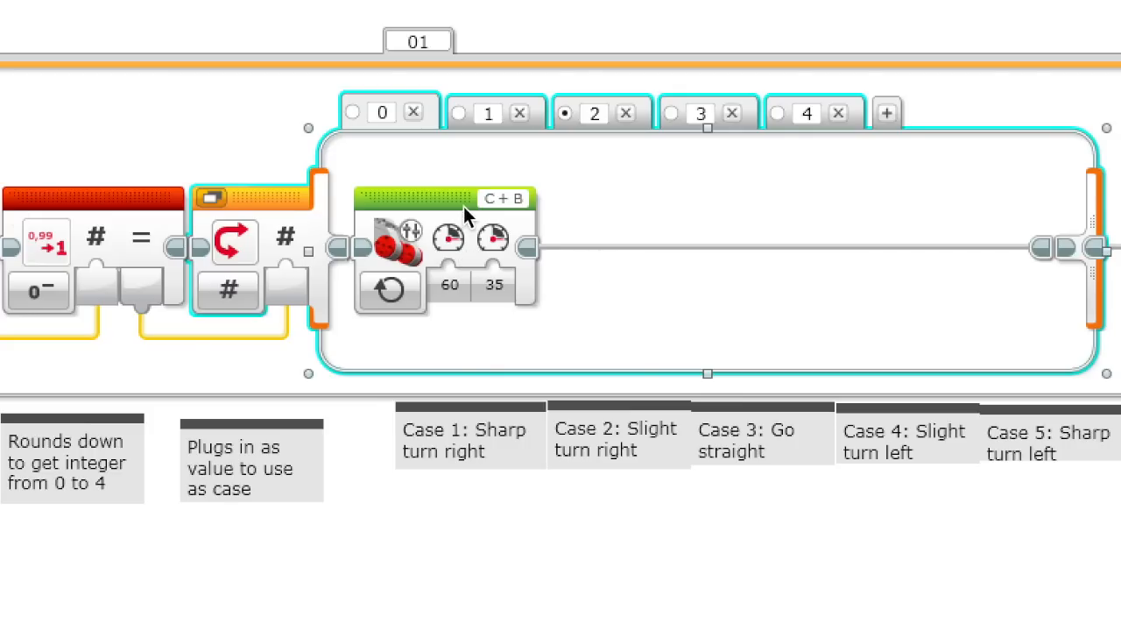
pyautogui.click(470, 438)
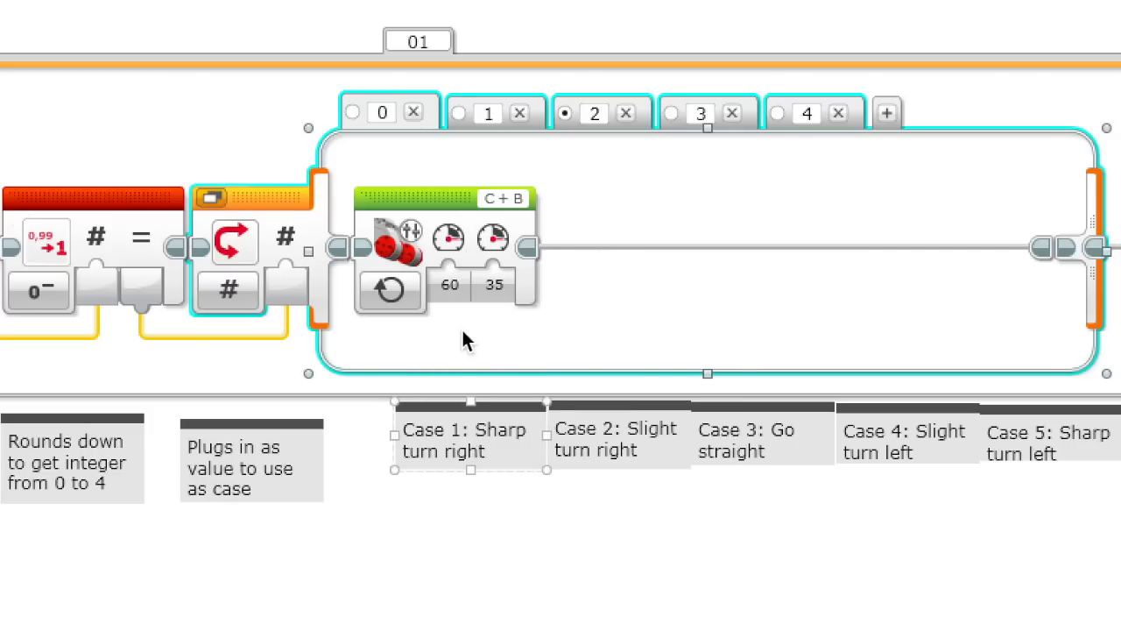
pyautogui.moveTo(448, 239)
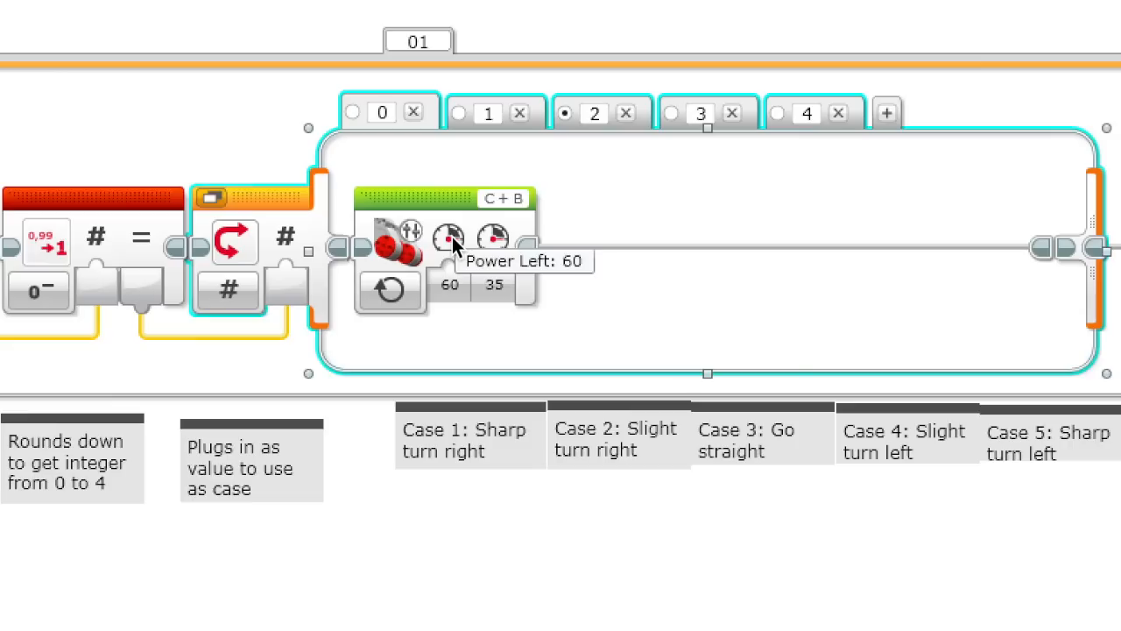
pyautogui.click(494, 286)
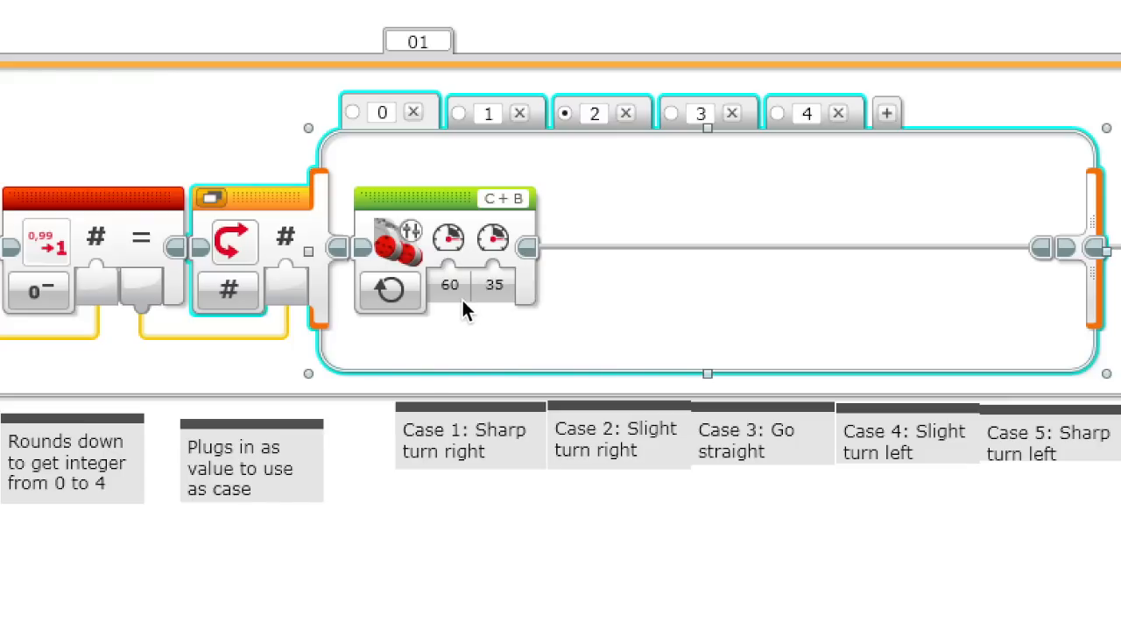
pyautogui.moveTo(491, 219)
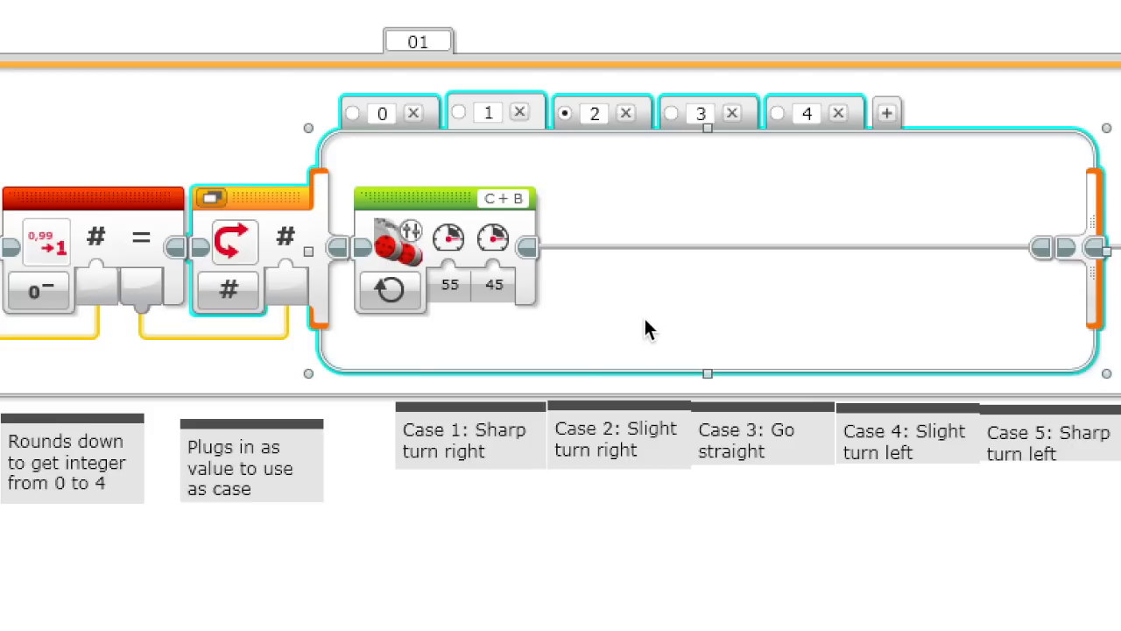
pyautogui.moveTo(448, 238)
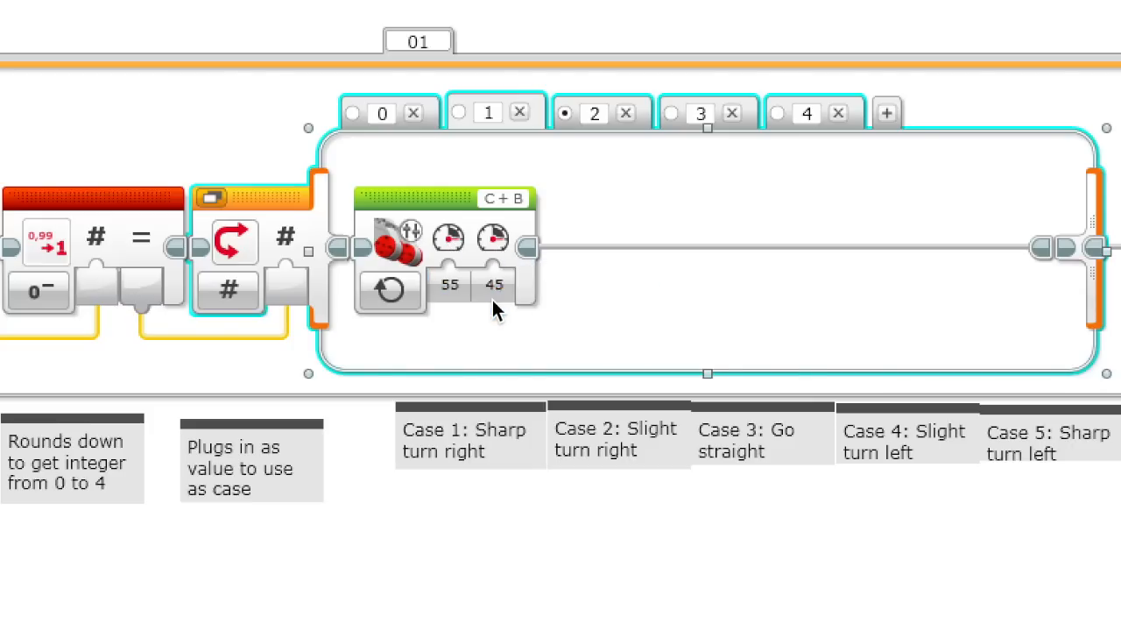
pyautogui.click(448, 283)
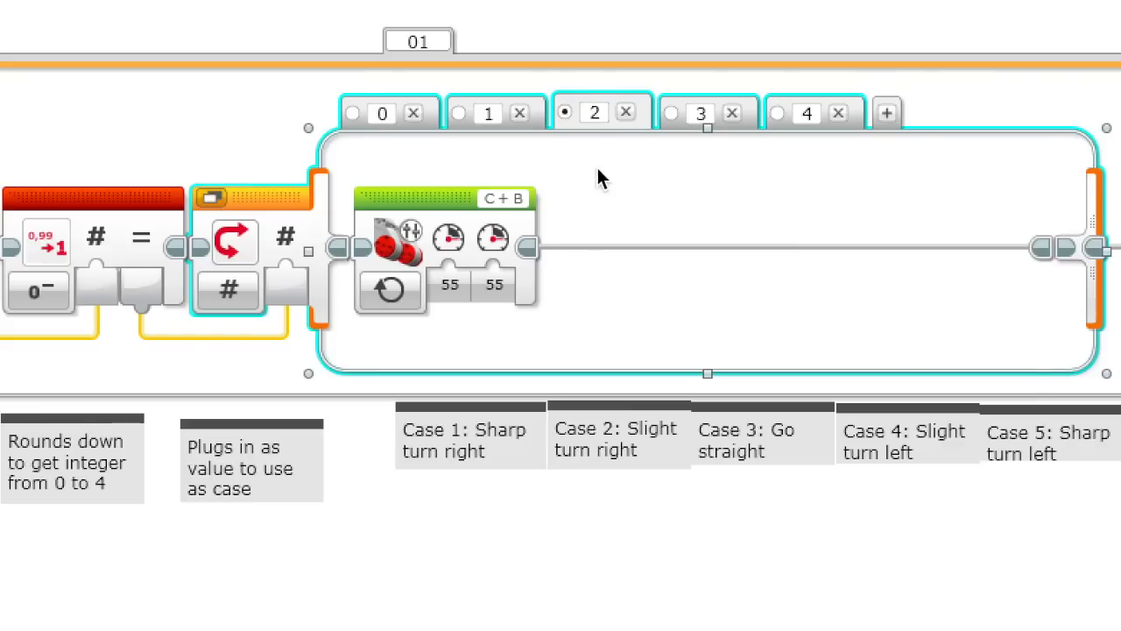
pyautogui.moveTo(578, 221)
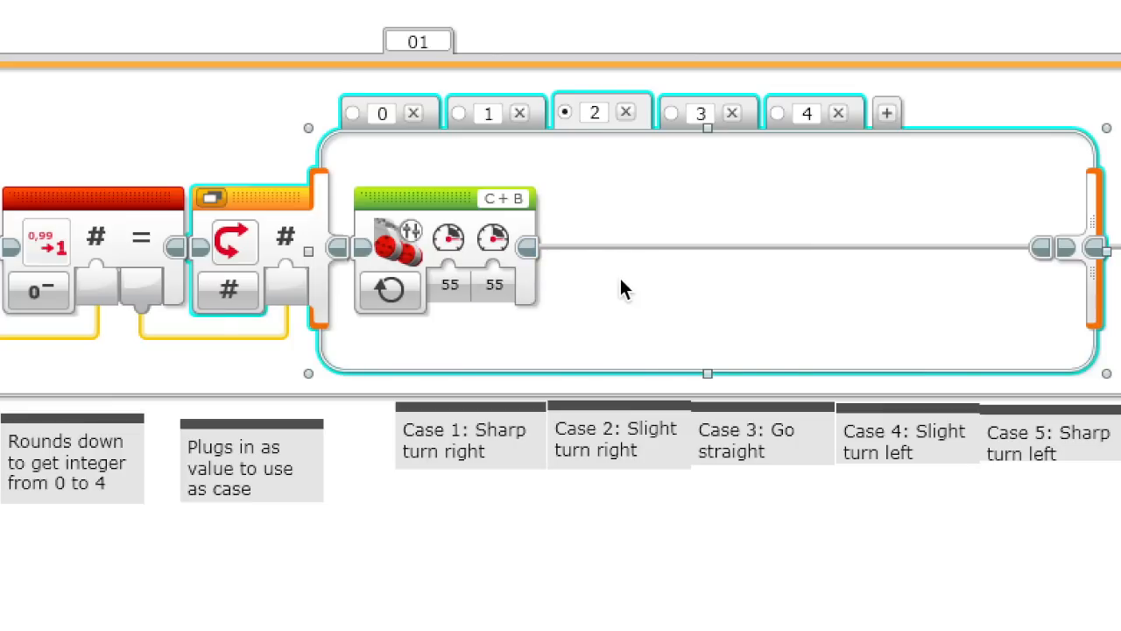
pyautogui.moveTo(680, 166)
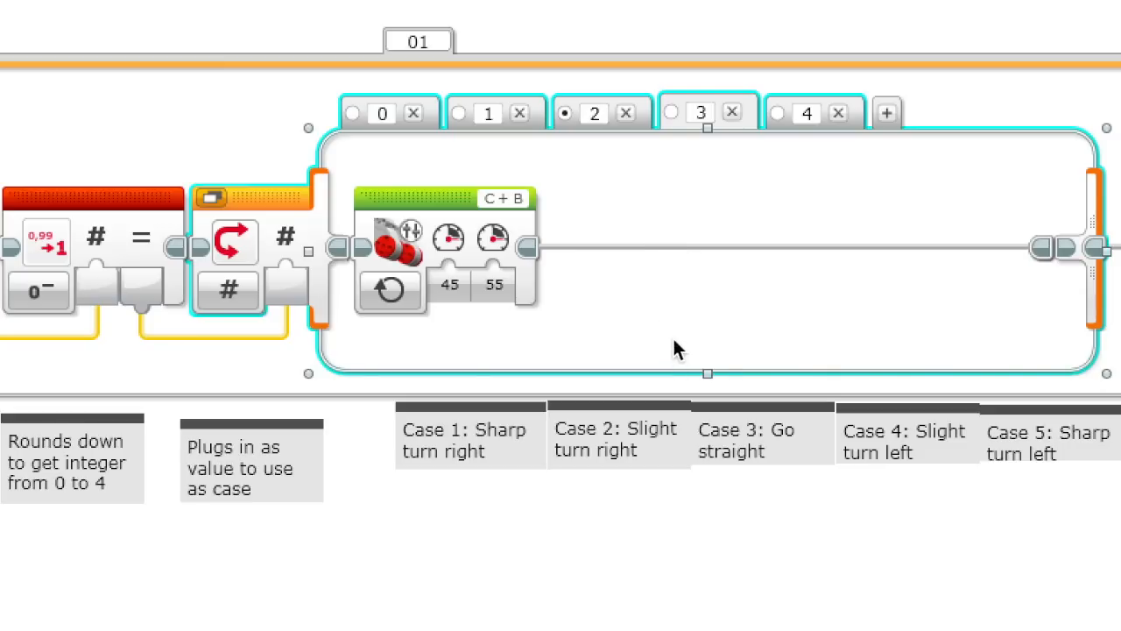
pyautogui.moveTo(634, 287)
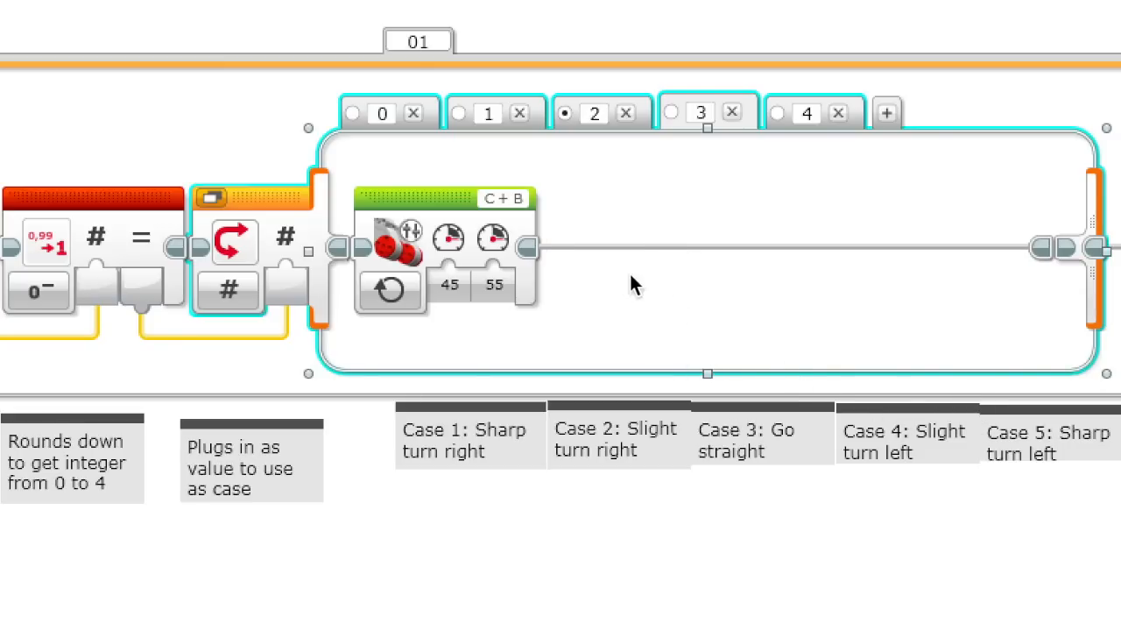
pyautogui.moveTo(494, 238)
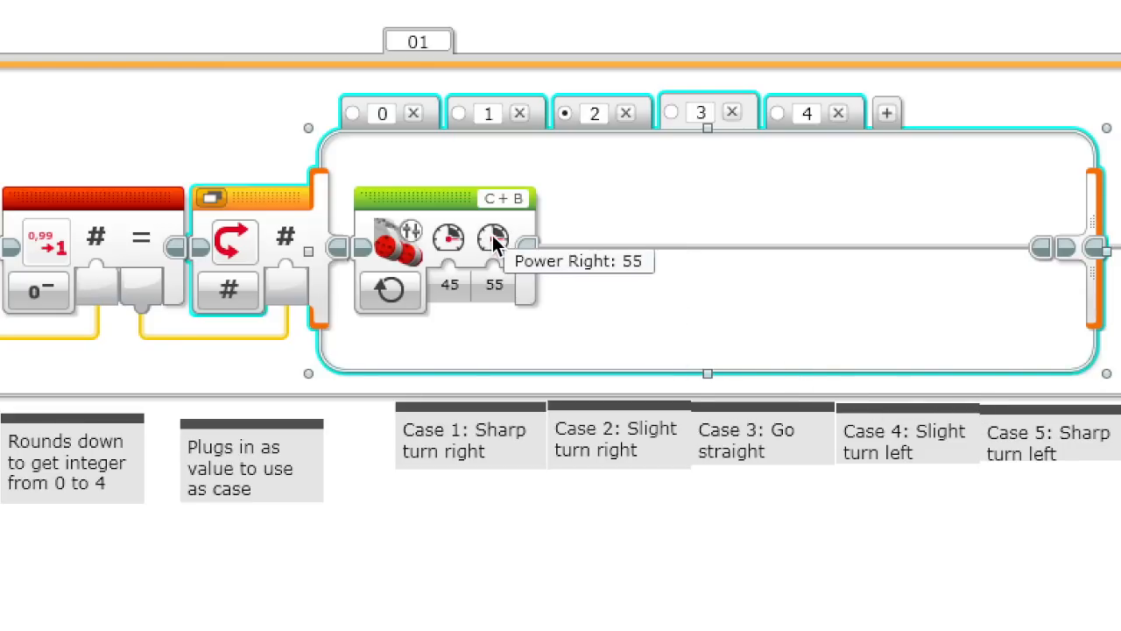
pyautogui.moveTo(504, 277)
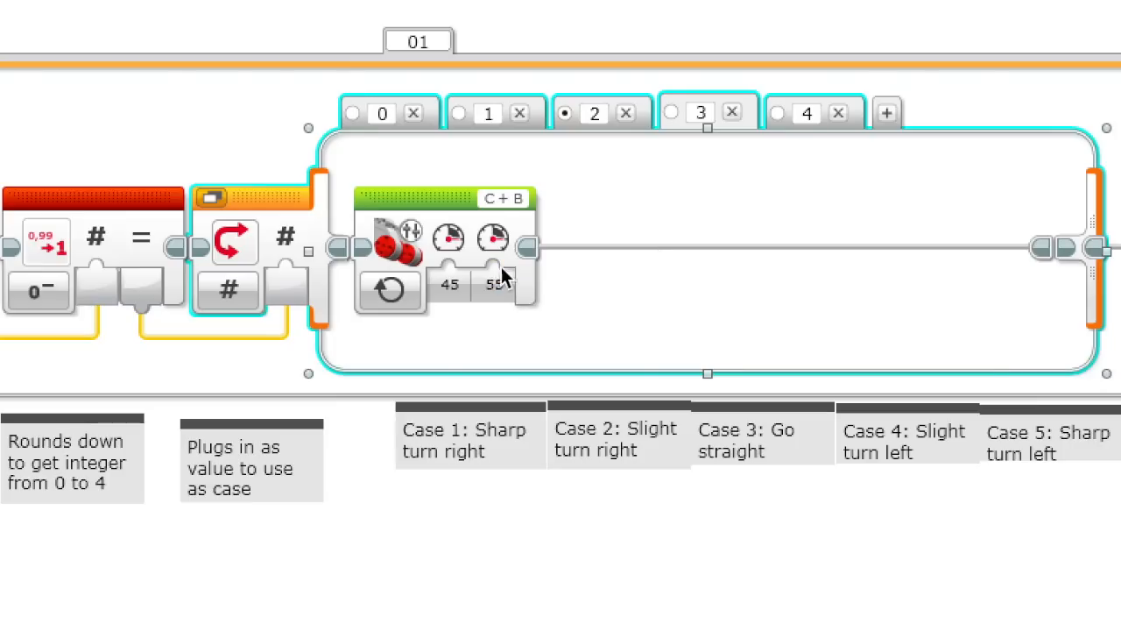
# Review the Program3 calibration loop's minimum-value reading and brick-button exit condition.
pyautogui.click(449, 284)
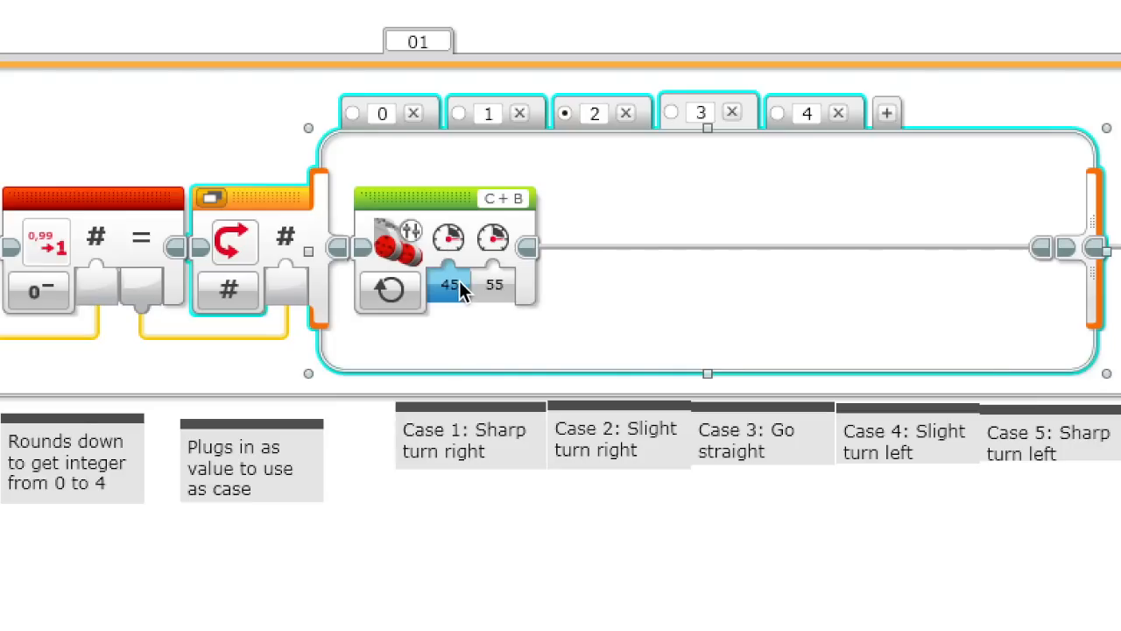
pyautogui.moveTo(494, 238)
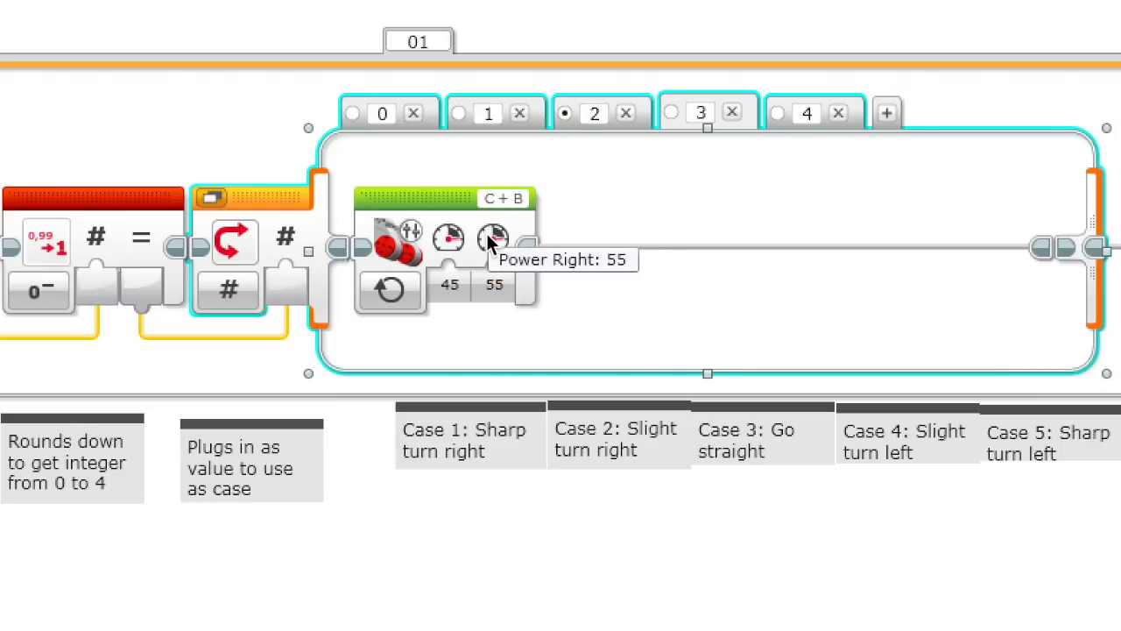
pyautogui.moveTo(837, 112)
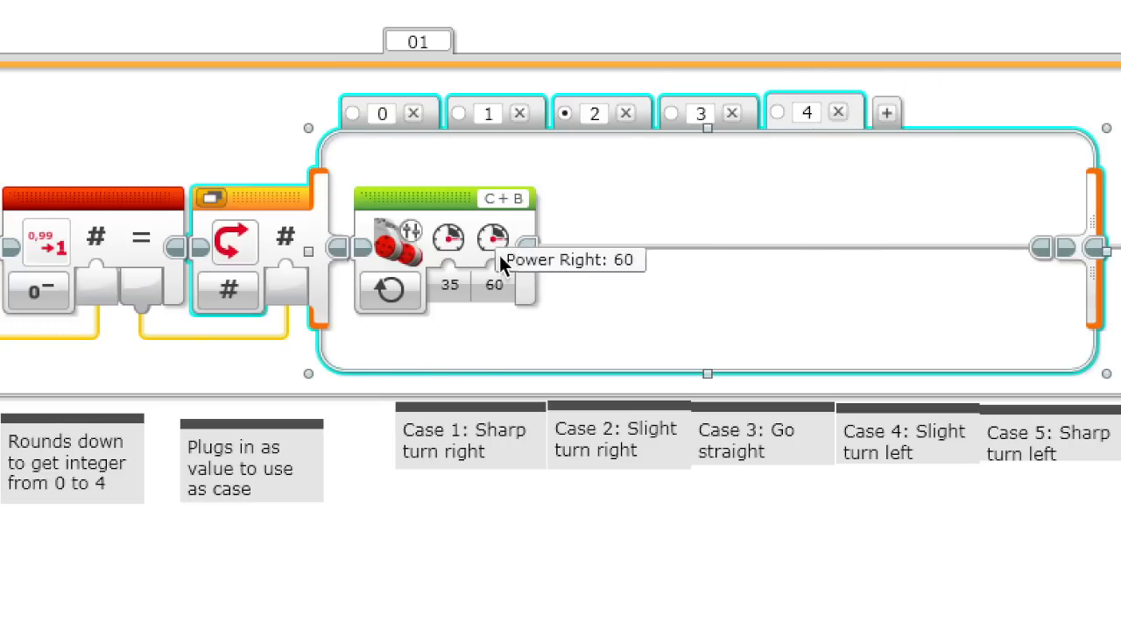
pyautogui.click(494, 283)
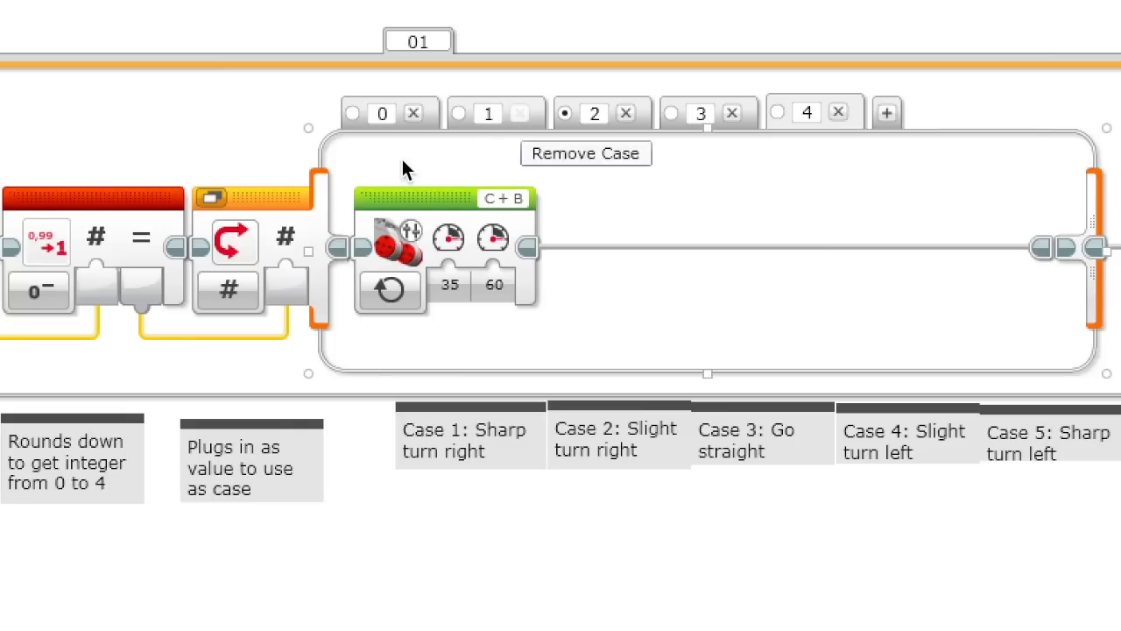
pyautogui.moveTo(378, 112)
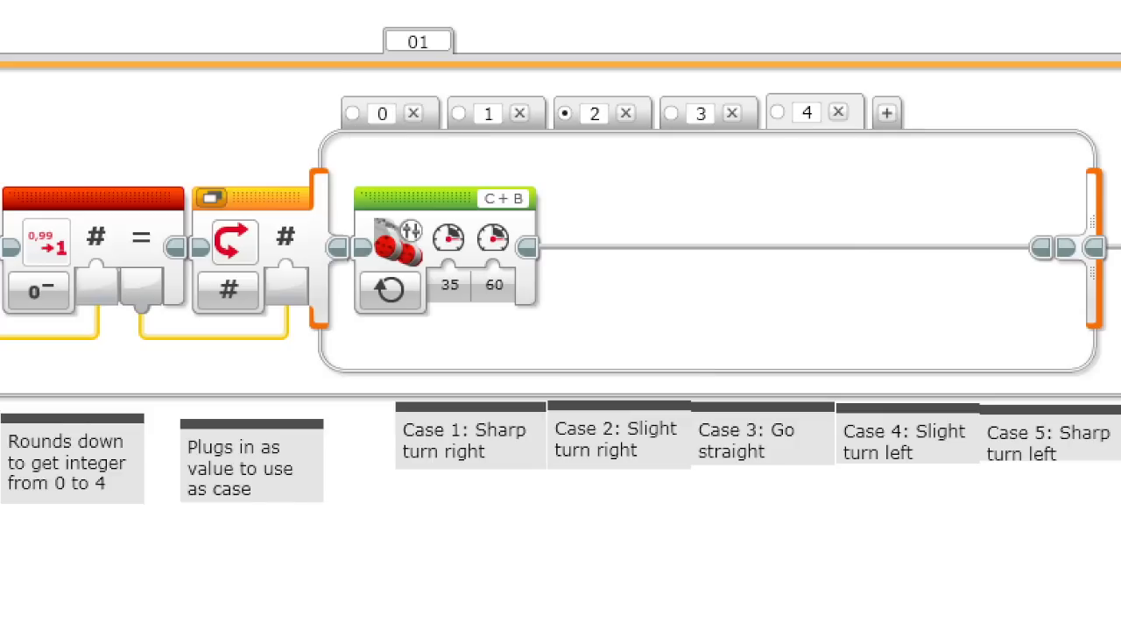
pyautogui.moveTo(492, 238)
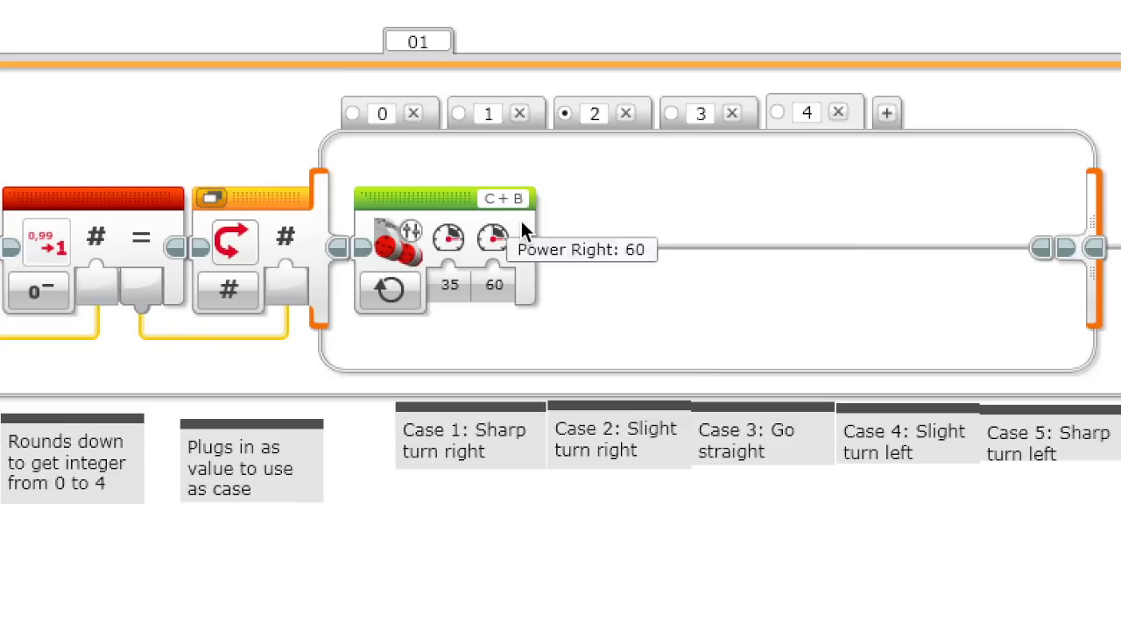
pyautogui.moveTo(659, 210)
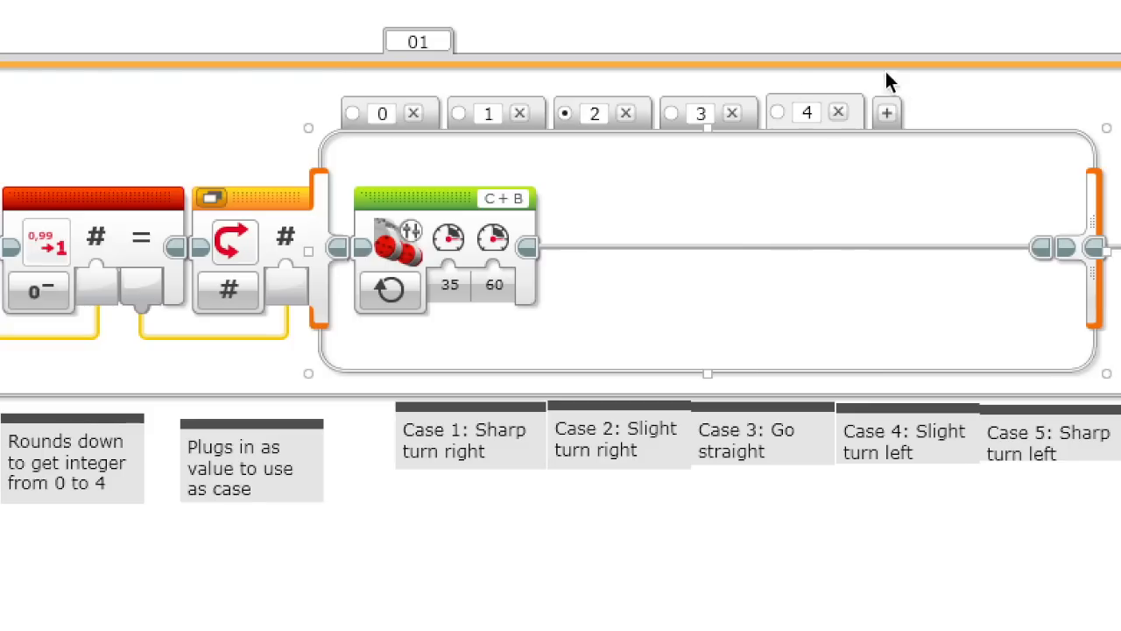
pyautogui.moveTo(665, 406)
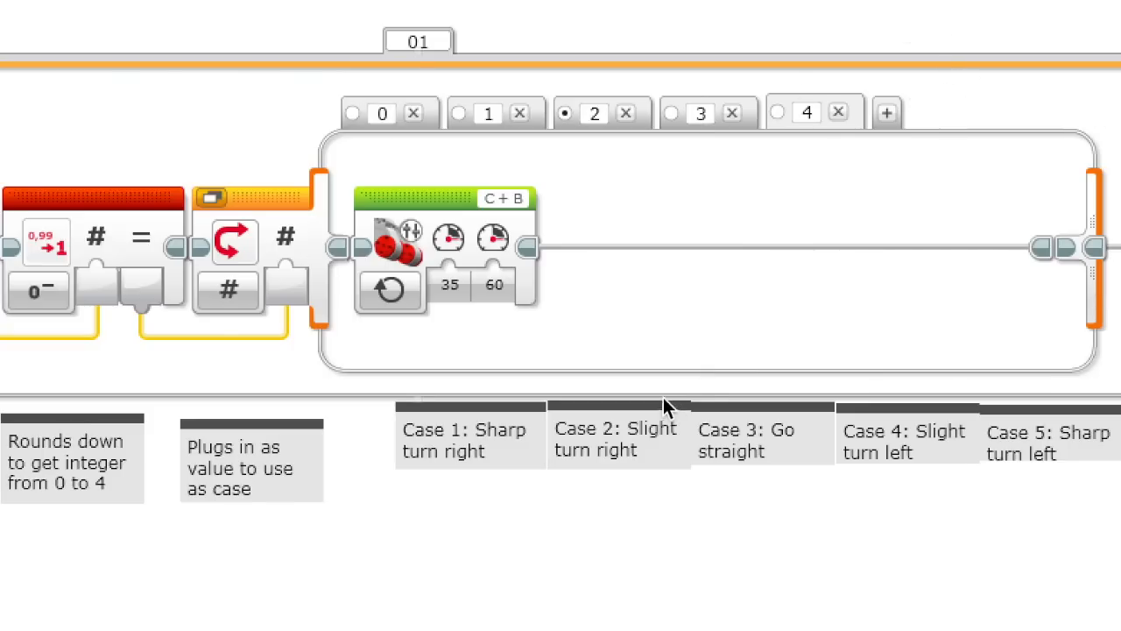
pyautogui.click(764, 441)
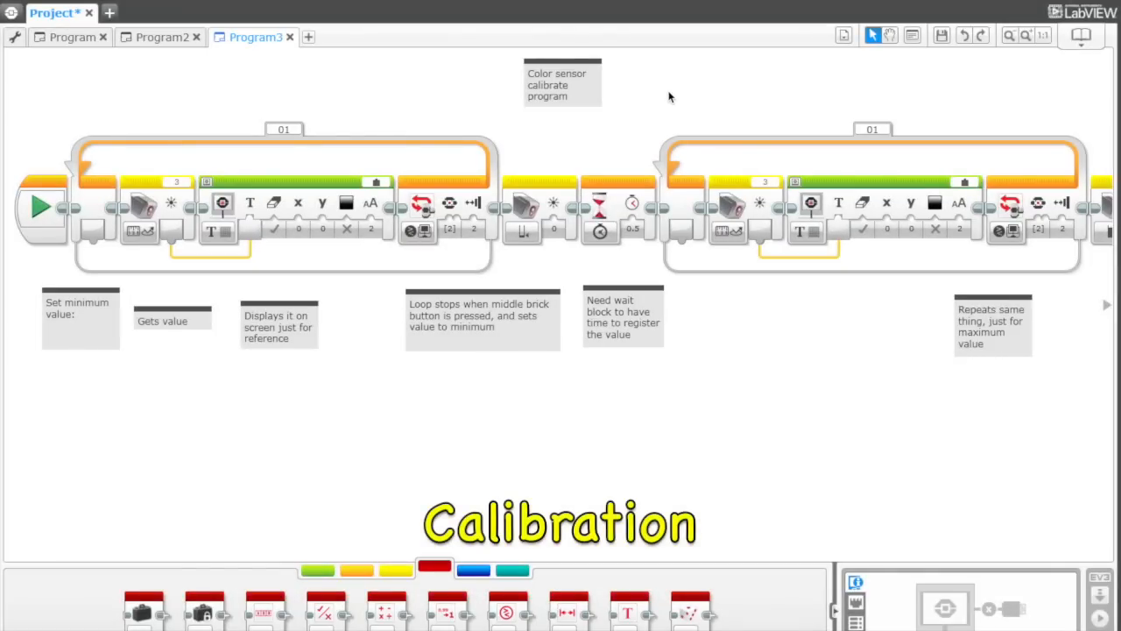
pyautogui.moveTo(438, 86)
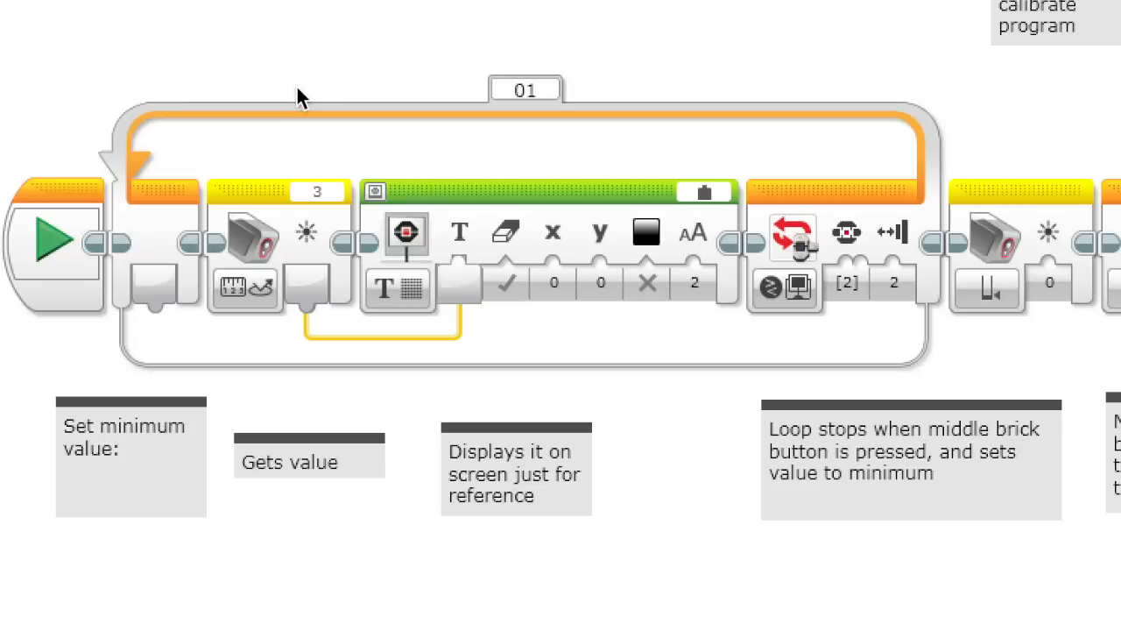
pyautogui.moveTo(105, 382)
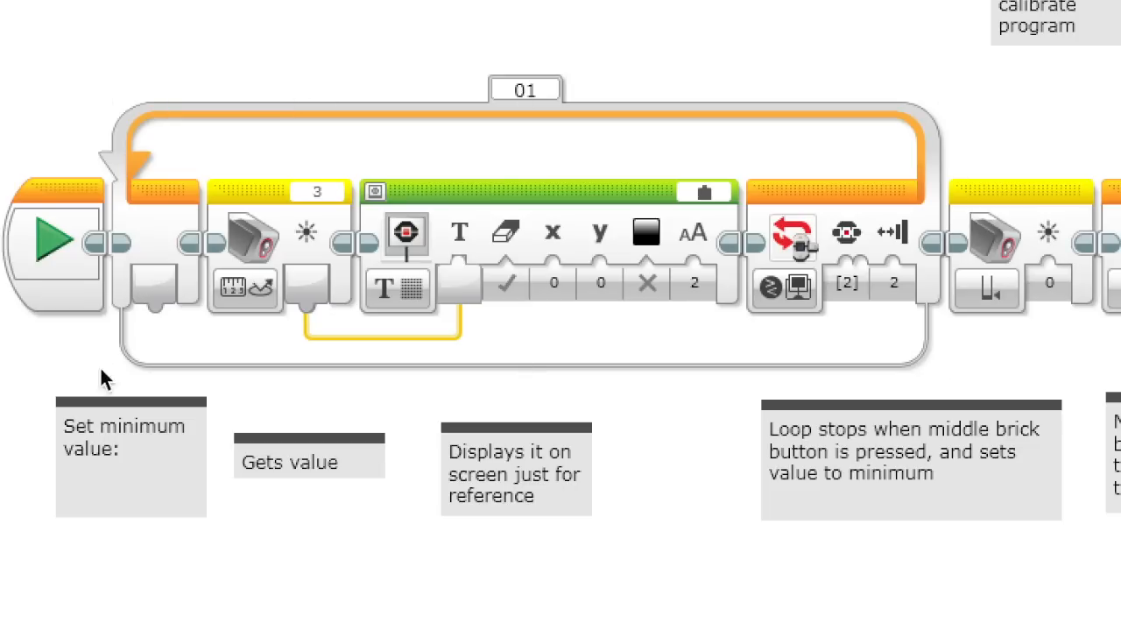
pyautogui.moveTo(281, 249)
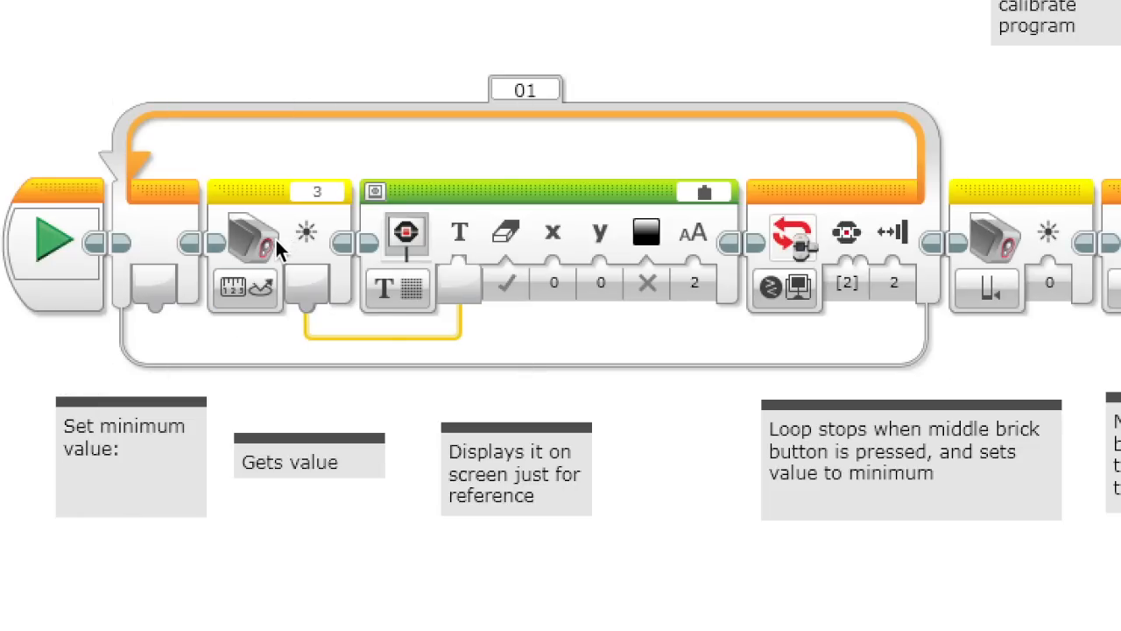
pyautogui.moveTo(305, 236)
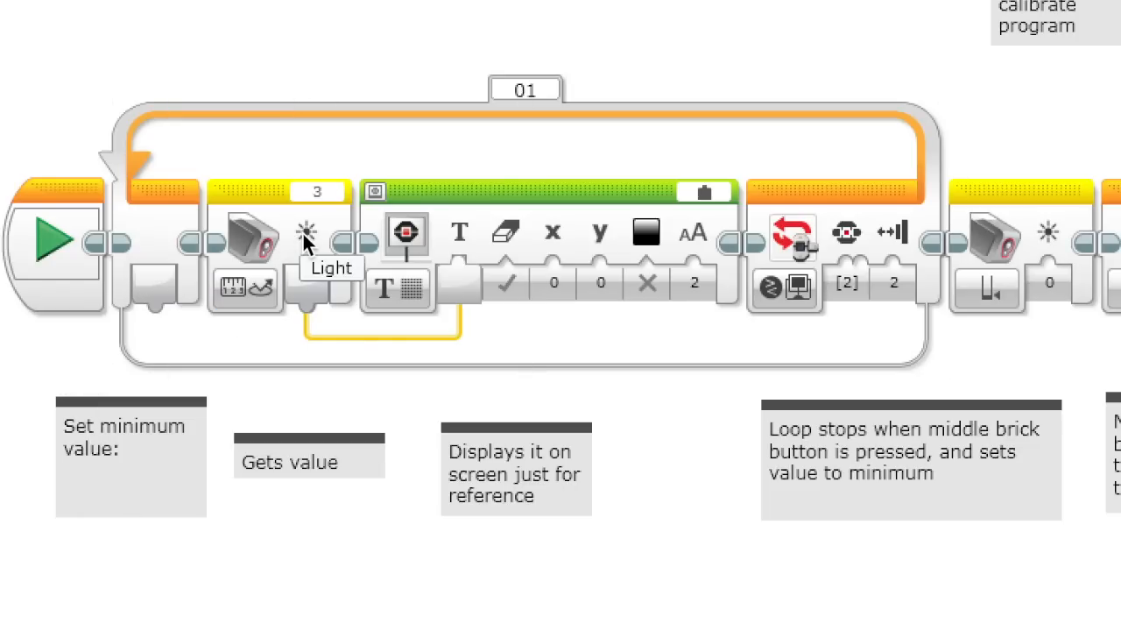
pyautogui.moveTo(459, 319)
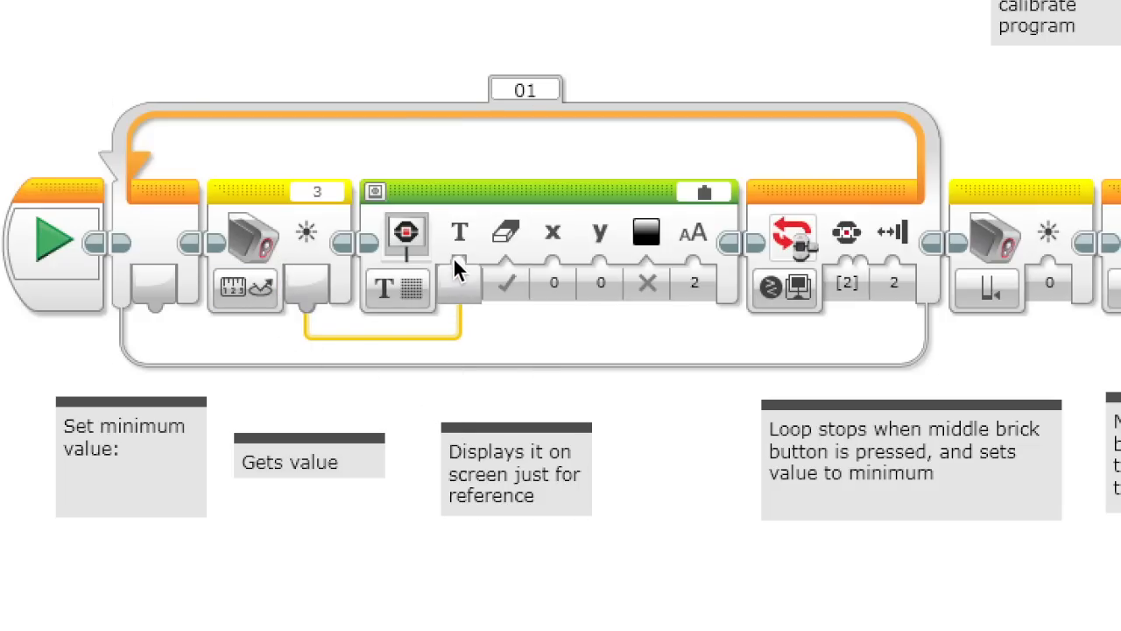
pyautogui.moveTo(792, 237)
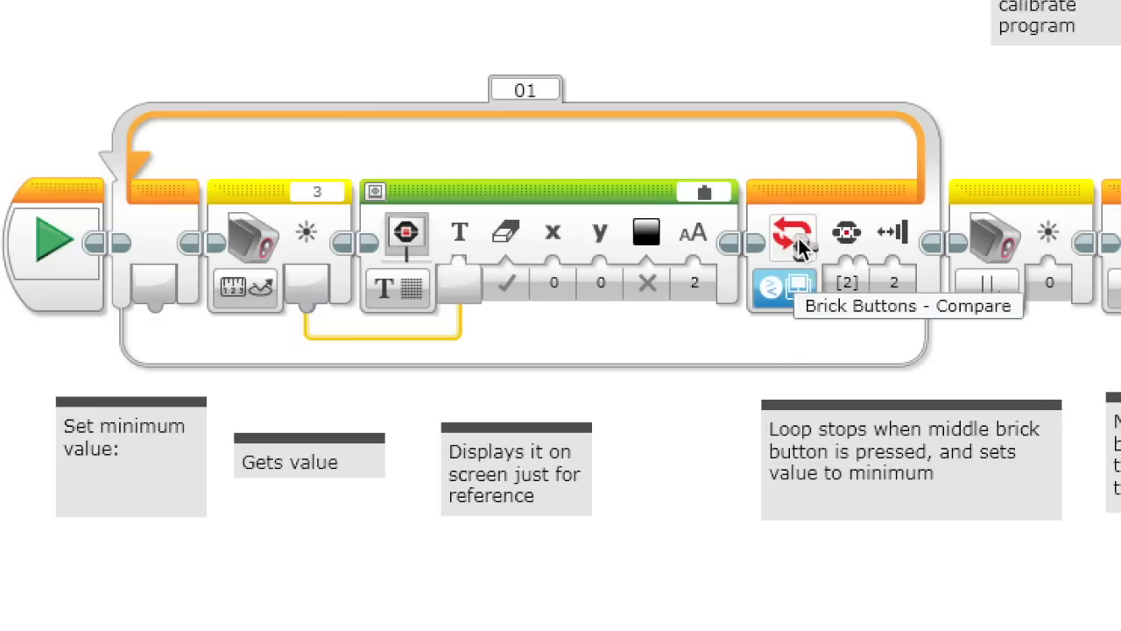
pyautogui.moveTo(822, 203)
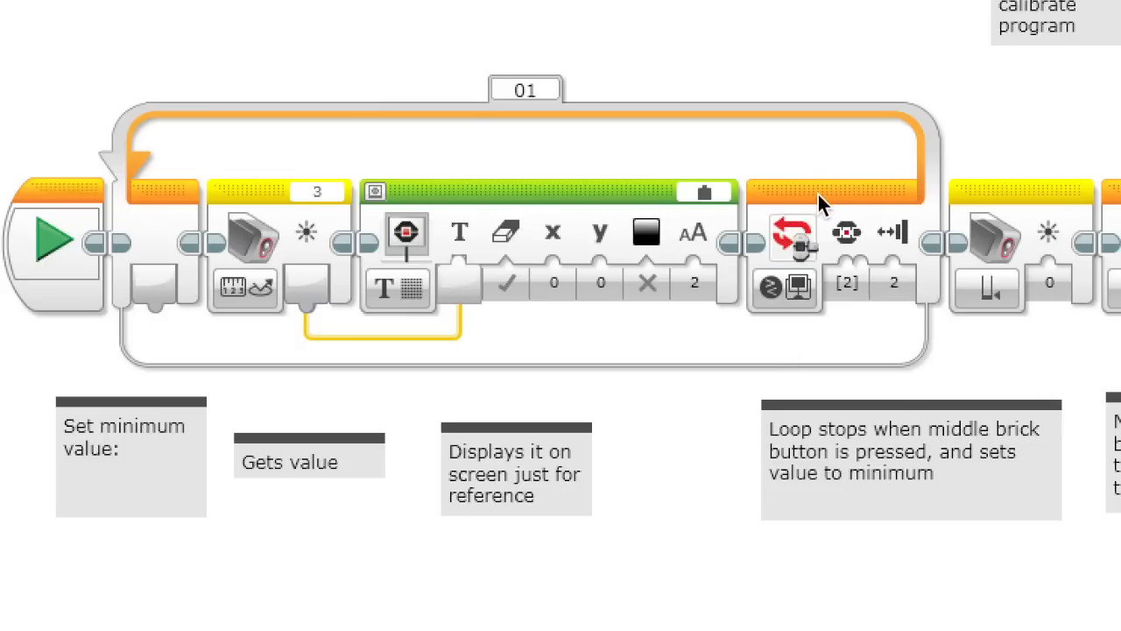
pyautogui.moveTo(799, 236)
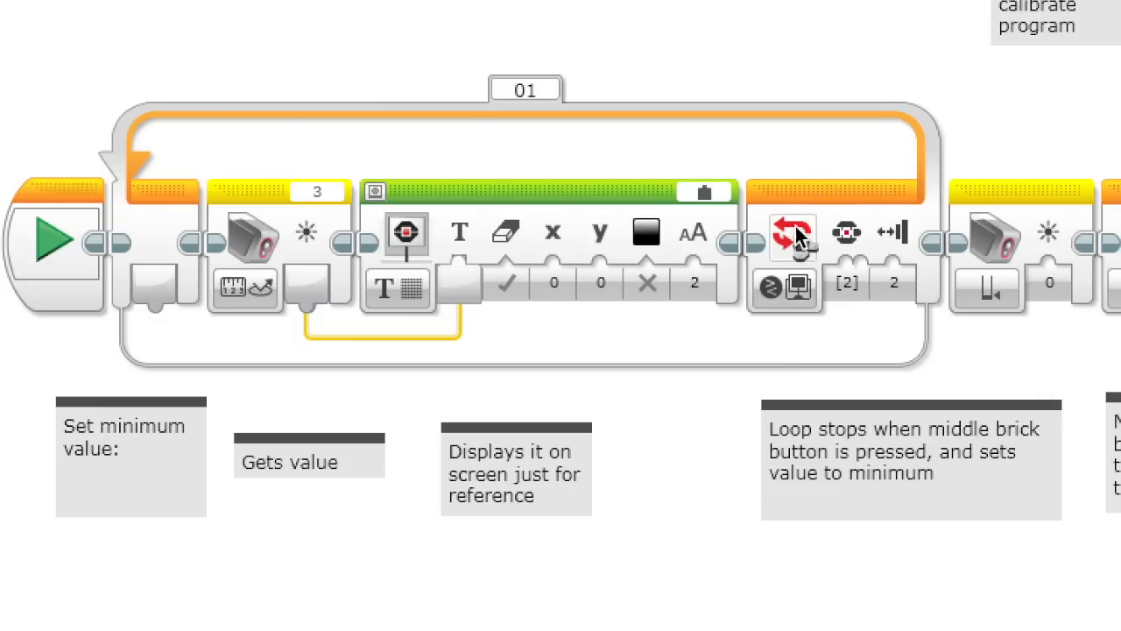
pyautogui.click(792, 232)
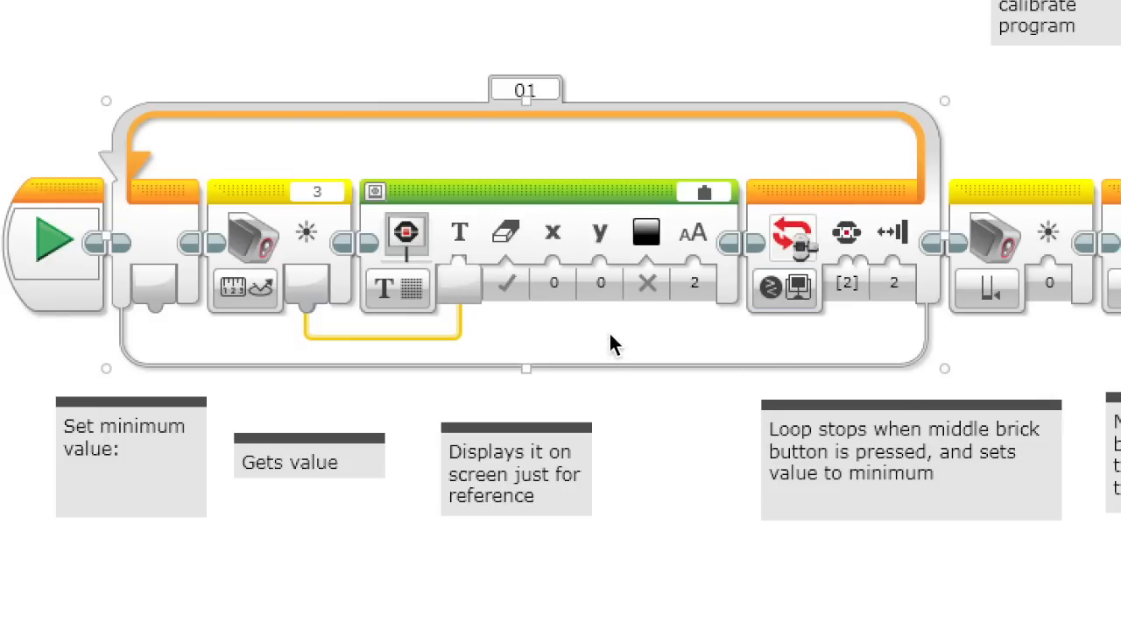
pyautogui.moveTo(682, 352)
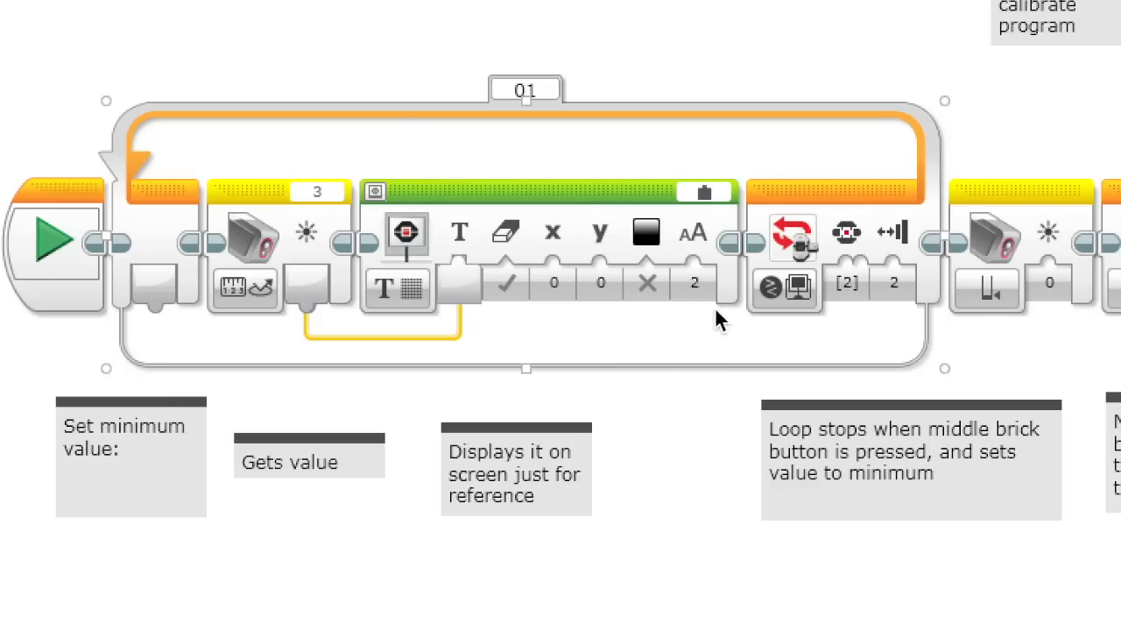
pyautogui.moveTo(823, 196)
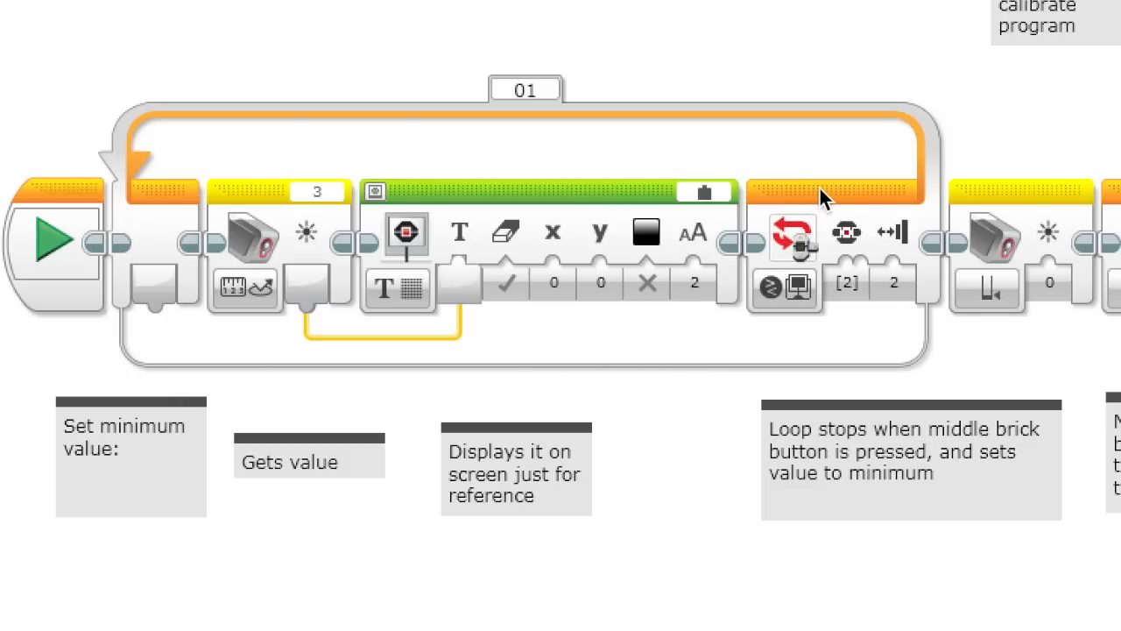
pyautogui.moveTo(988, 254)
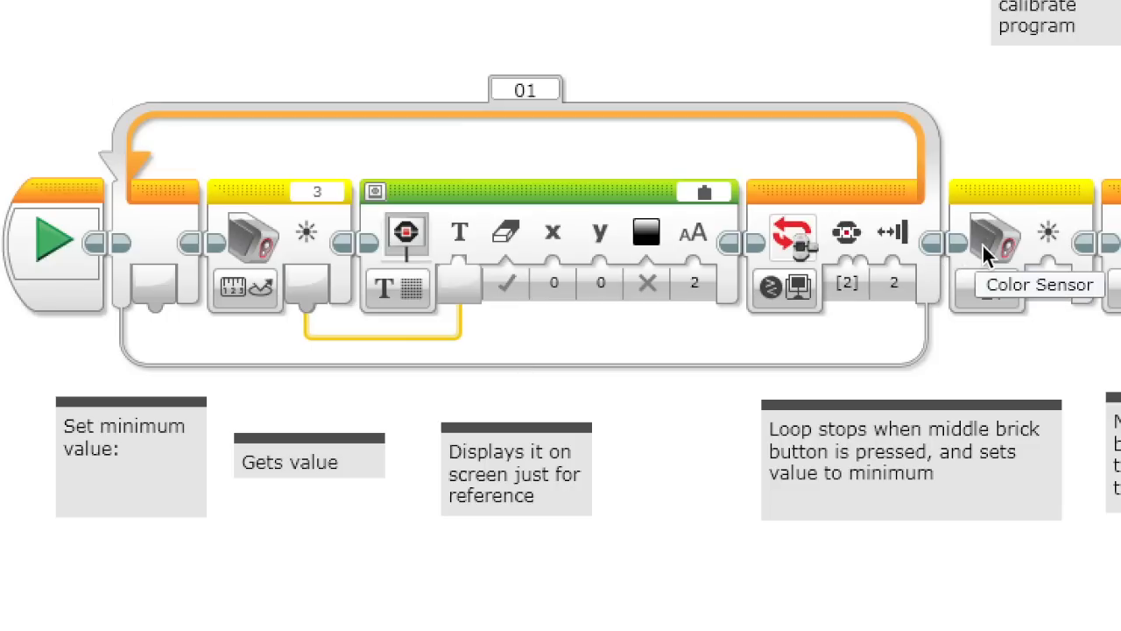
pyautogui.moveTo(999, 241)
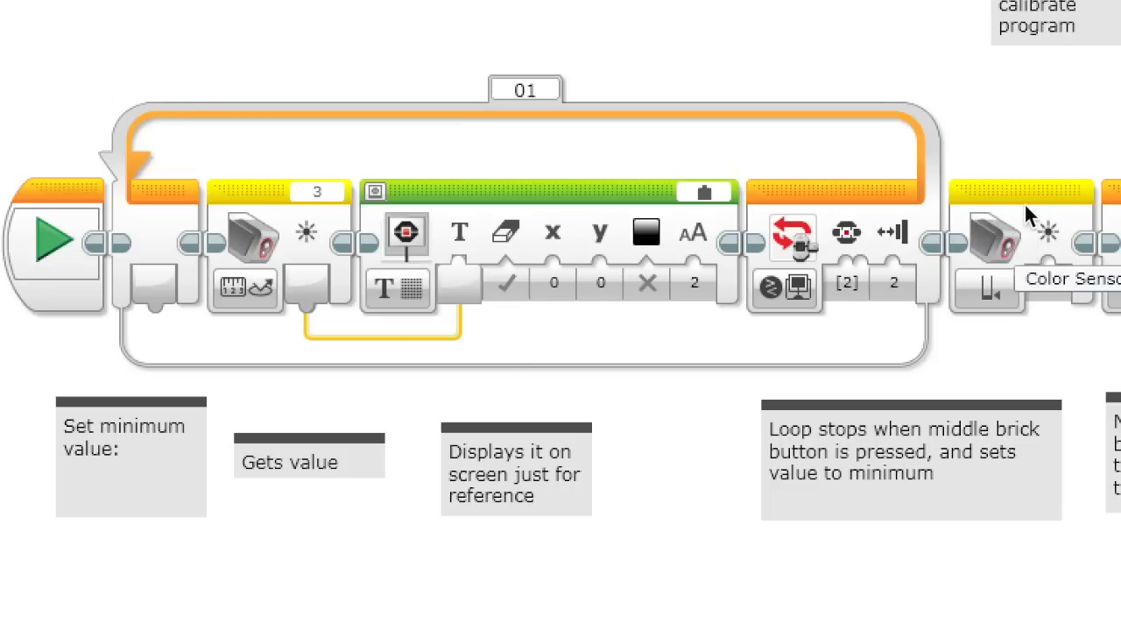
pyautogui.moveTo(1037, 263)
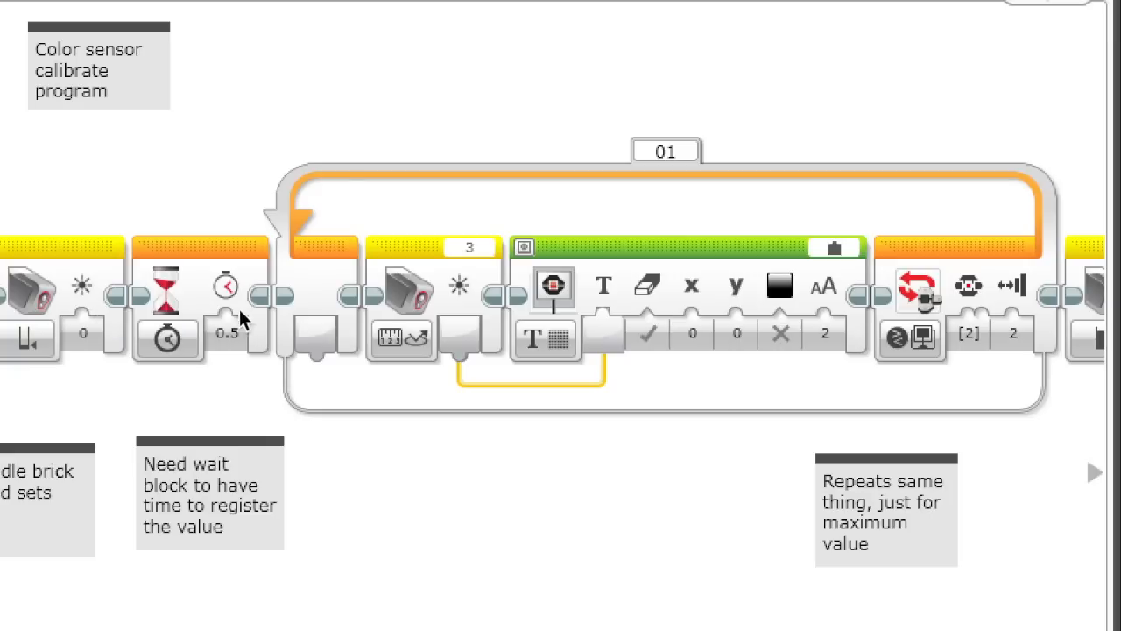
pyautogui.moveTo(210, 254)
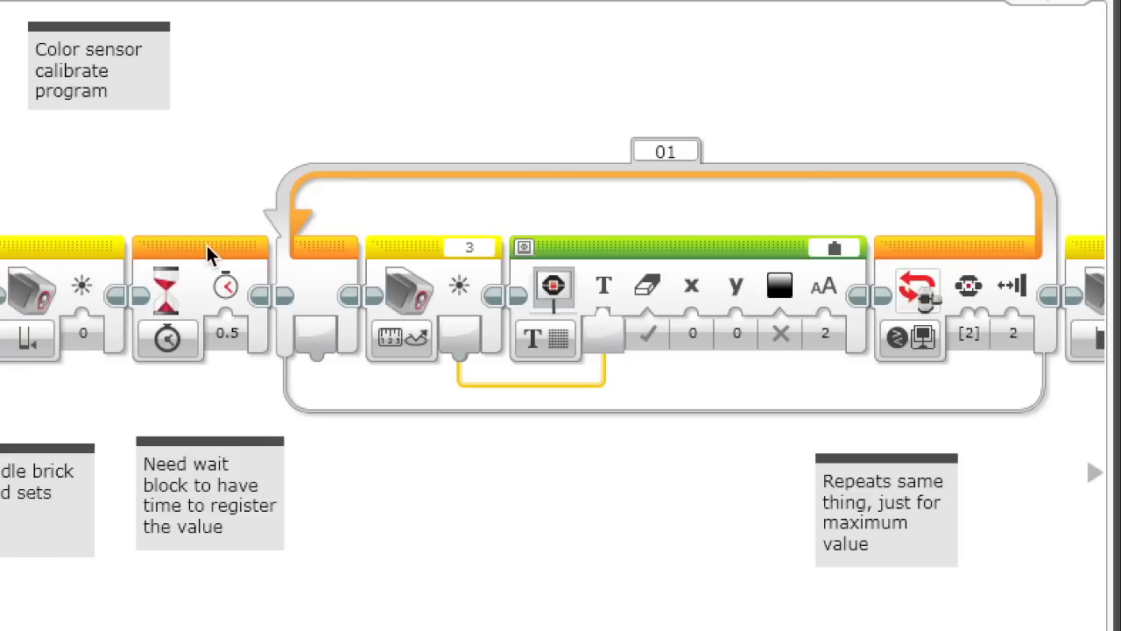
pyautogui.click(226, 336)
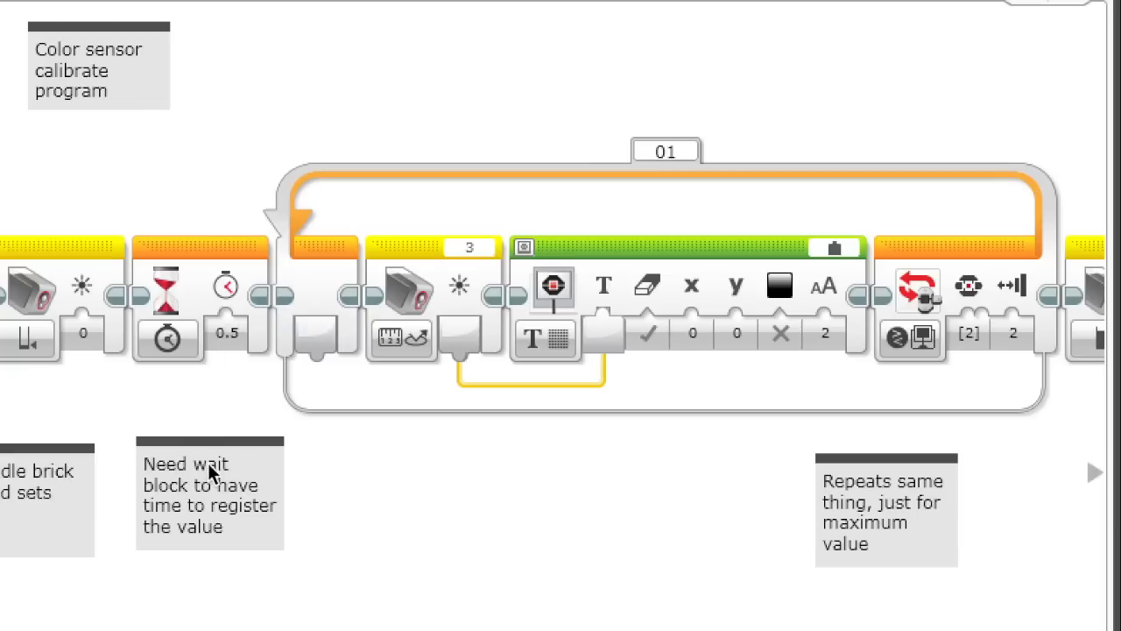
pyautogui.click(210, 491)
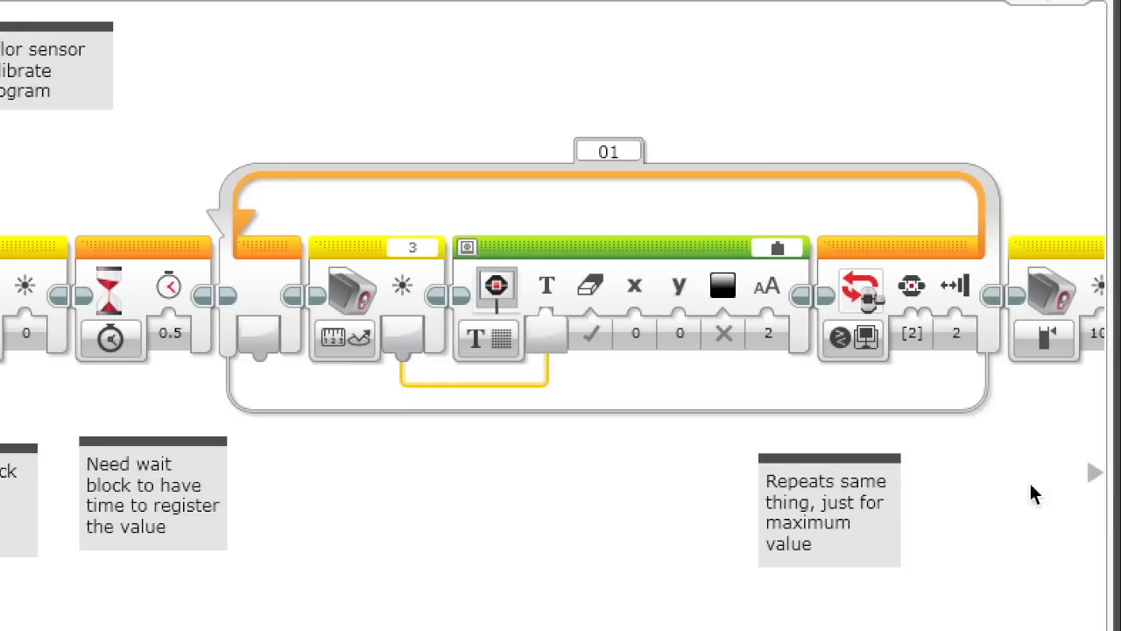
pyautogui.hscroll(3)
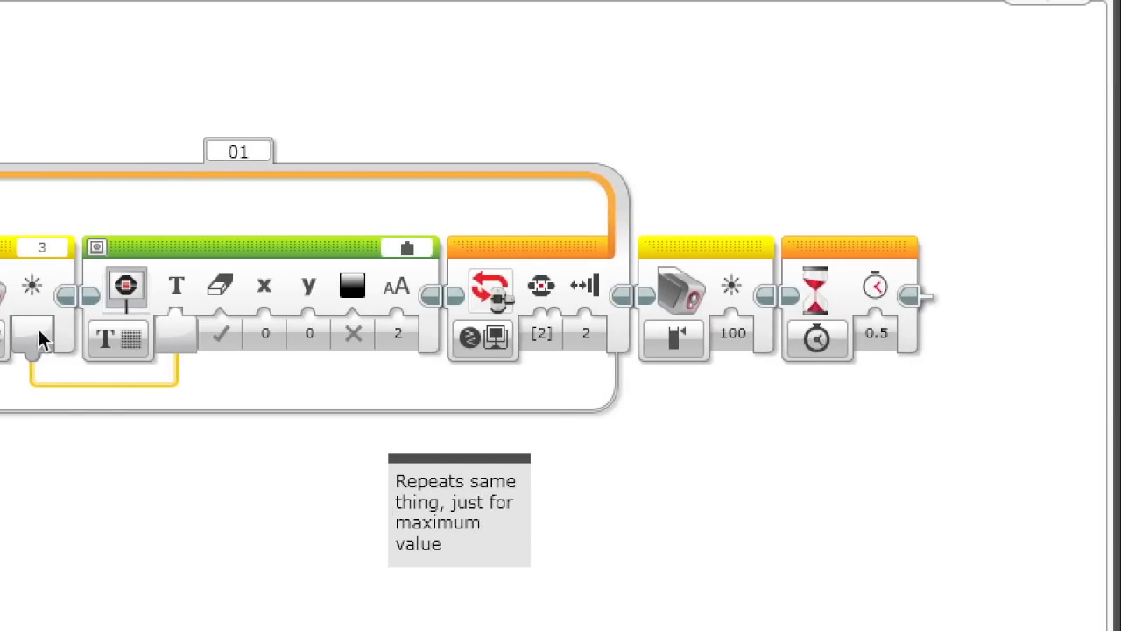
pyautogui.moveTo(735, 333)
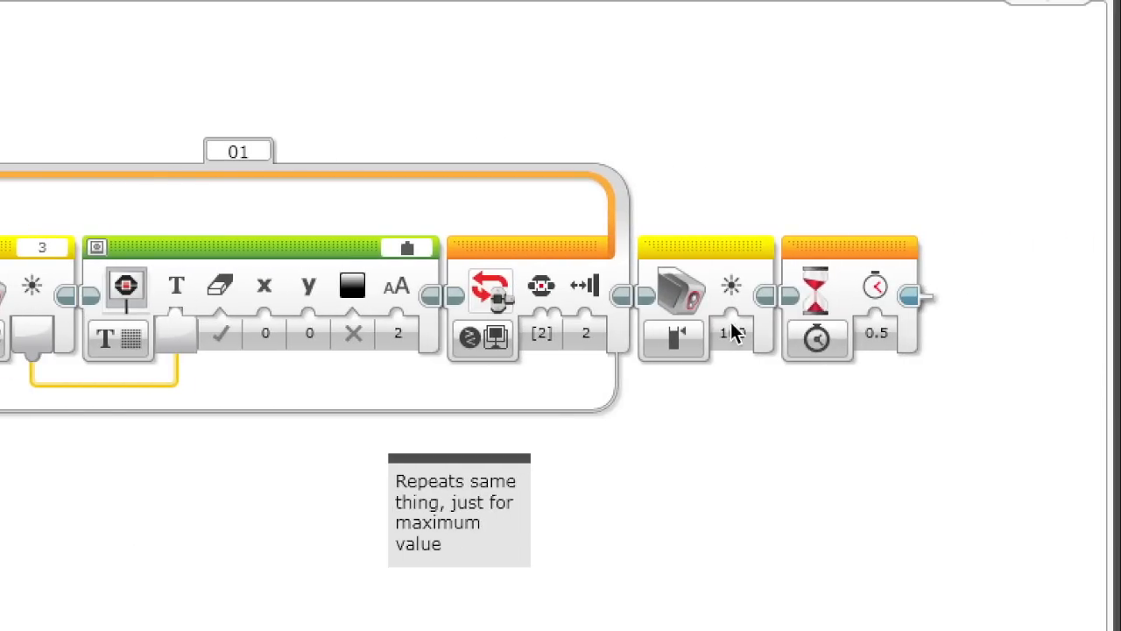
pyautogui.write('100')
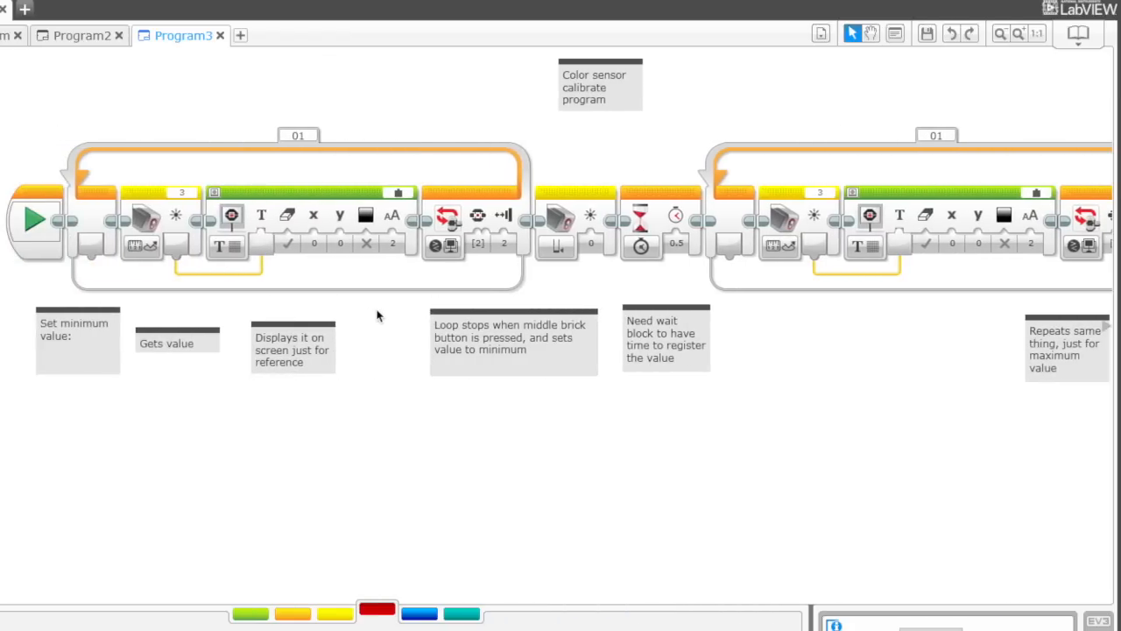
pyautogui.moveTo(377, 334)
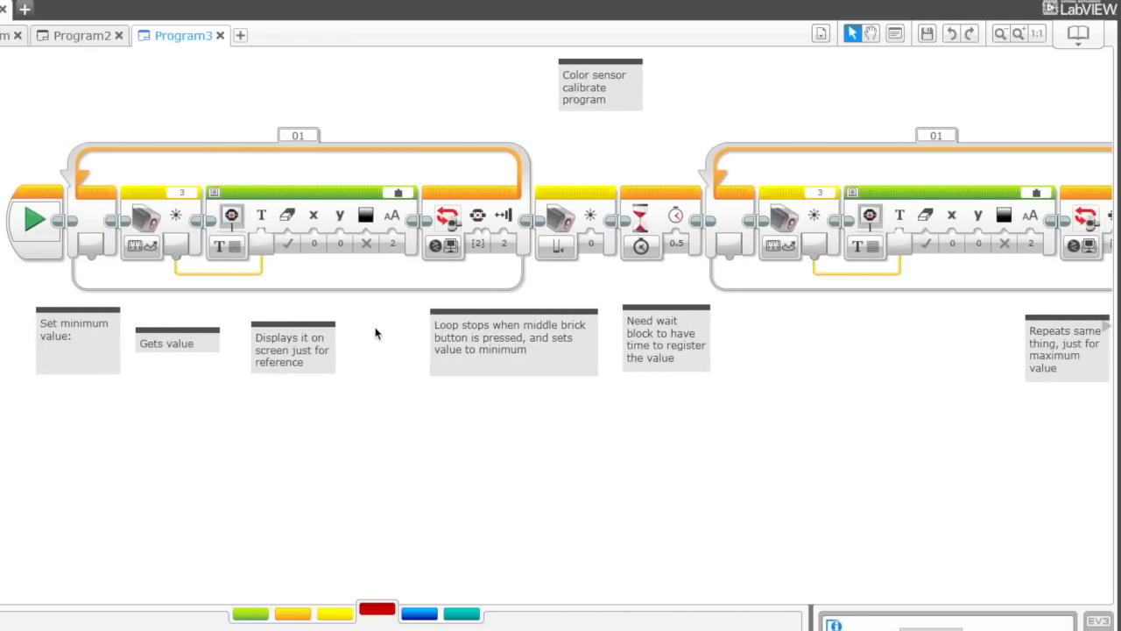
pyautogui.moveTo(375, 304)
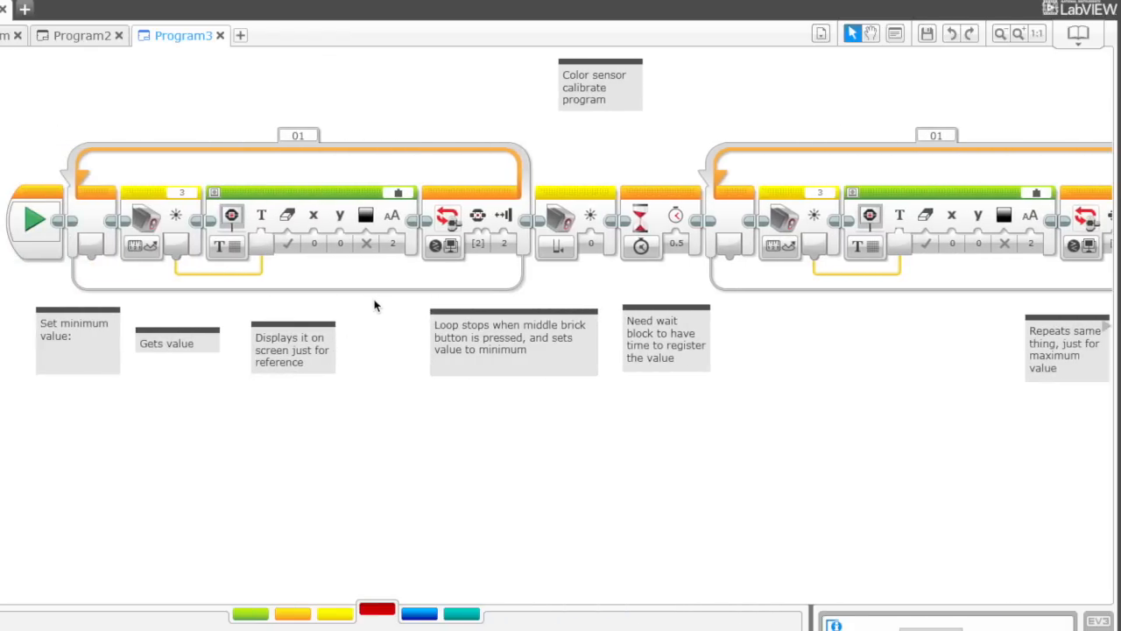
pyautogui.hscroll(3)
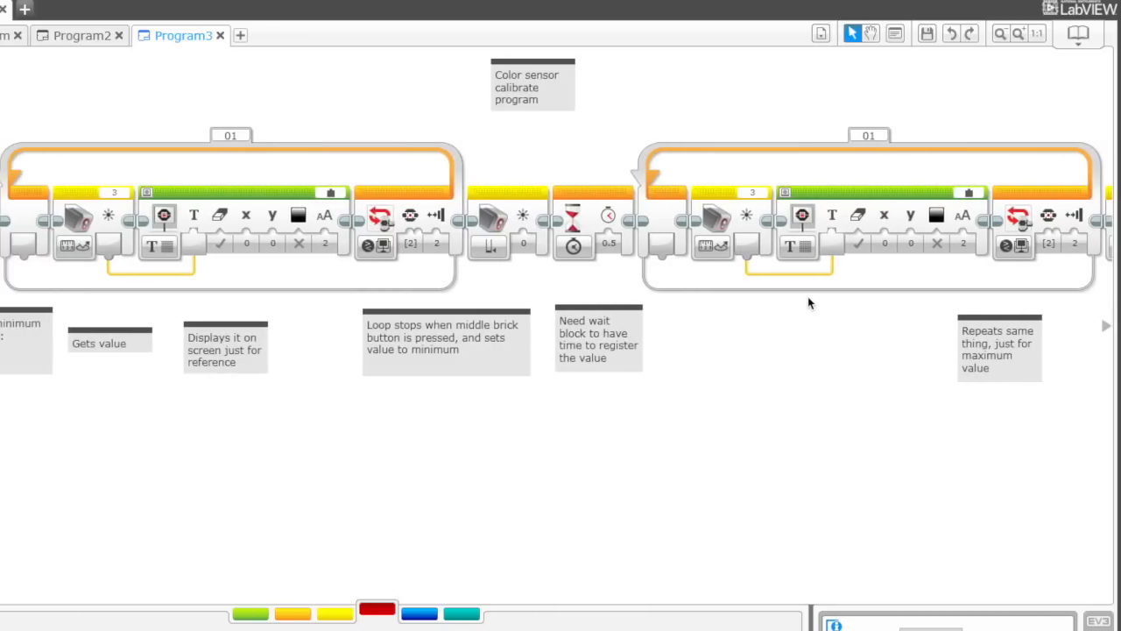
pyautogui.moveTo(788, 332)
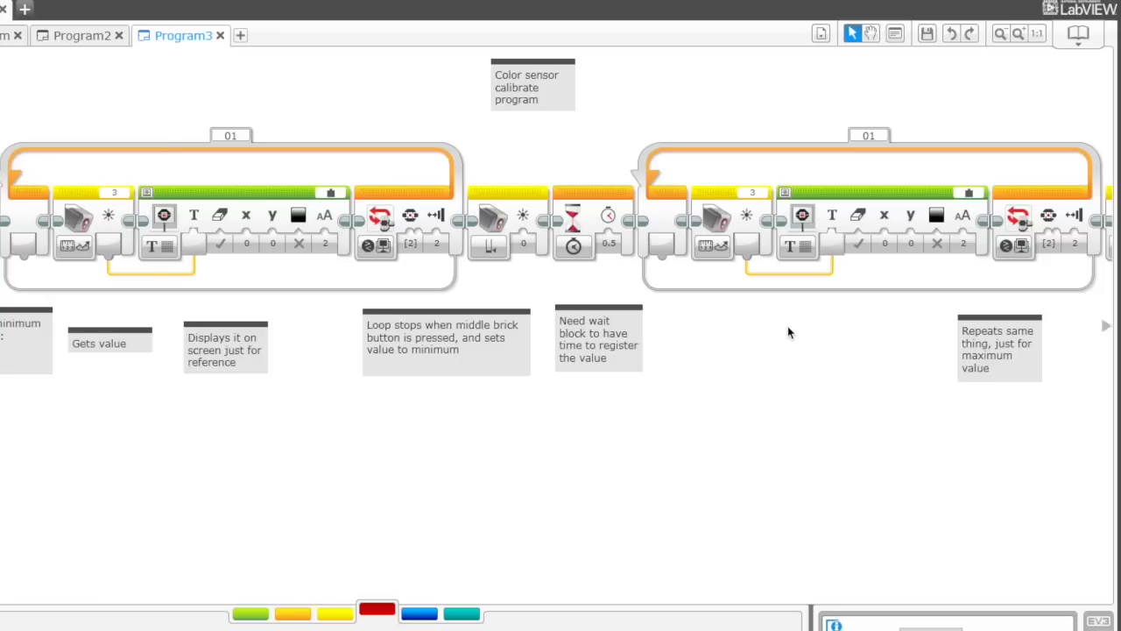
pyautogui.moveTo(683, 107)
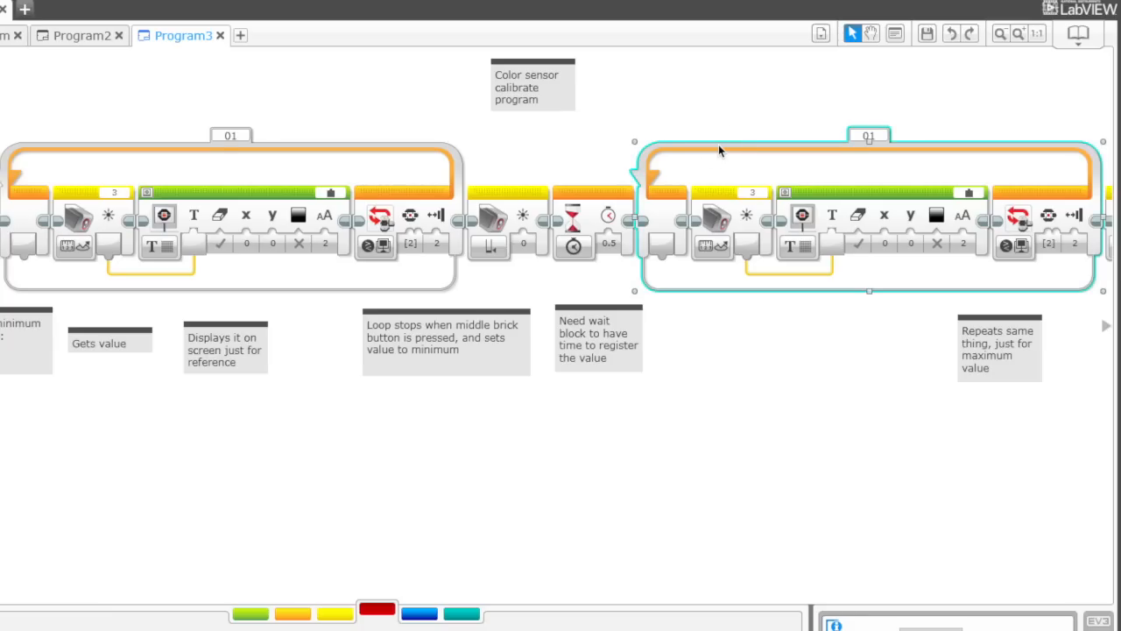
pyautogui.moveTo(1107, 454)
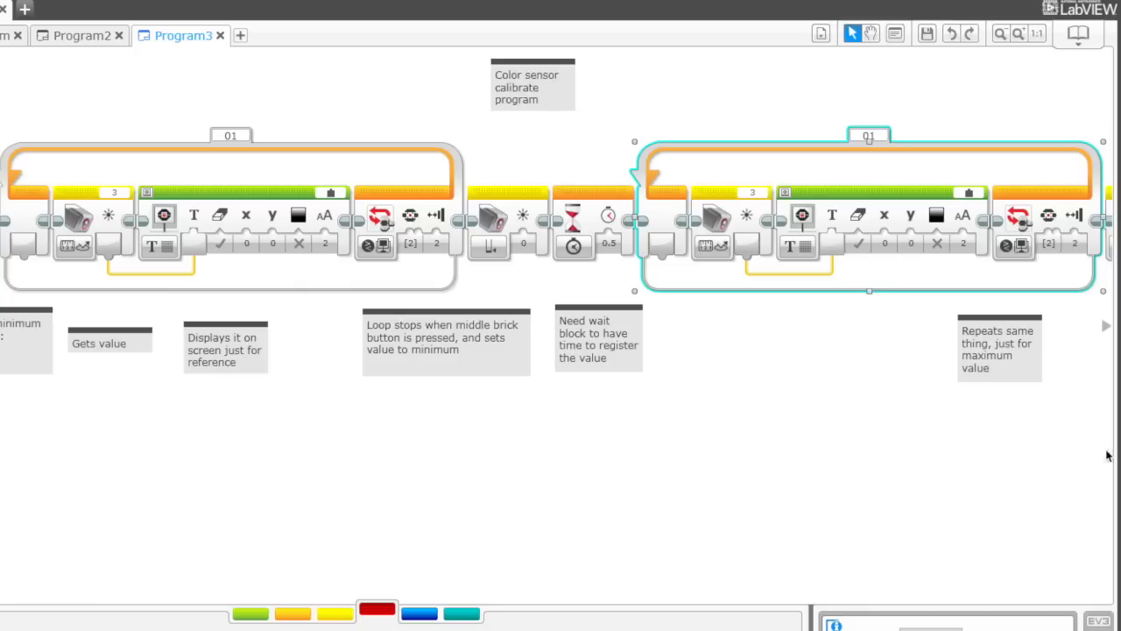
pyautogui.moveTo(97, 305)
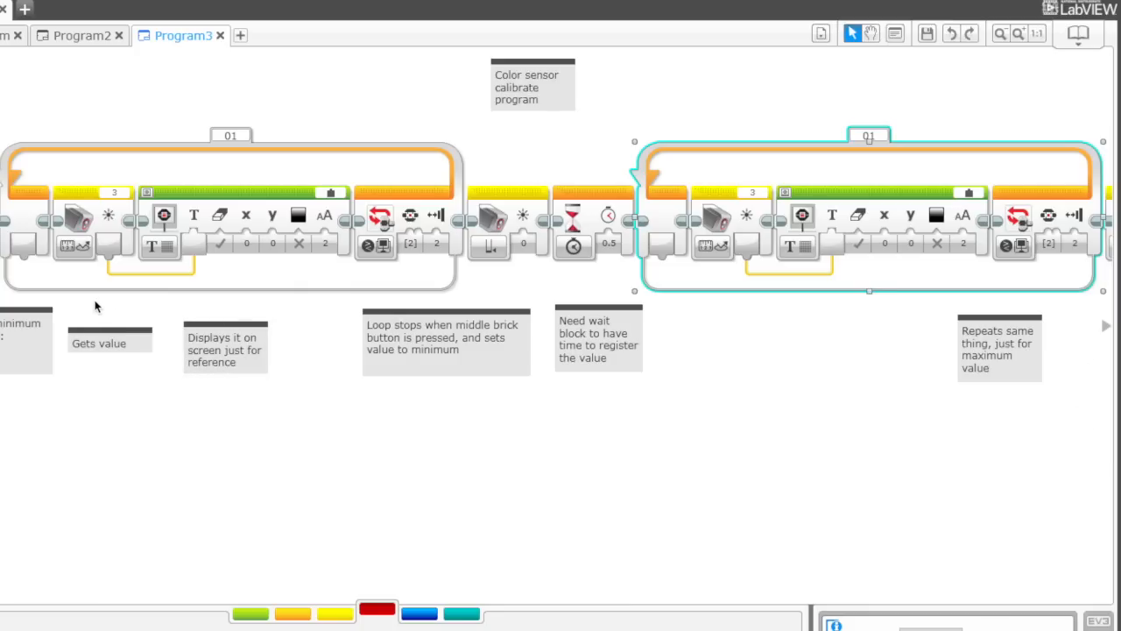
pyautogui.moveTo(883, 261)
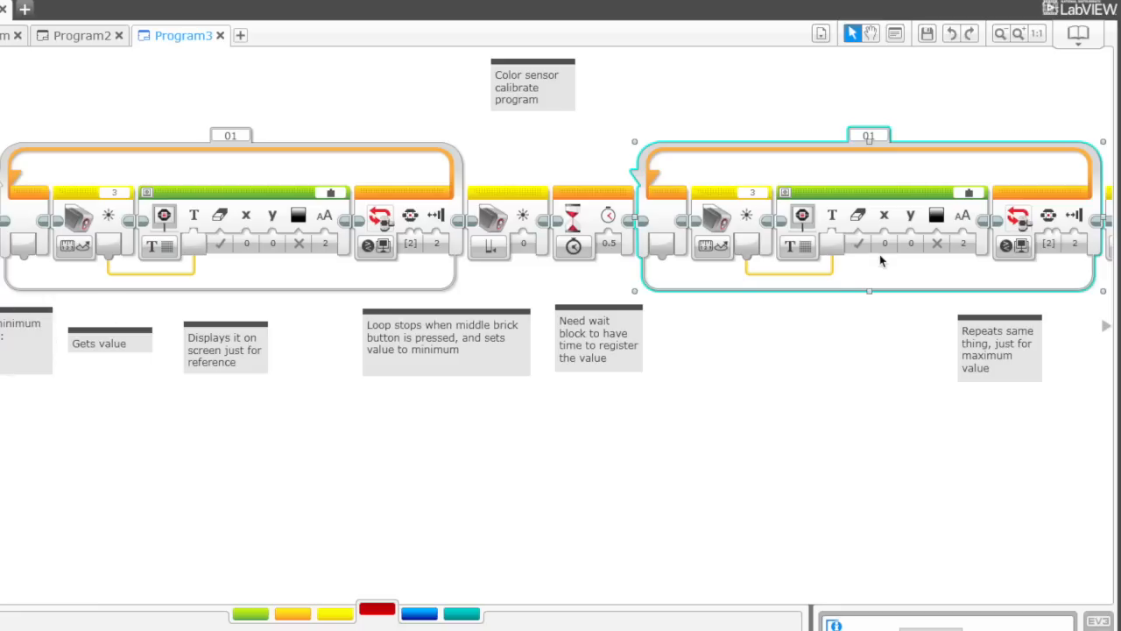
pyautogui.moveTo(799, 339)
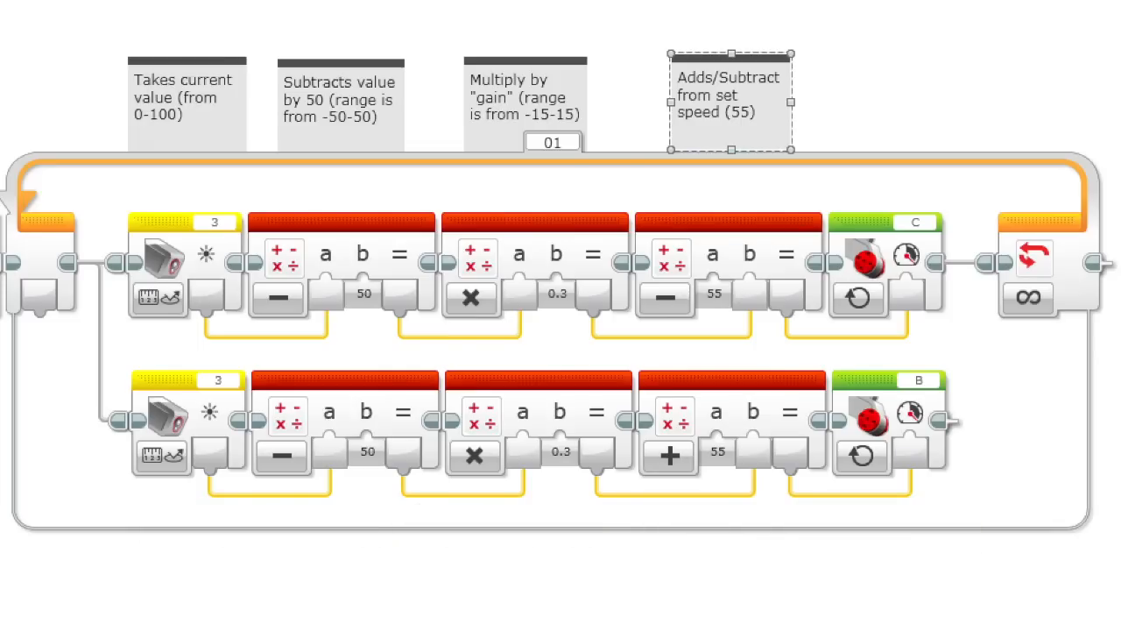
pyautogui.moveTo(123, 287)
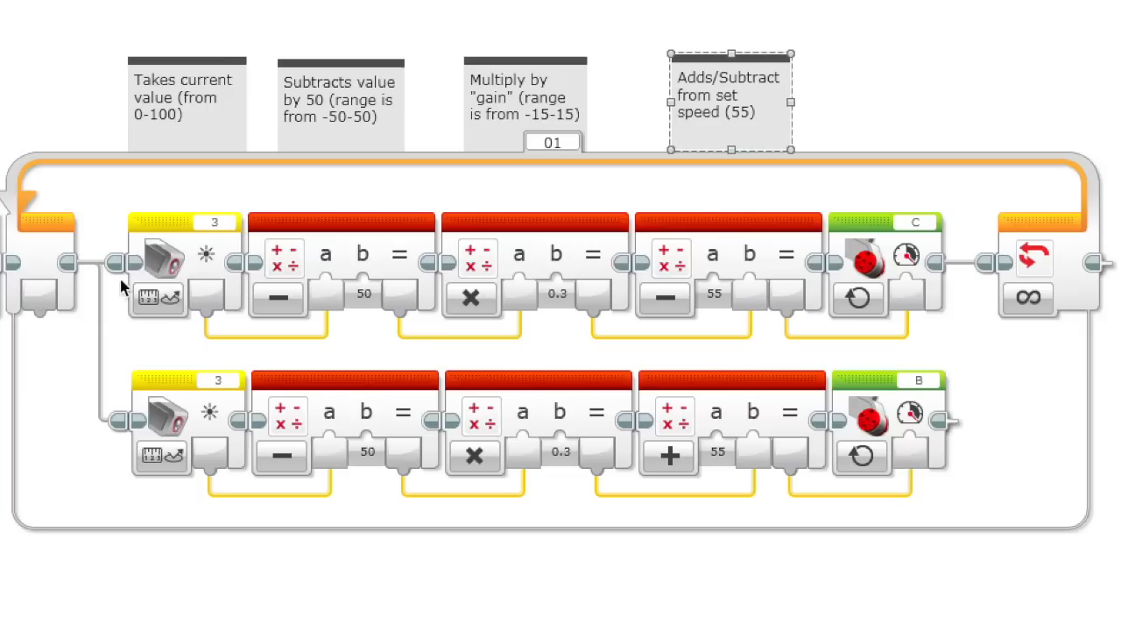
pyautogui.moveTo(200, 242)
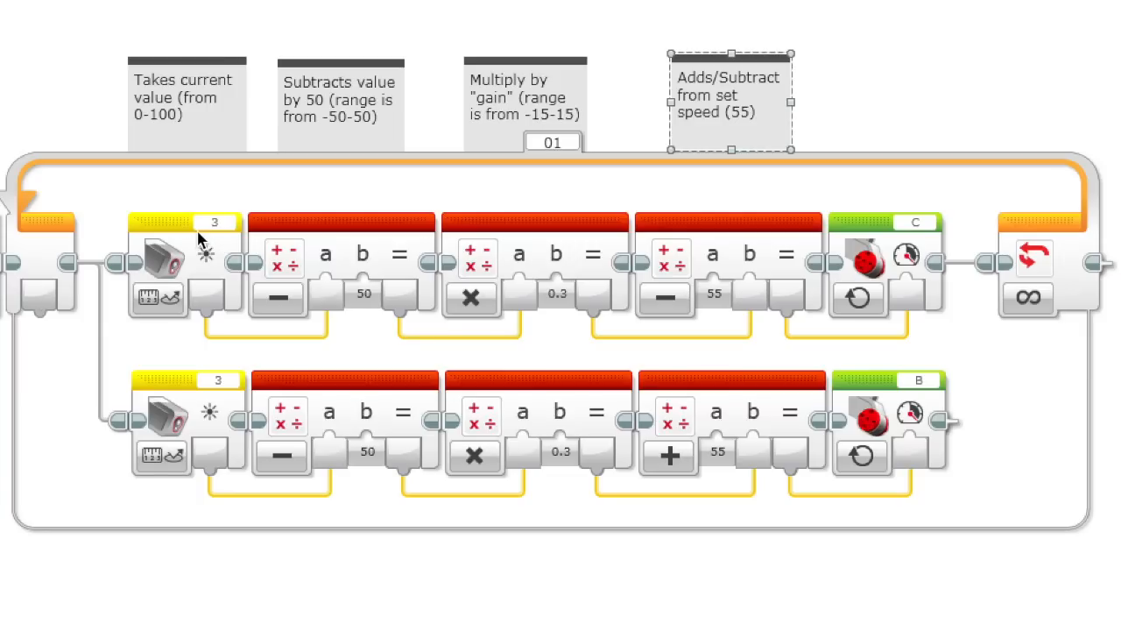
pyautogui.moveTo(195, 275)
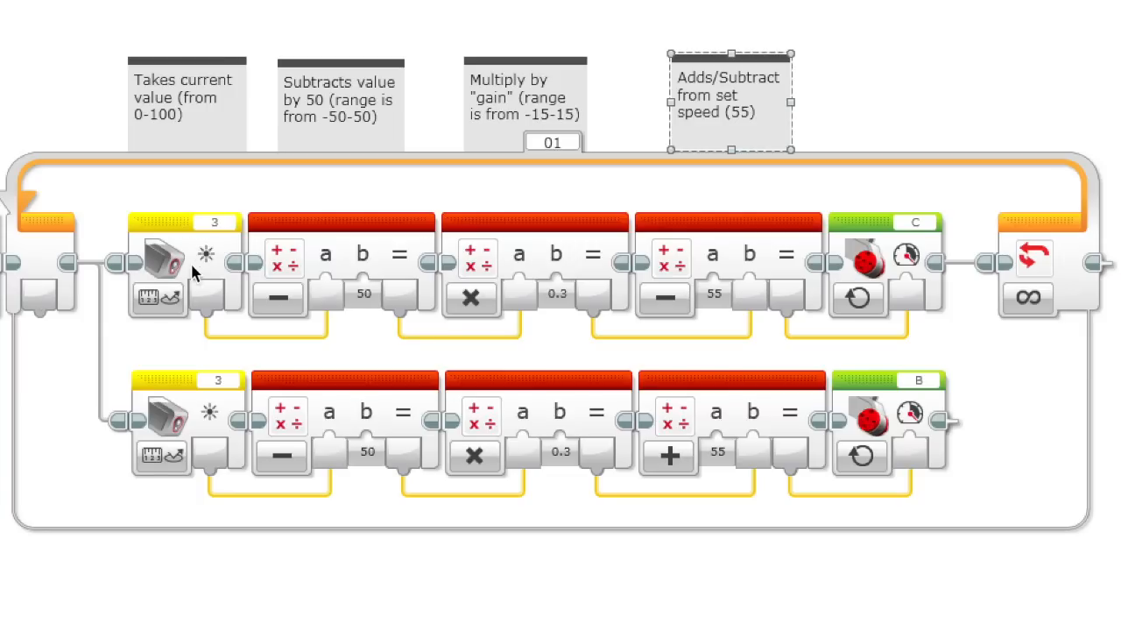
pyautogui.moveTo(219, 243)
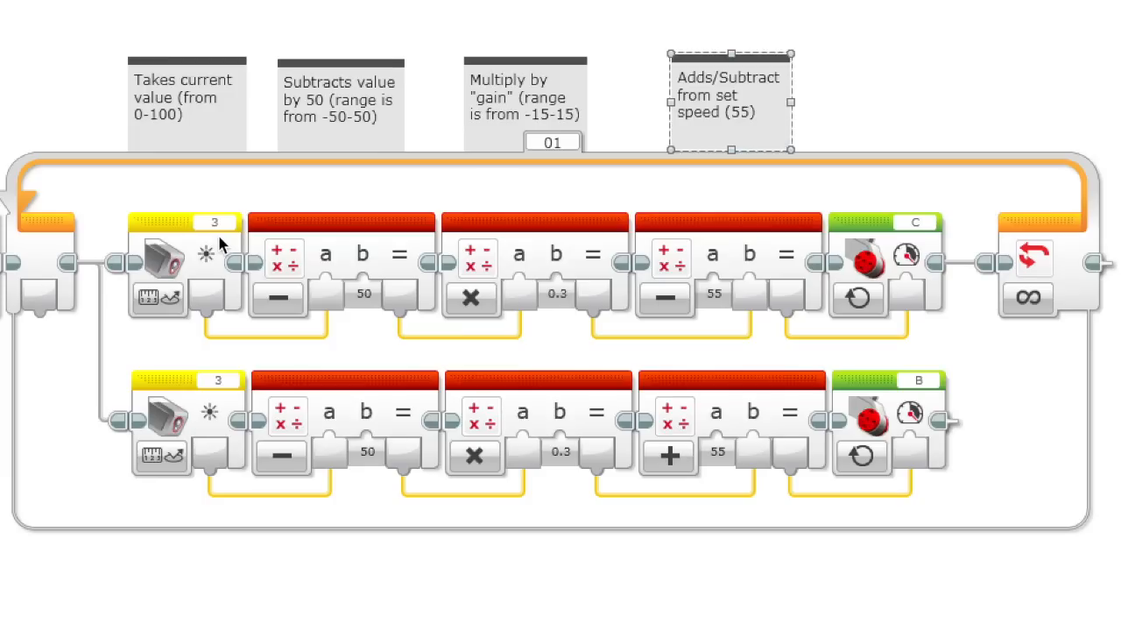
pyautogui.moveTo(354, 242)
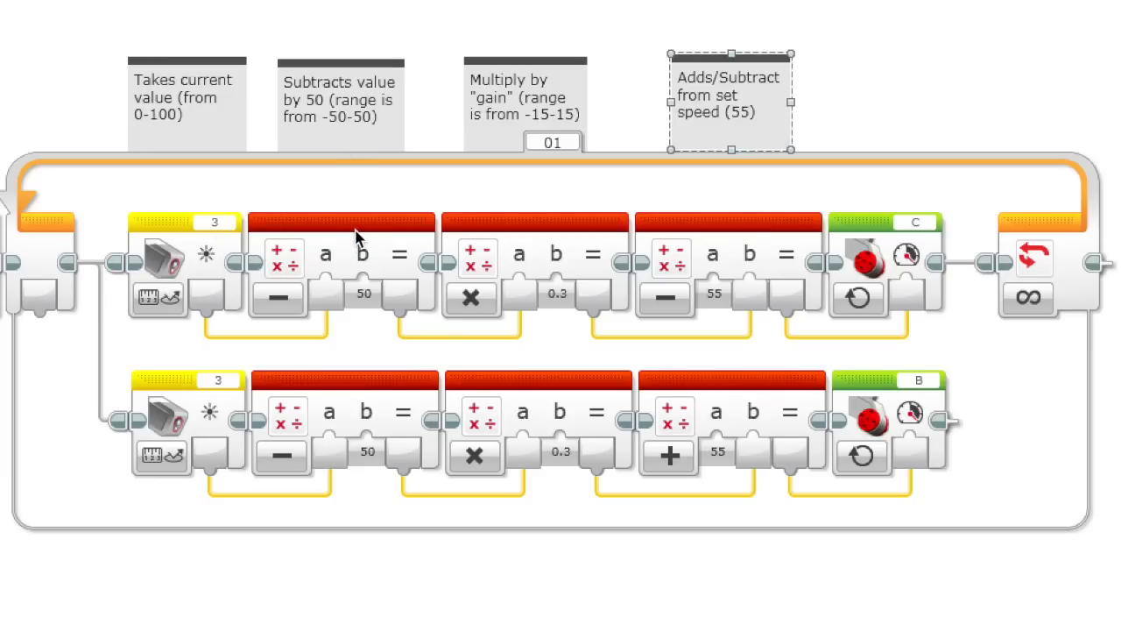
pyautogui.moveTo(357, 147)
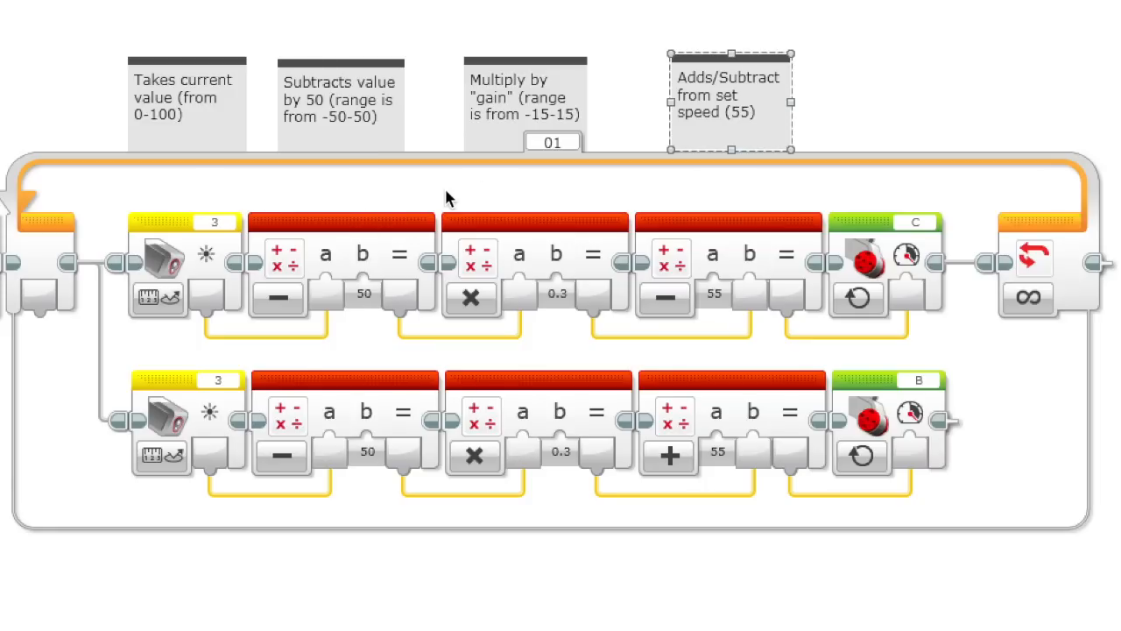
pyautogui.moveTo(393, 256)
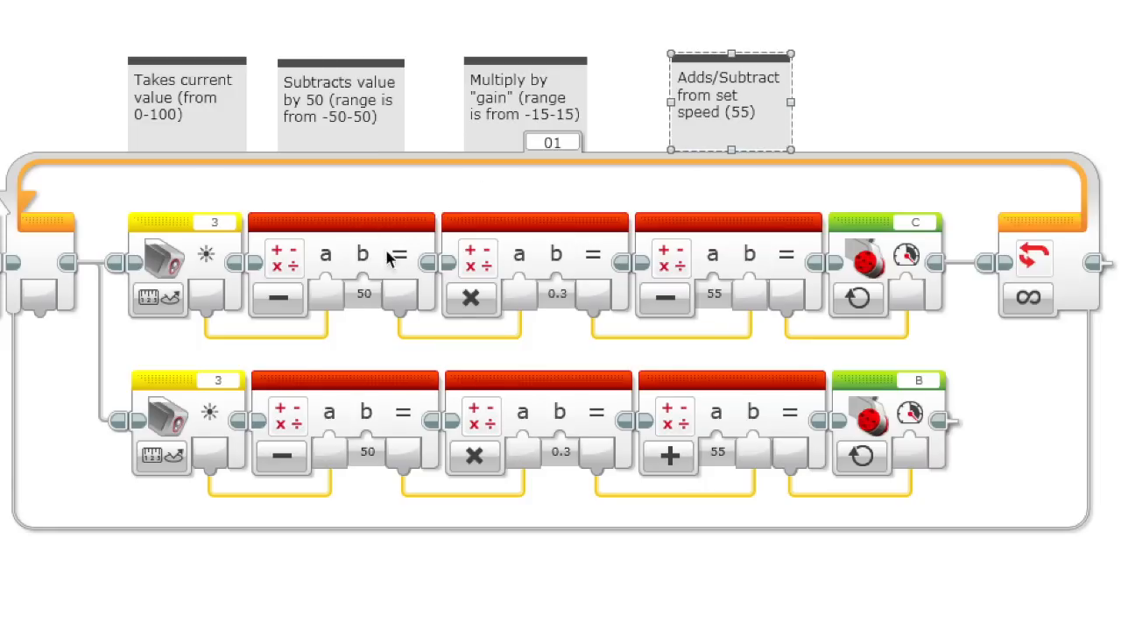
pyautogui.moveTo(536, 221)
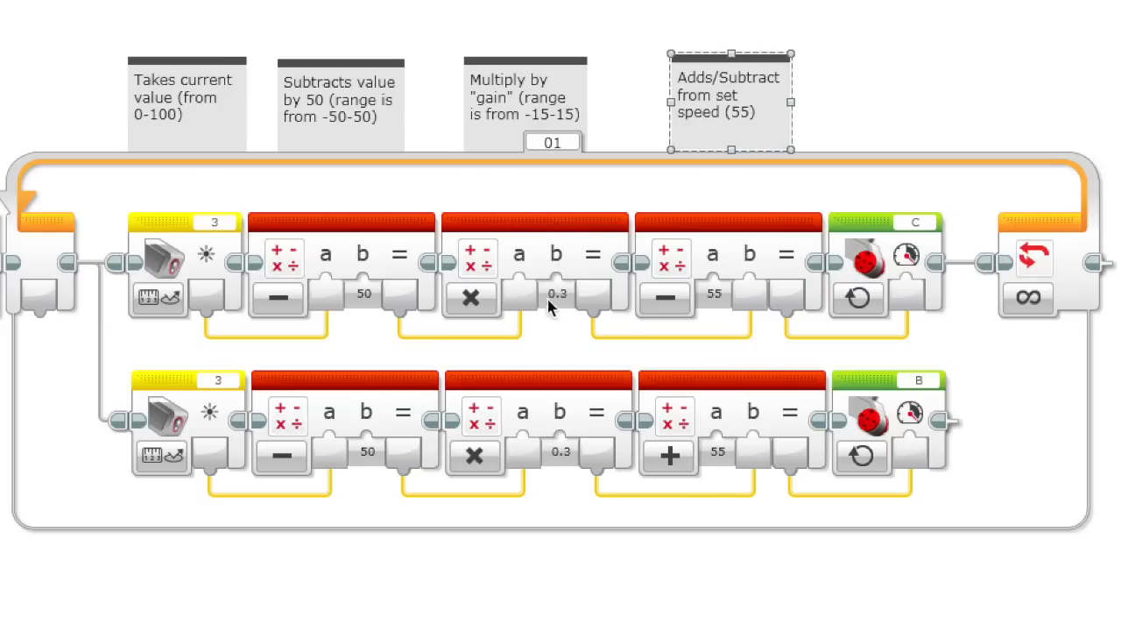
pyautogui.moveTo(568, 308)
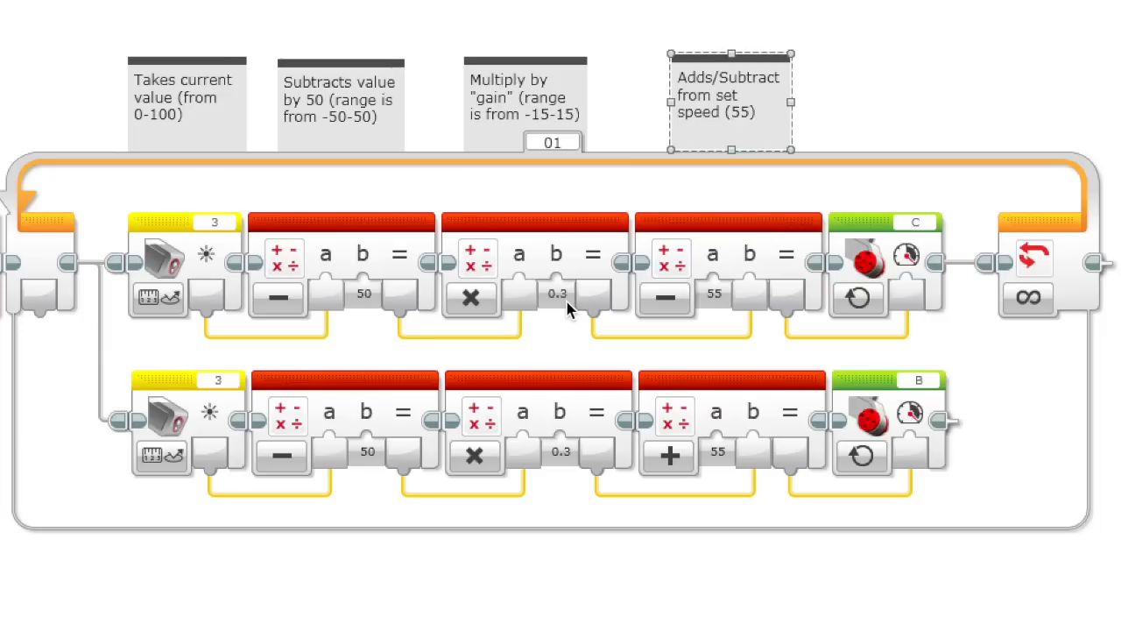
pyautogui.moveTo(333, 133)
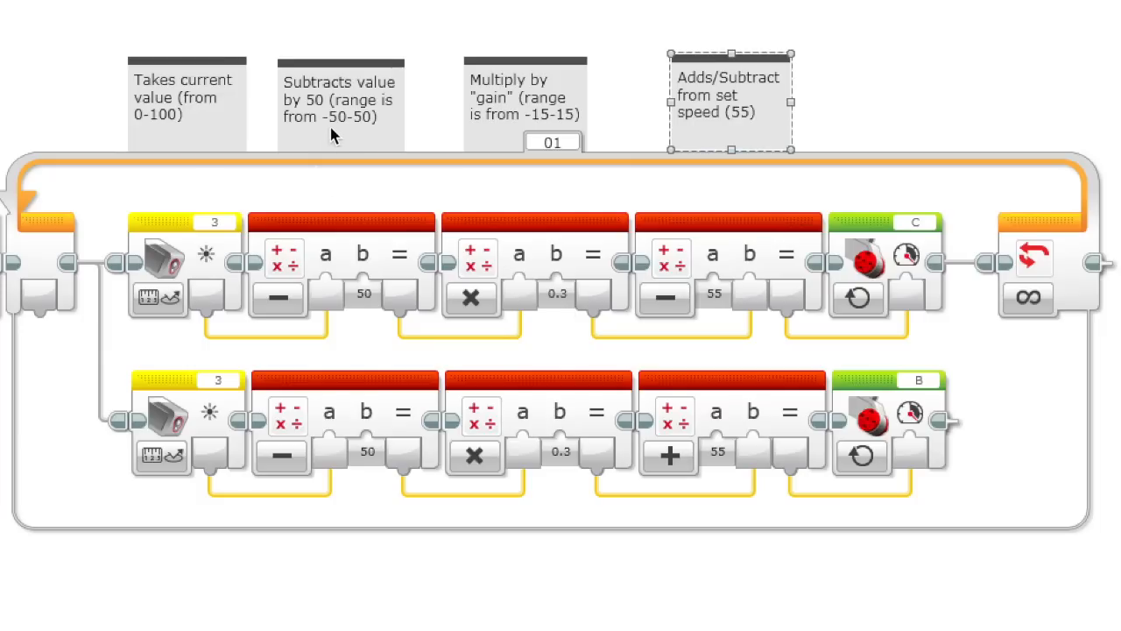
pyautogui.moveTo(366, 136)
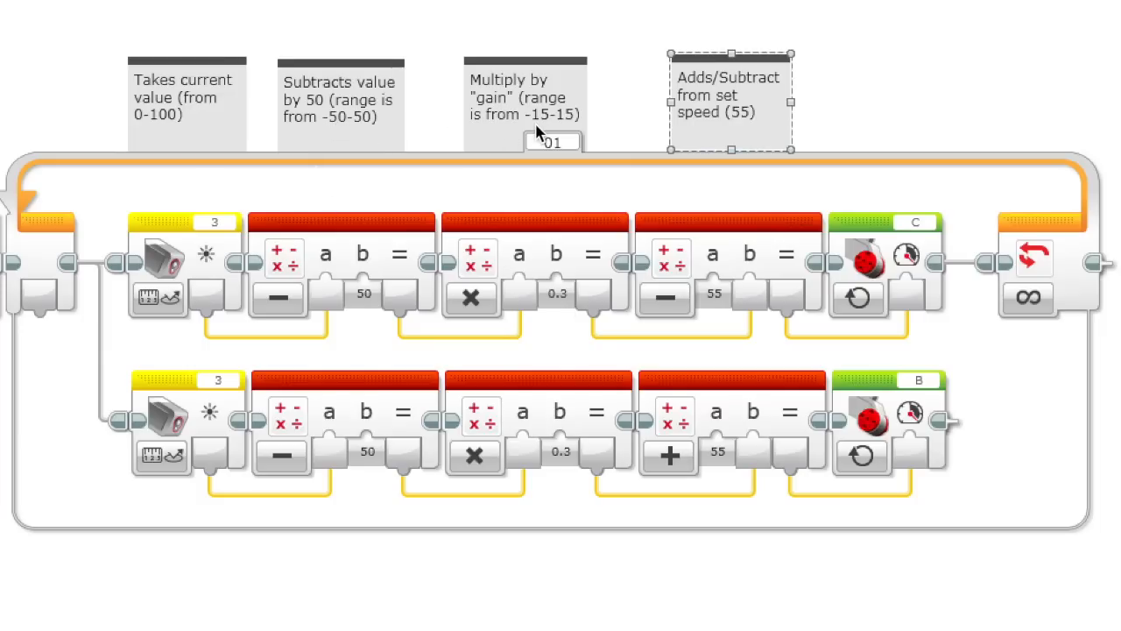
pyautogui.moveTo(534, 140)
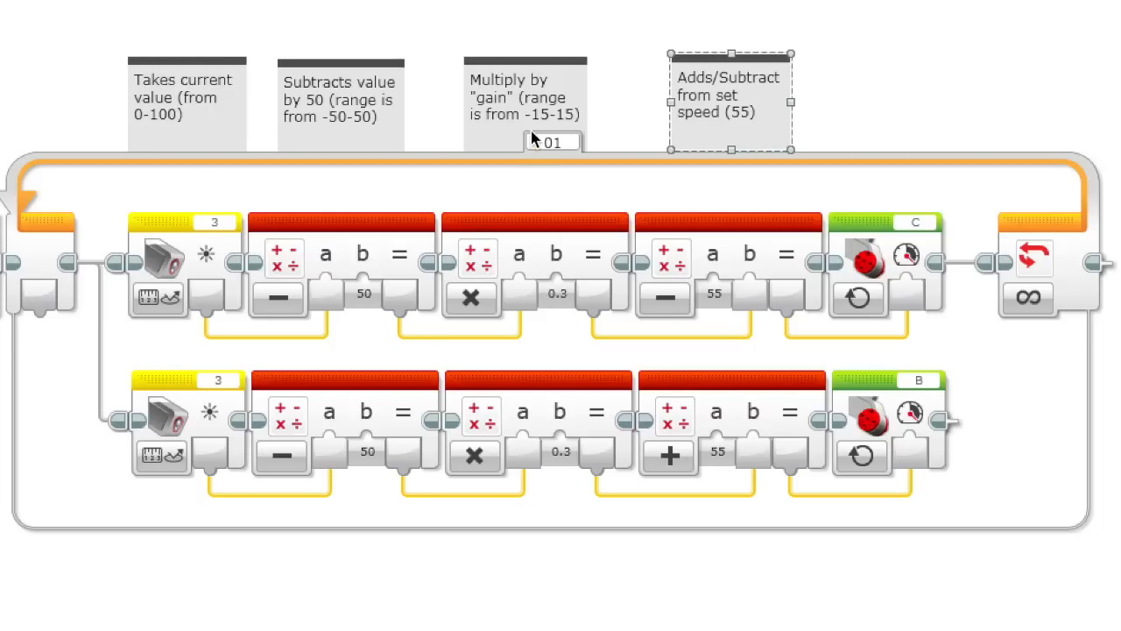
pyautogui.moveTo(574, 132)
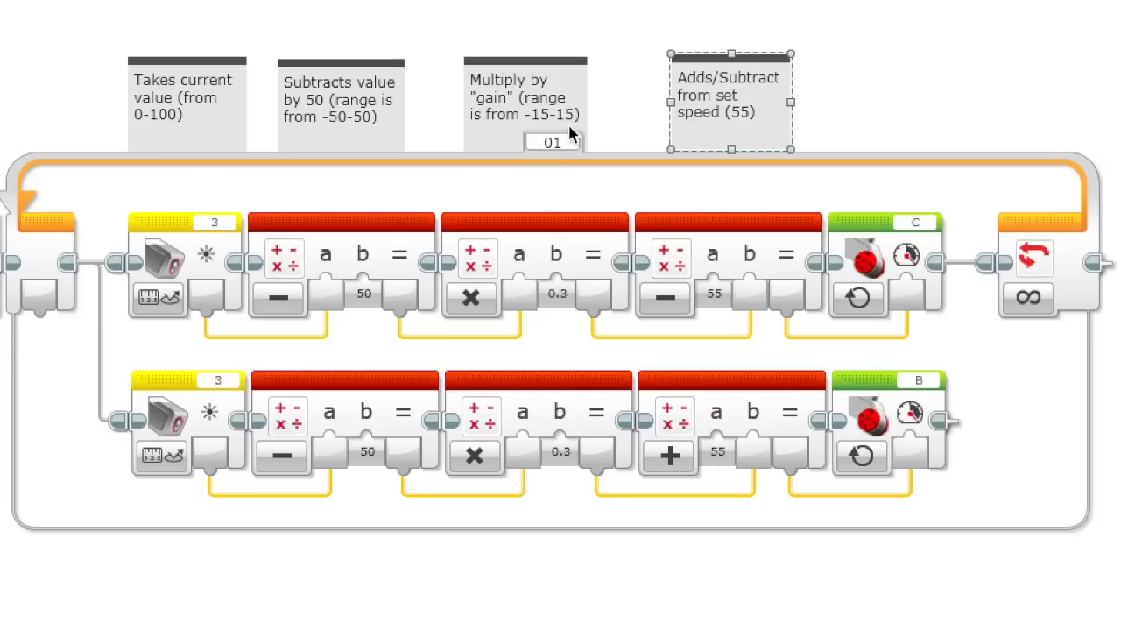
pyautogui.moveTo(545, 131)
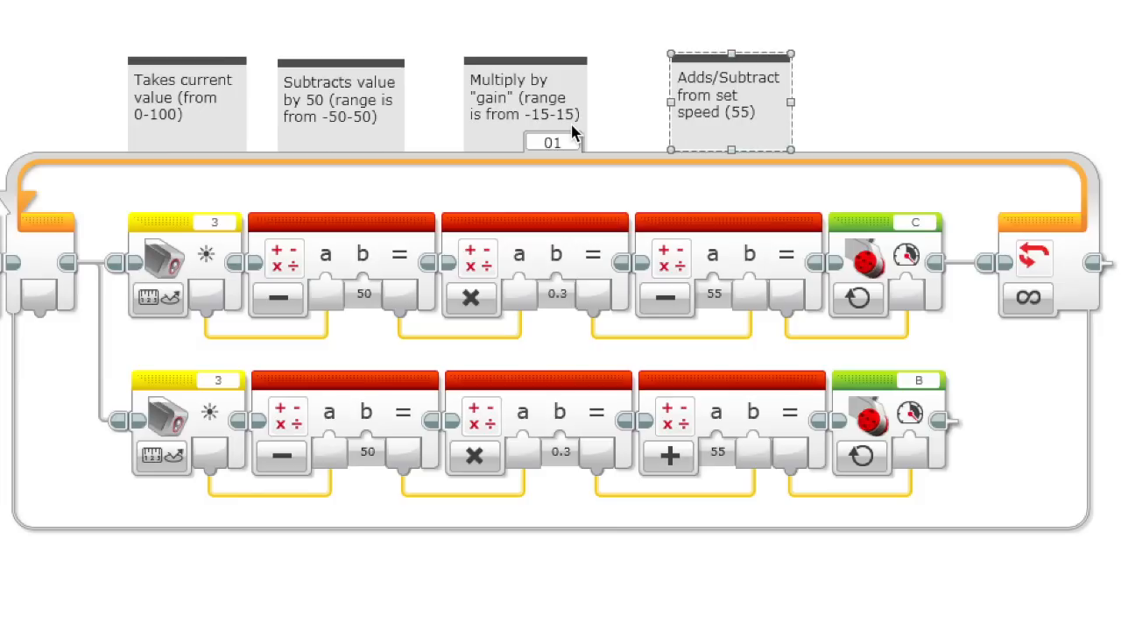
pyautogui.moveTo(571, 133)
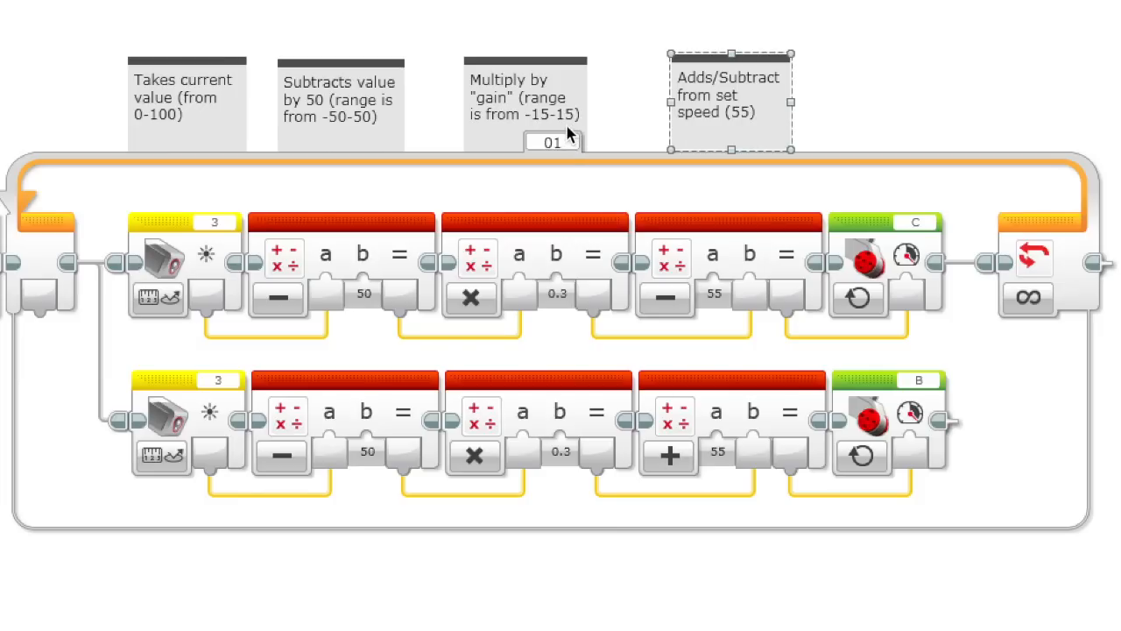
pyautogui.moveTo(561, 259)
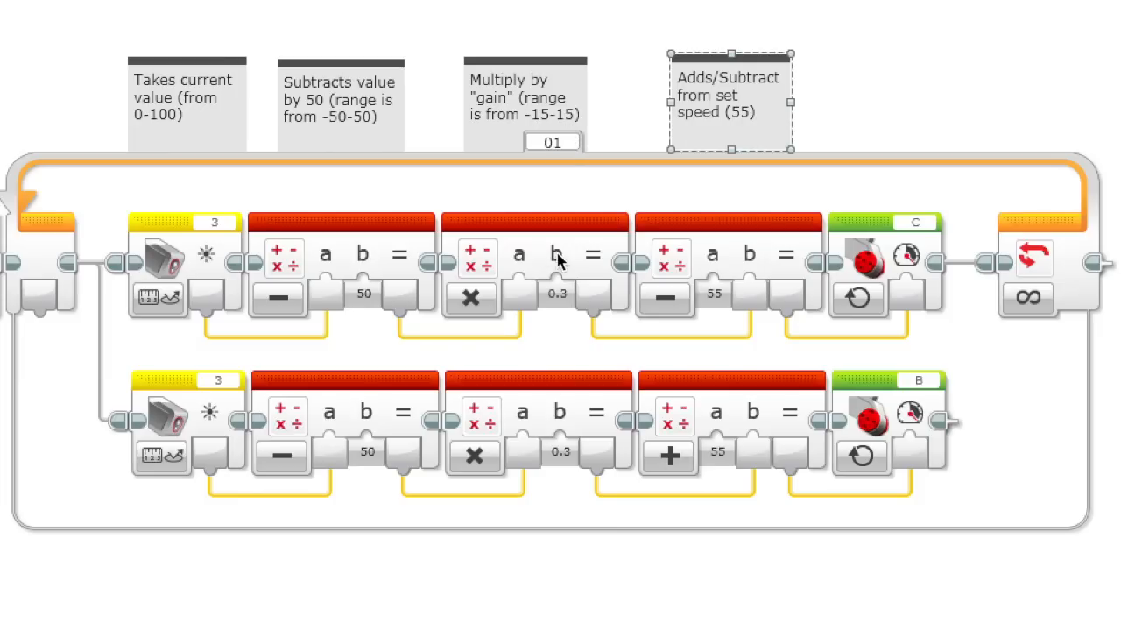
pyautogui.moveTo(536, 139)
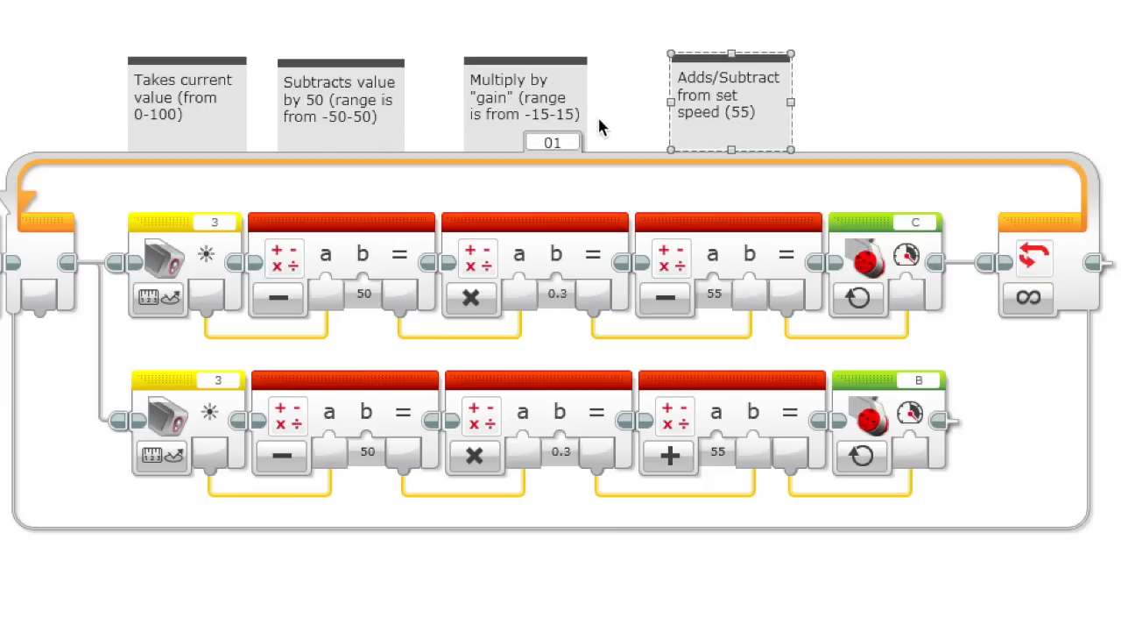
pyautogui.moveTo(574, 122)
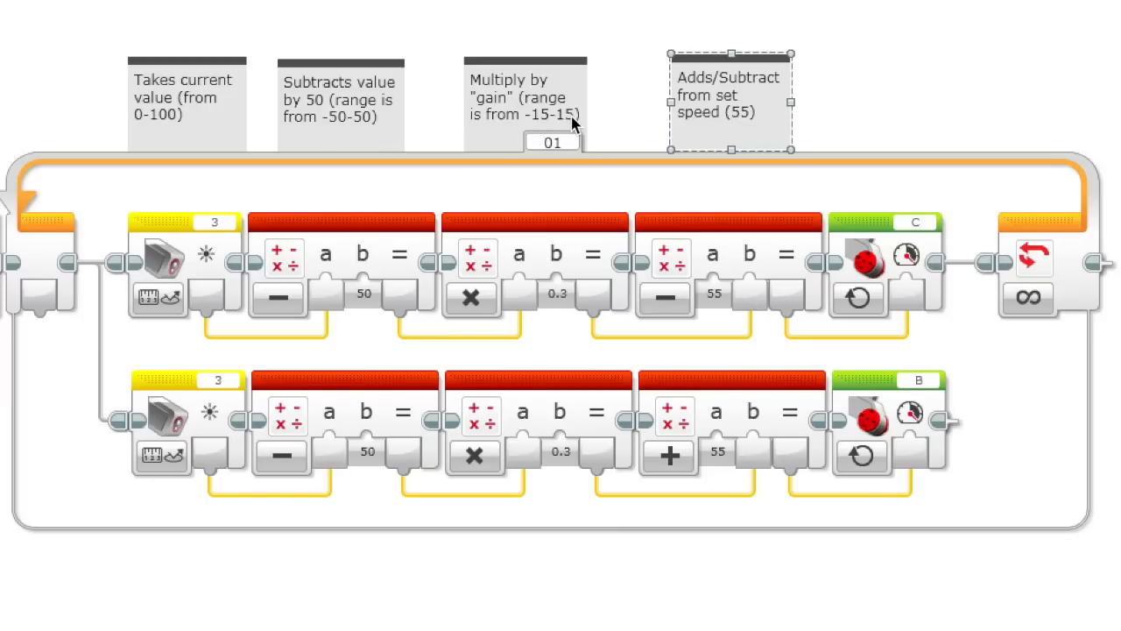
pyautogui.moveTo(578, 137)
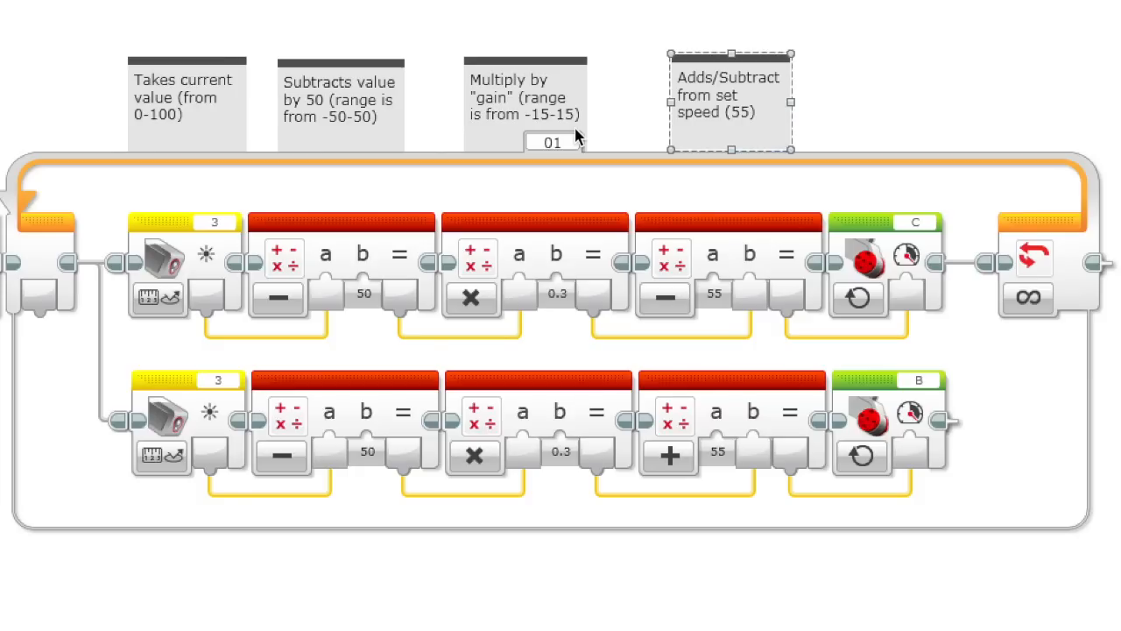
pyautogui.moveTo(114, 305)
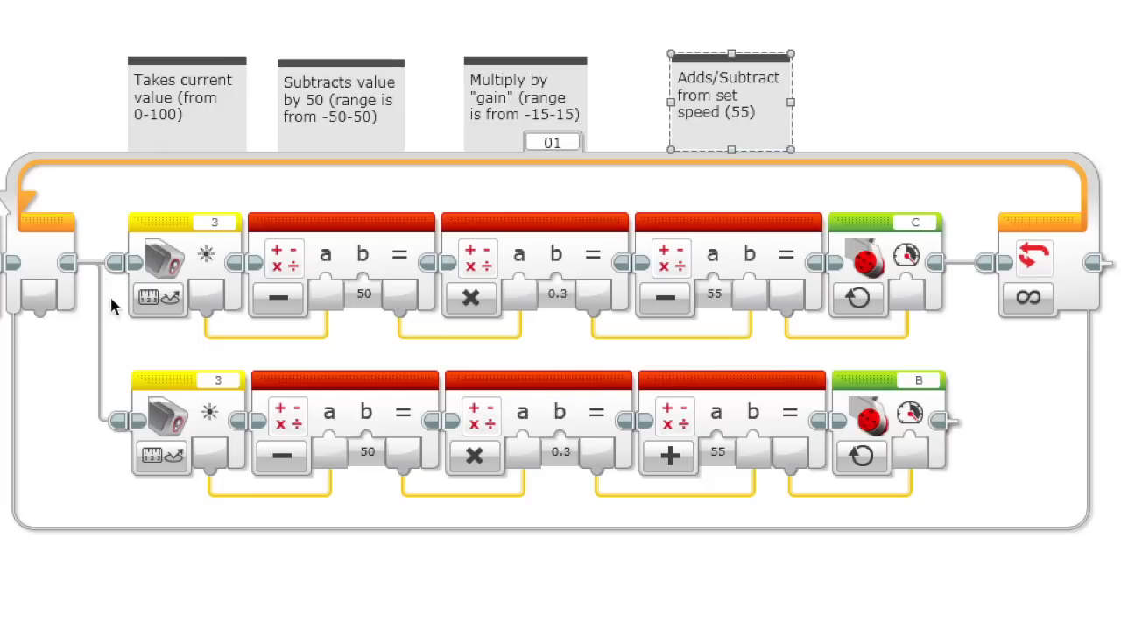
pyautogui.moveTo(533, 126)
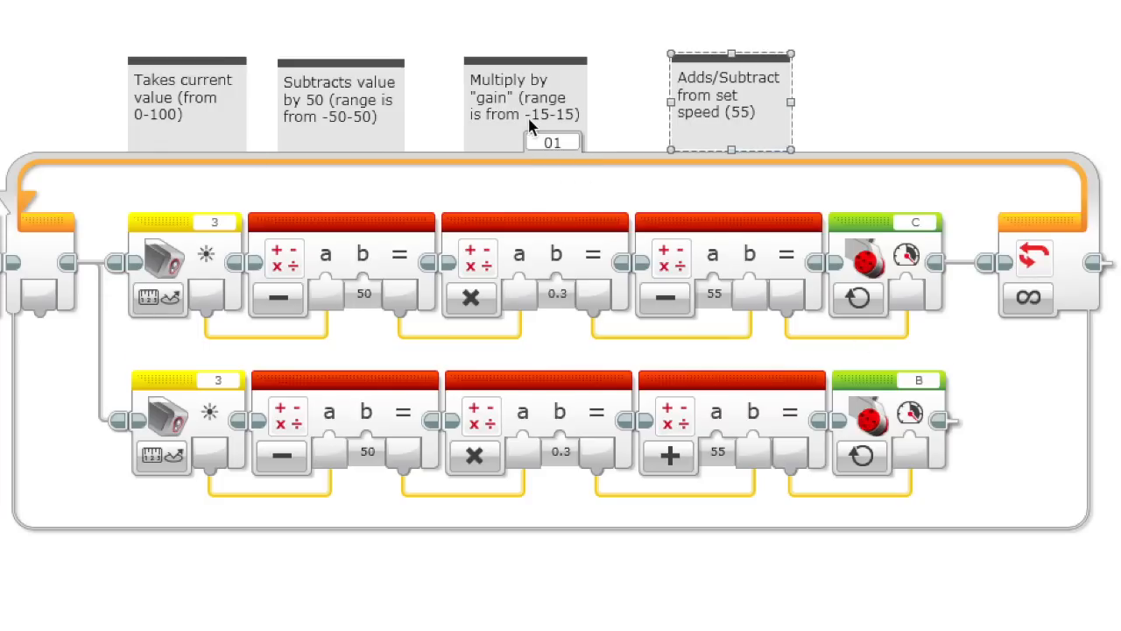
pyautogui.moveTo(561, 138)
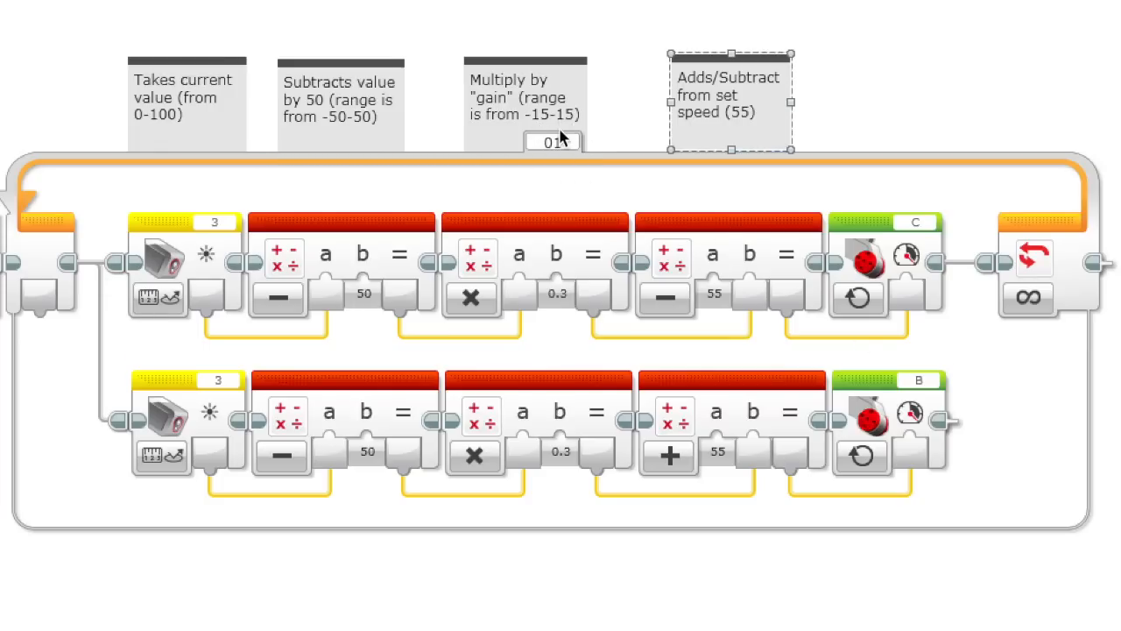
pyautogui.moveTo(732, 427)
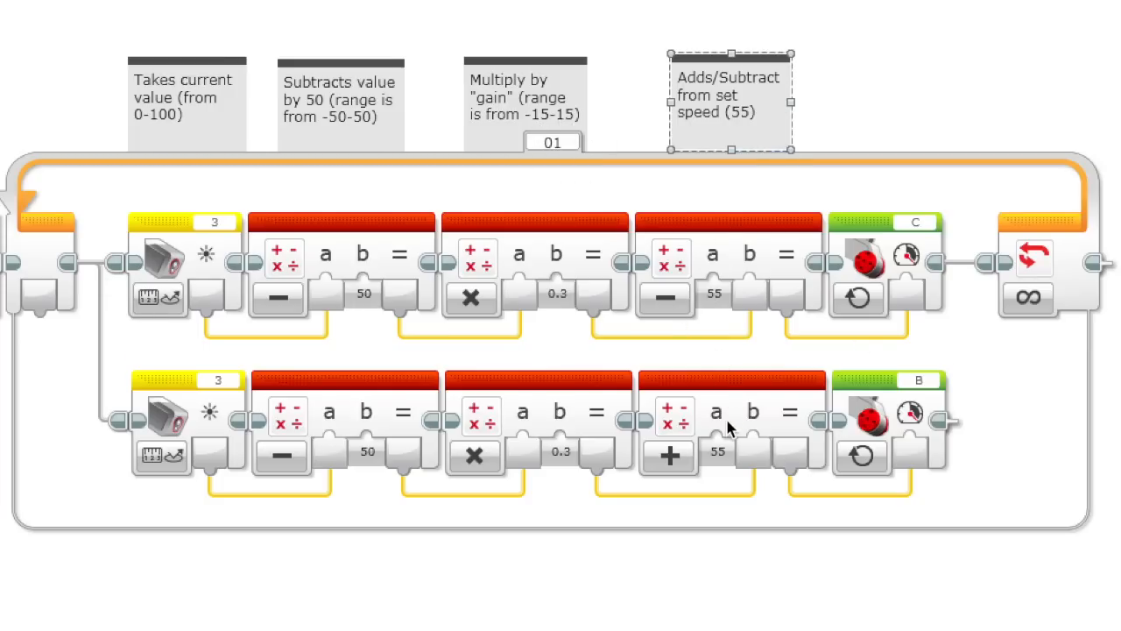
pyautogui.moveTo(950, 371)
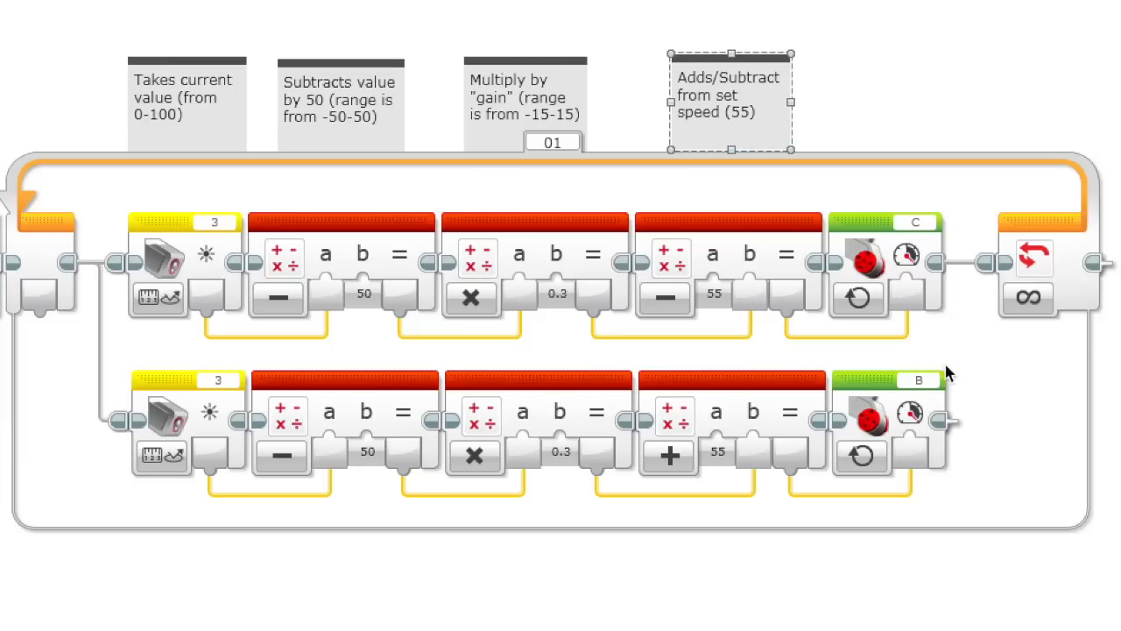
pyautogui.moveTo(927, 245)
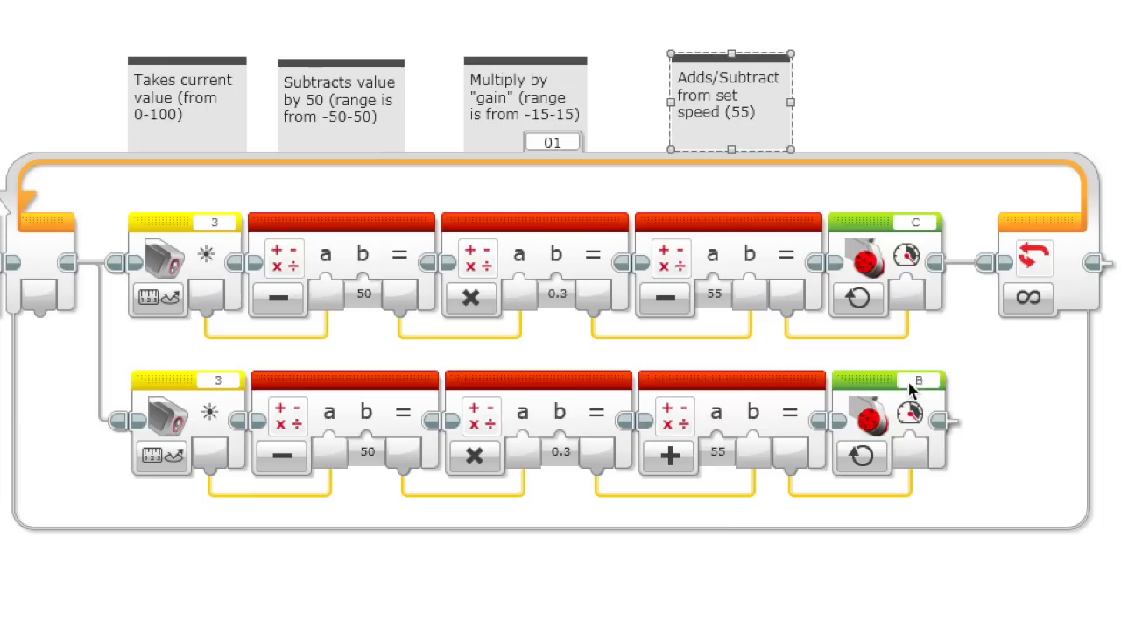
pyautogui.moveTo(902, 278)
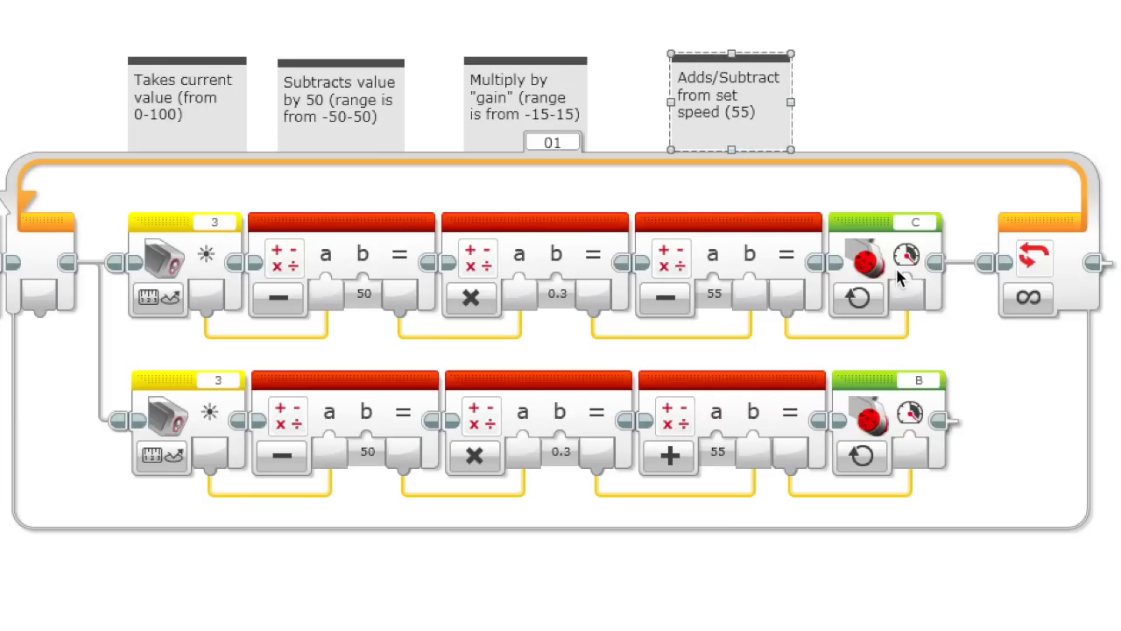
pyautogui.moveTo(908, 412)
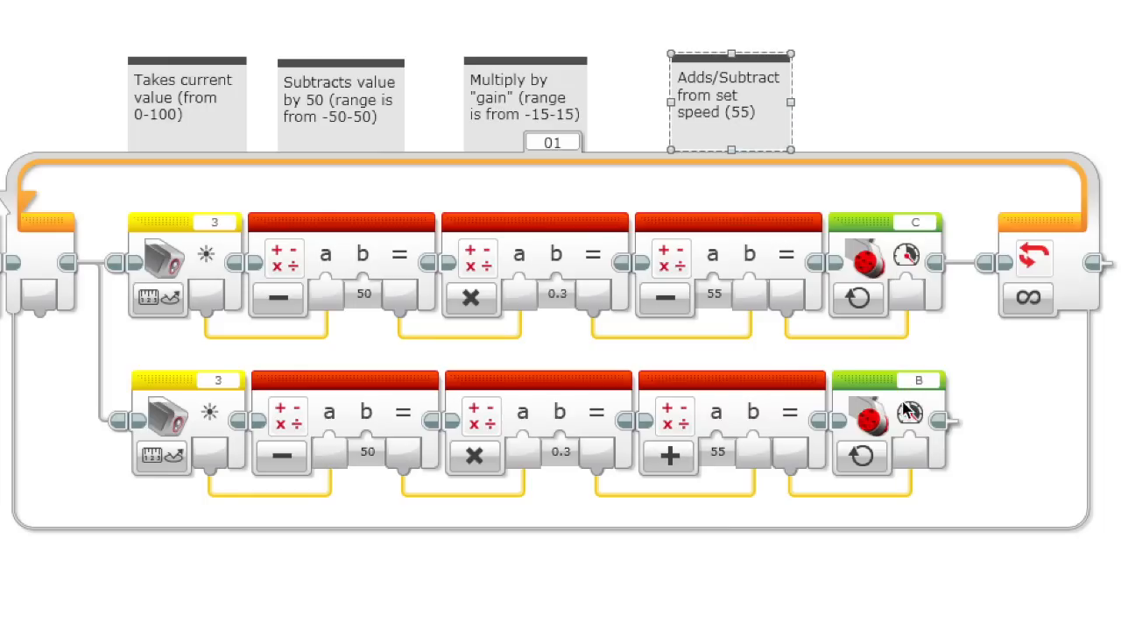
pyautogui.moveTo(911, 294)
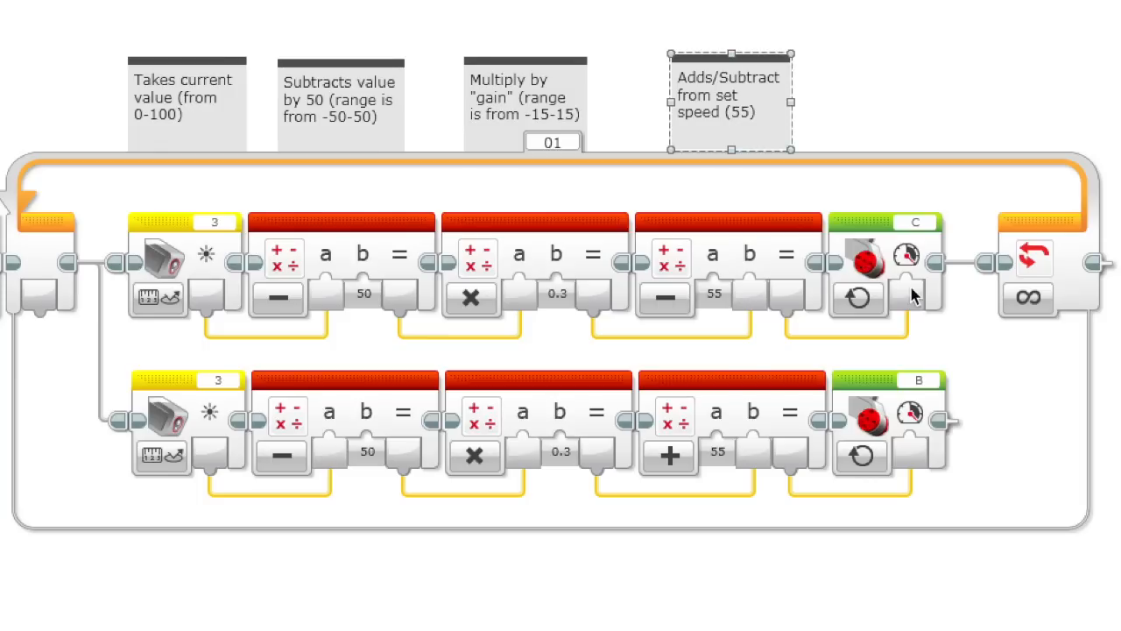
pyautogui.moveTo(324, 210)
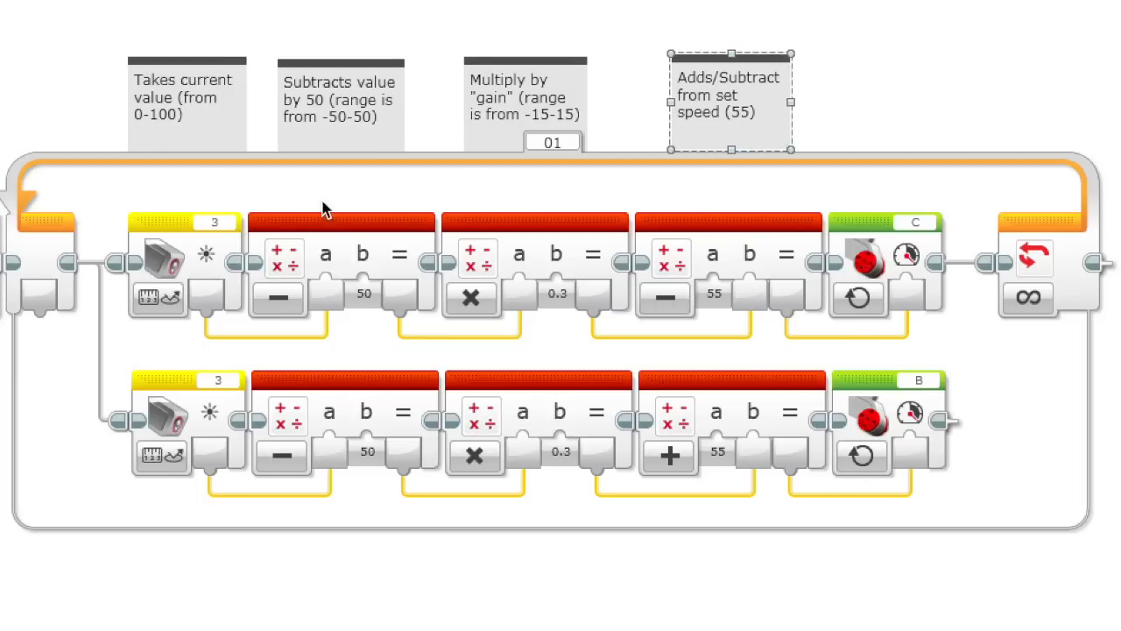
pyautogui.moveTo(522, 343)
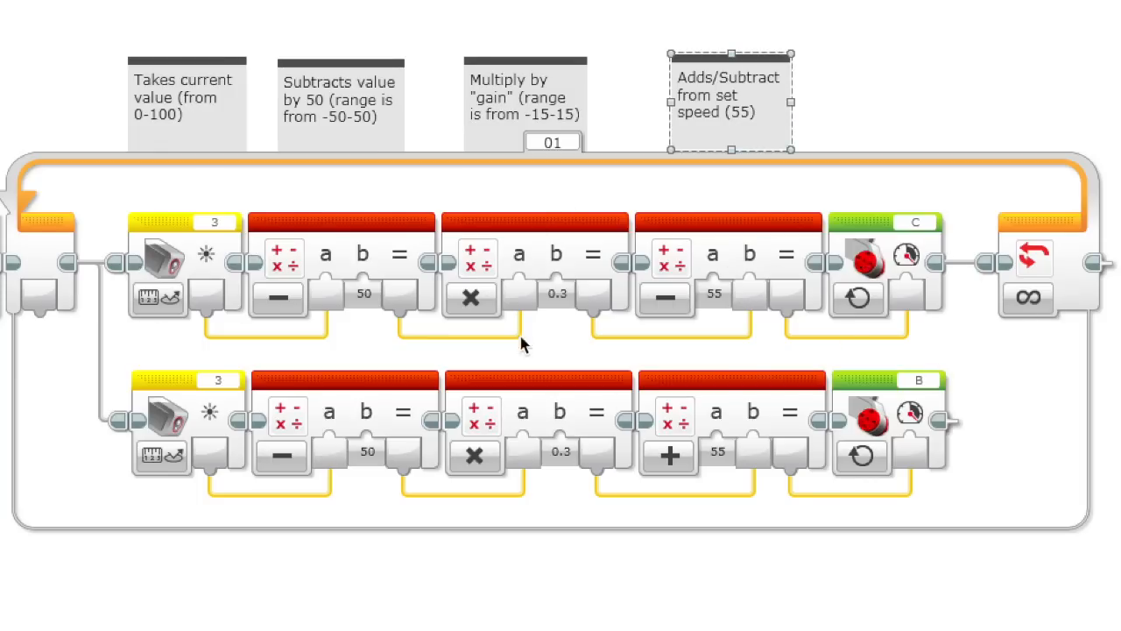
pyautogui.moveTo(809, 340)
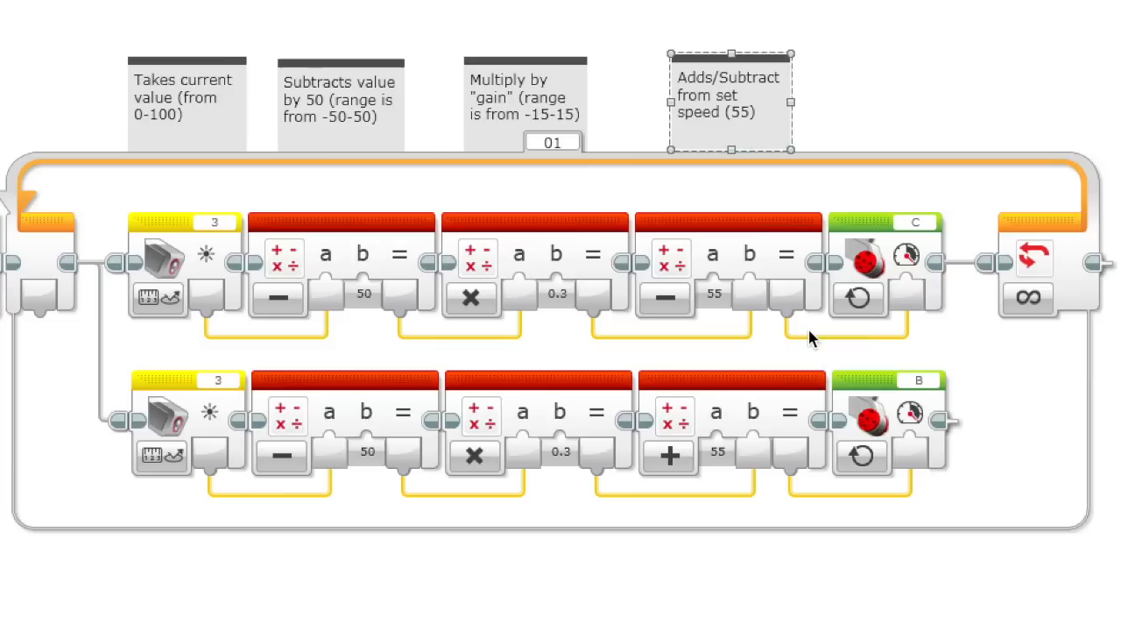
pyautogui.moveTo(718, 298)
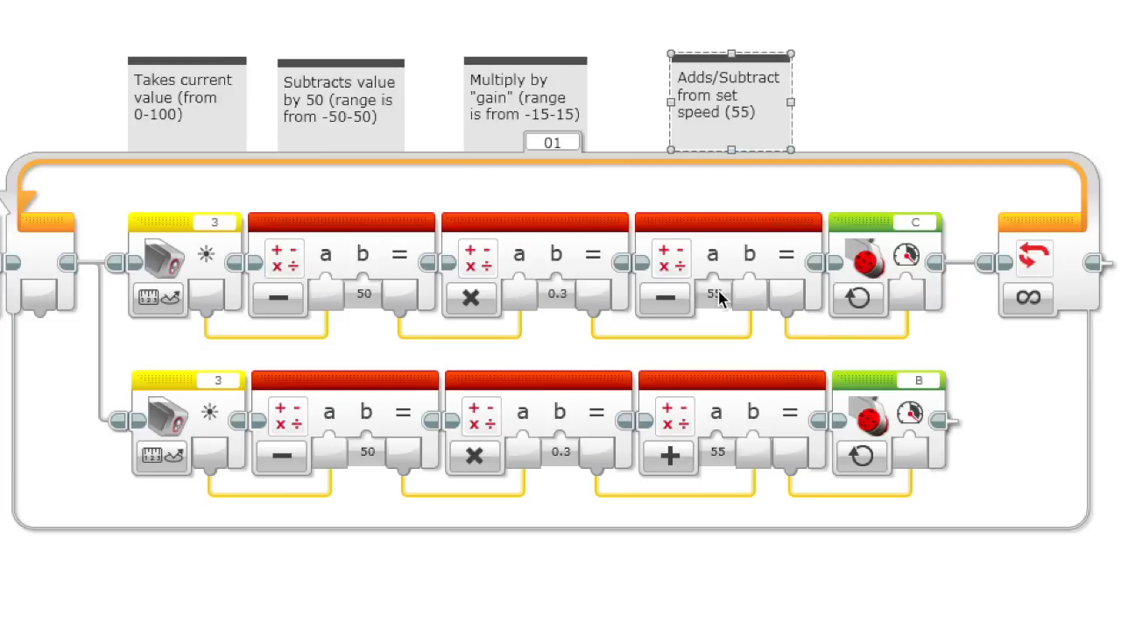
pyautogui.moveTo(683, 129)
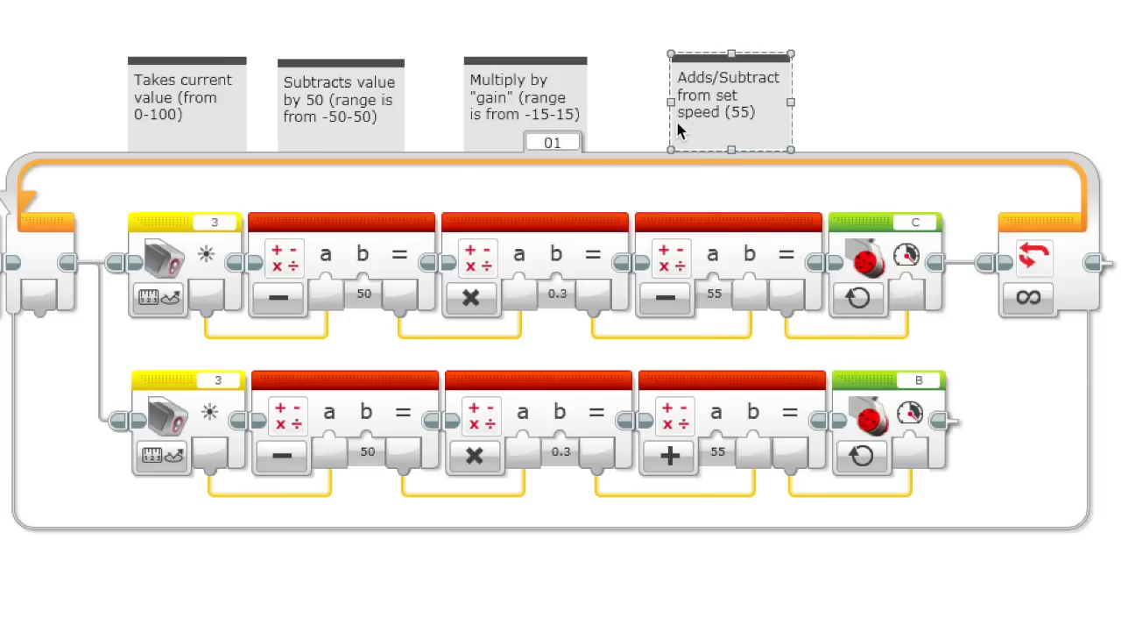
pyautogui.moveTo(732, 307)
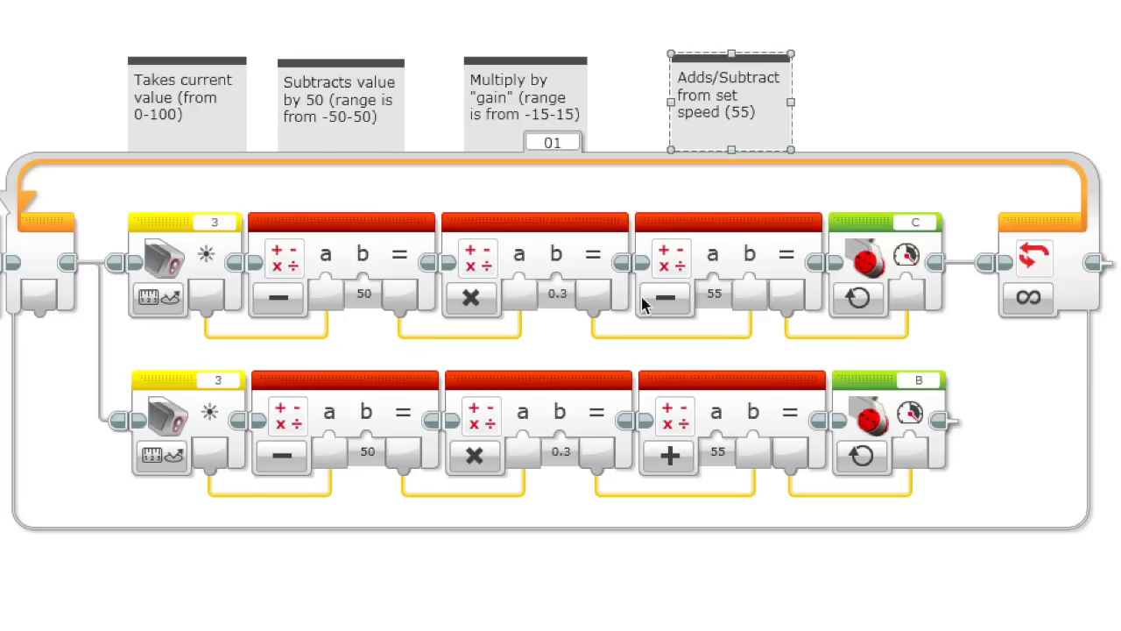
pyautogui.moveTo(295, 219)
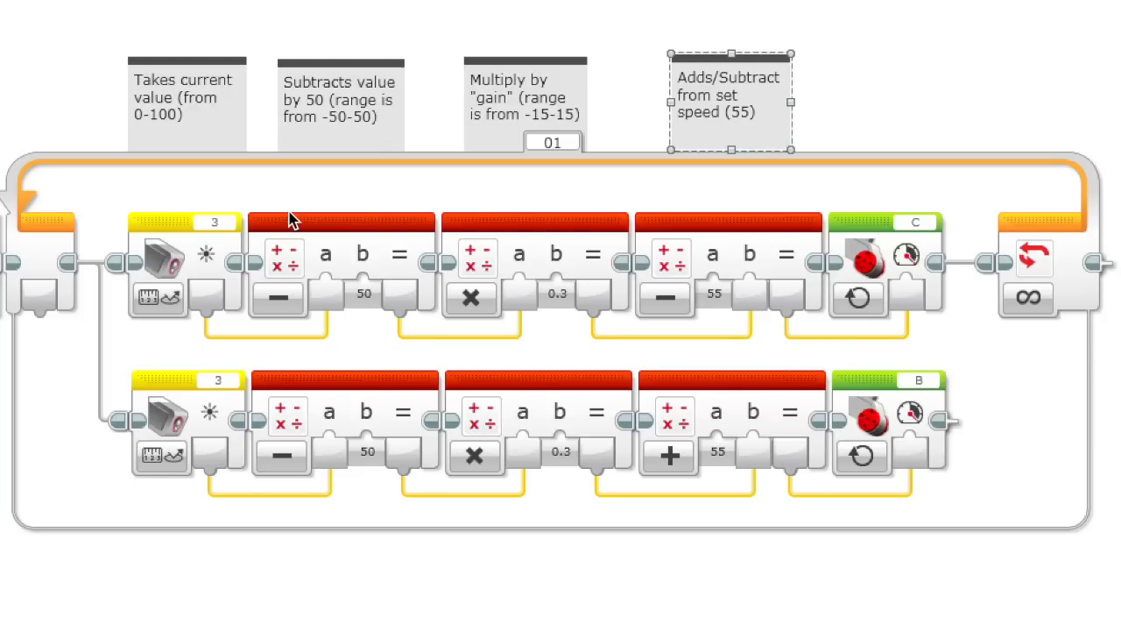
pyautogui.moveTo(210, 173)
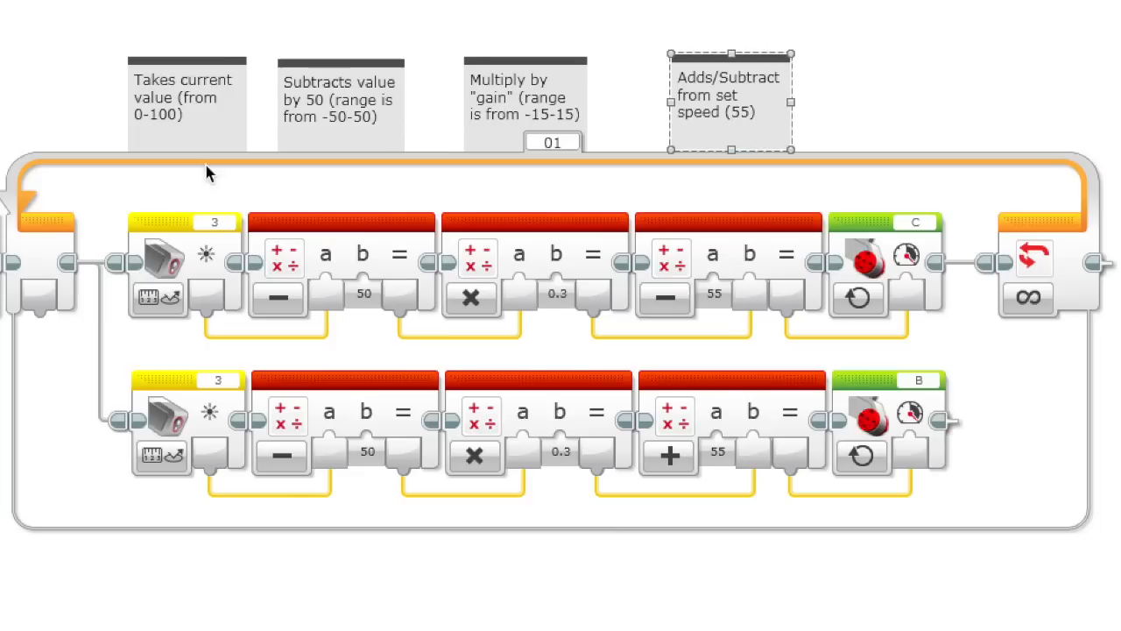
pyautogui.moveTo(193, 245)
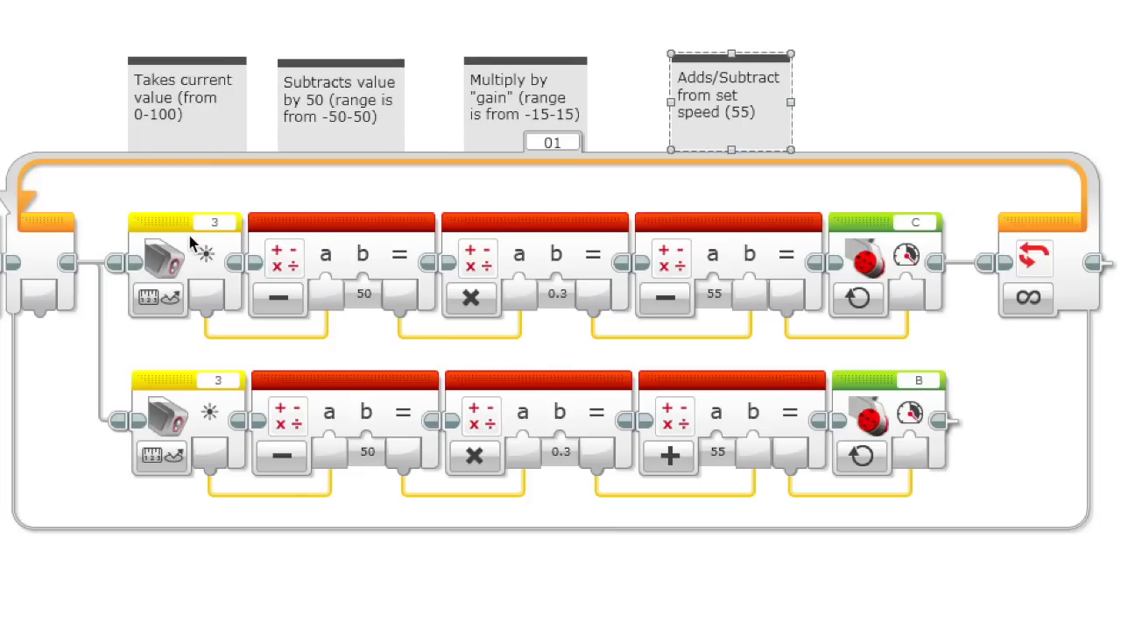
pyautogui.moveTo(364, 178)
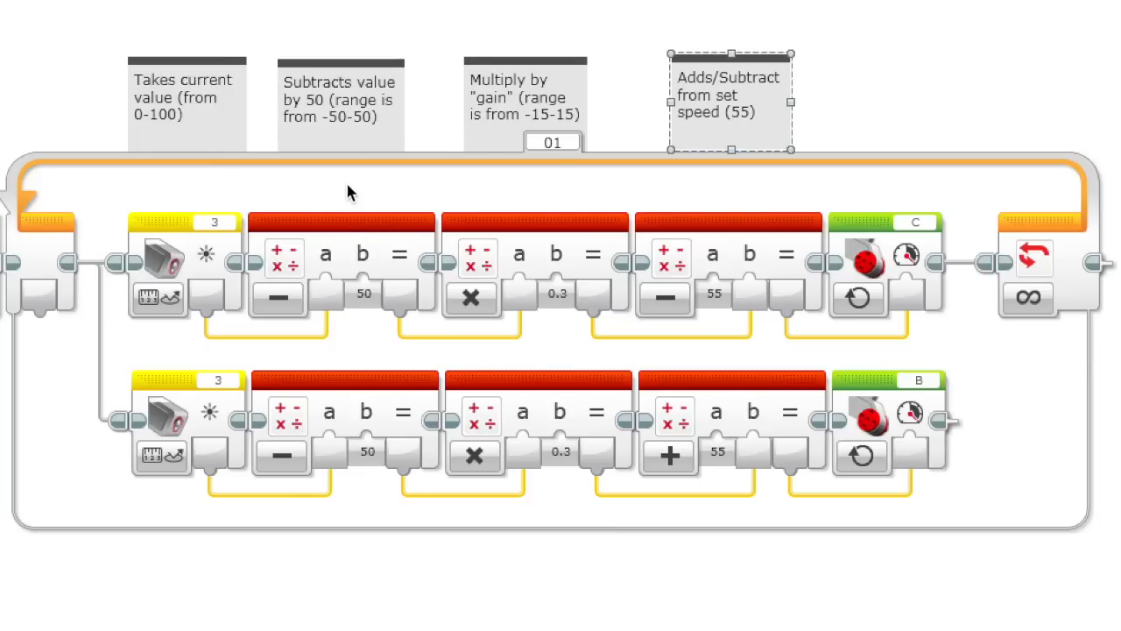
pyautogui.moveTo(564, 294)
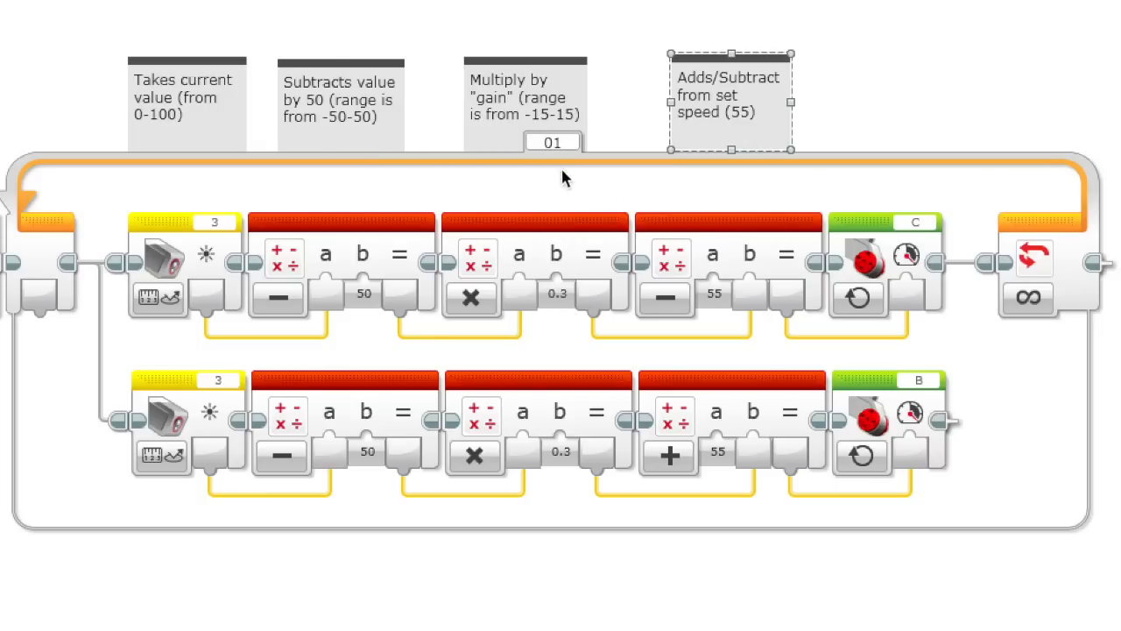
pyautogui.moveTo(694, 301)
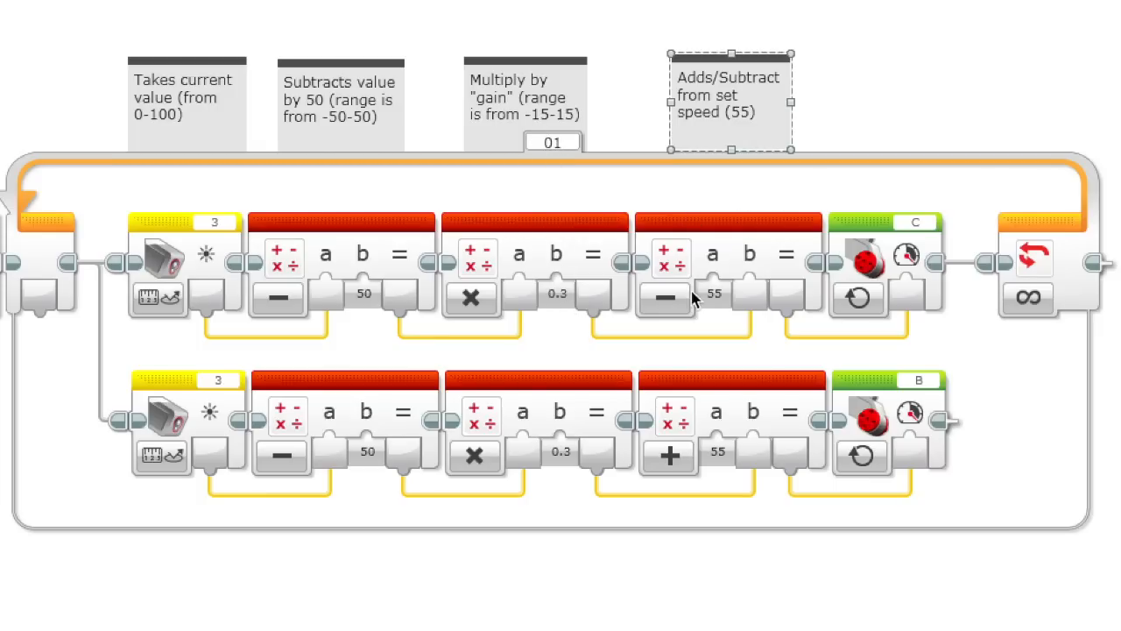
pyautogui.moveTo(992, 375)
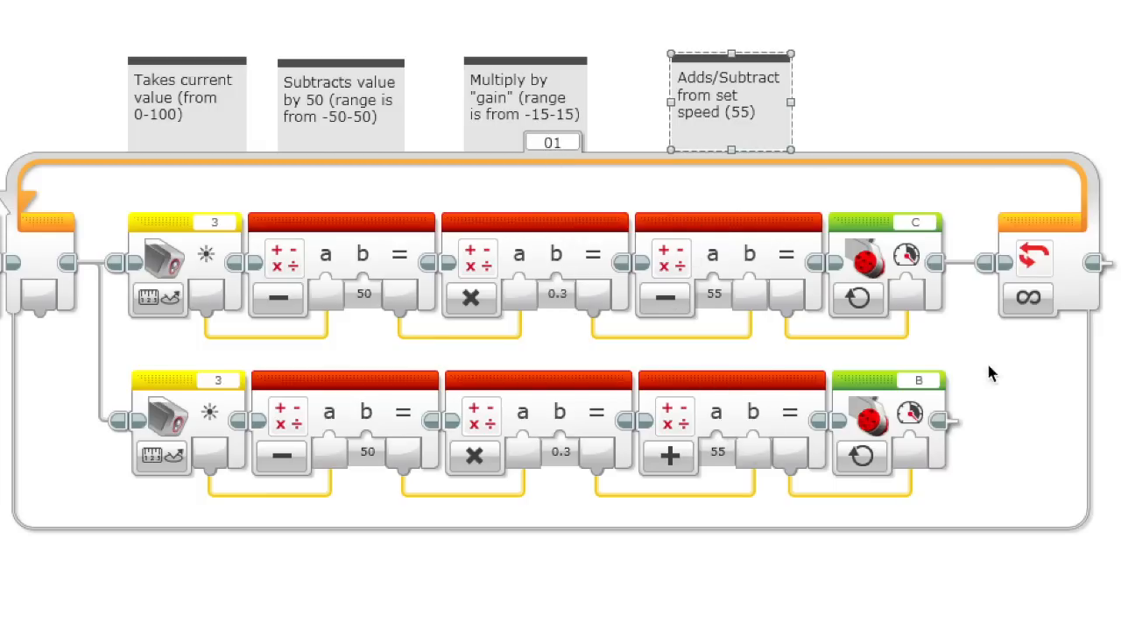
pyautogui.moveTo(929, 243)
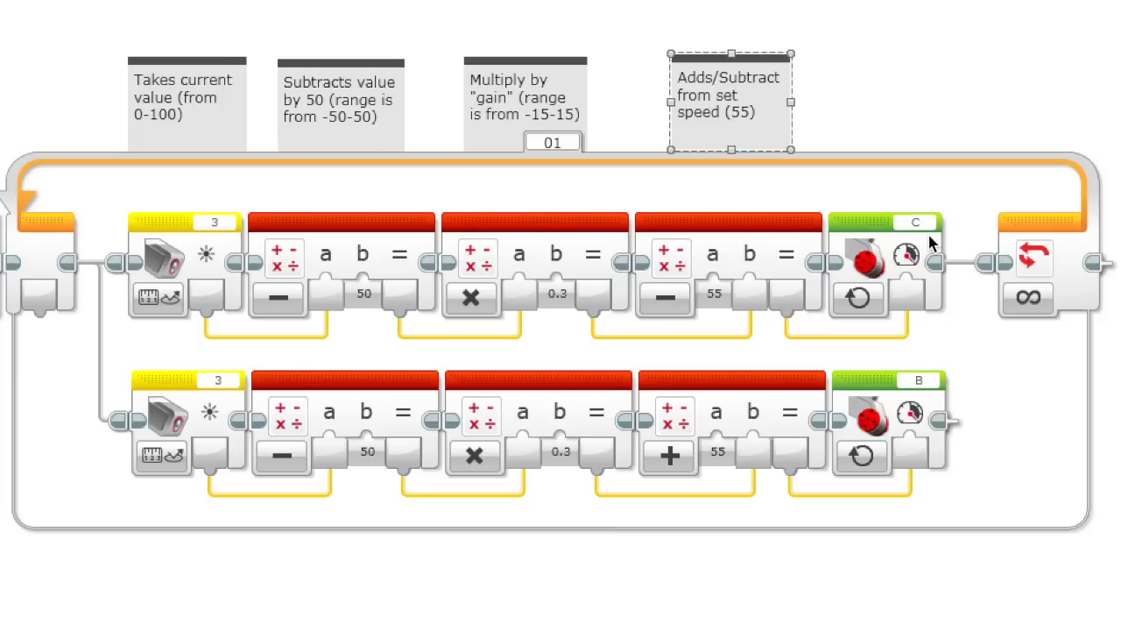
pyautogui.moveTo(944, 442)
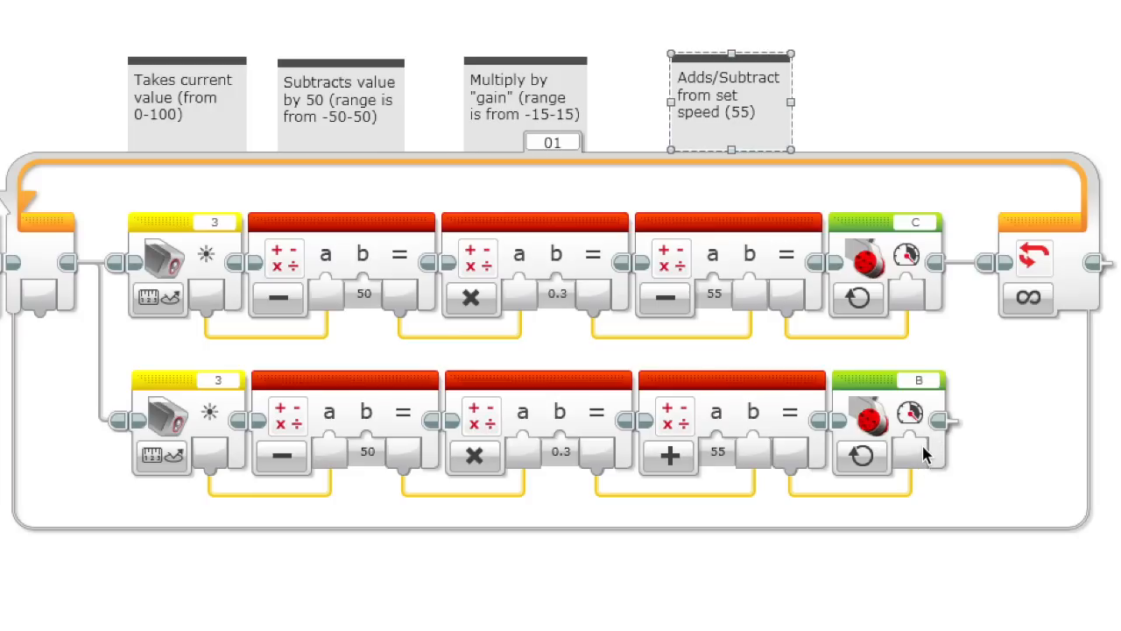
pyautogui.moveTo(925, 445)
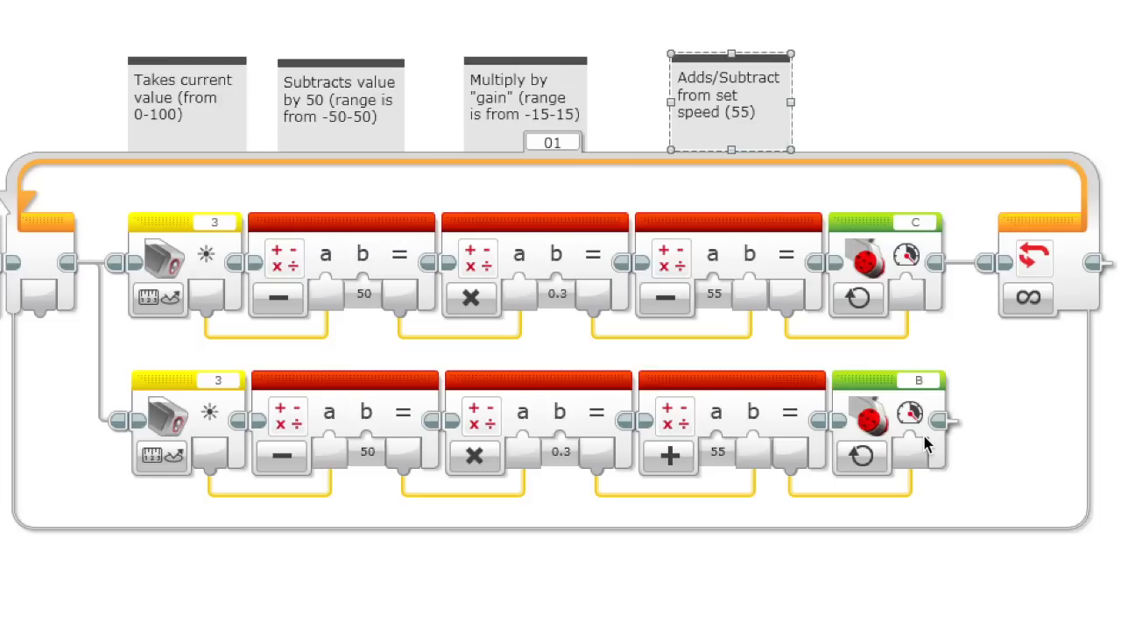